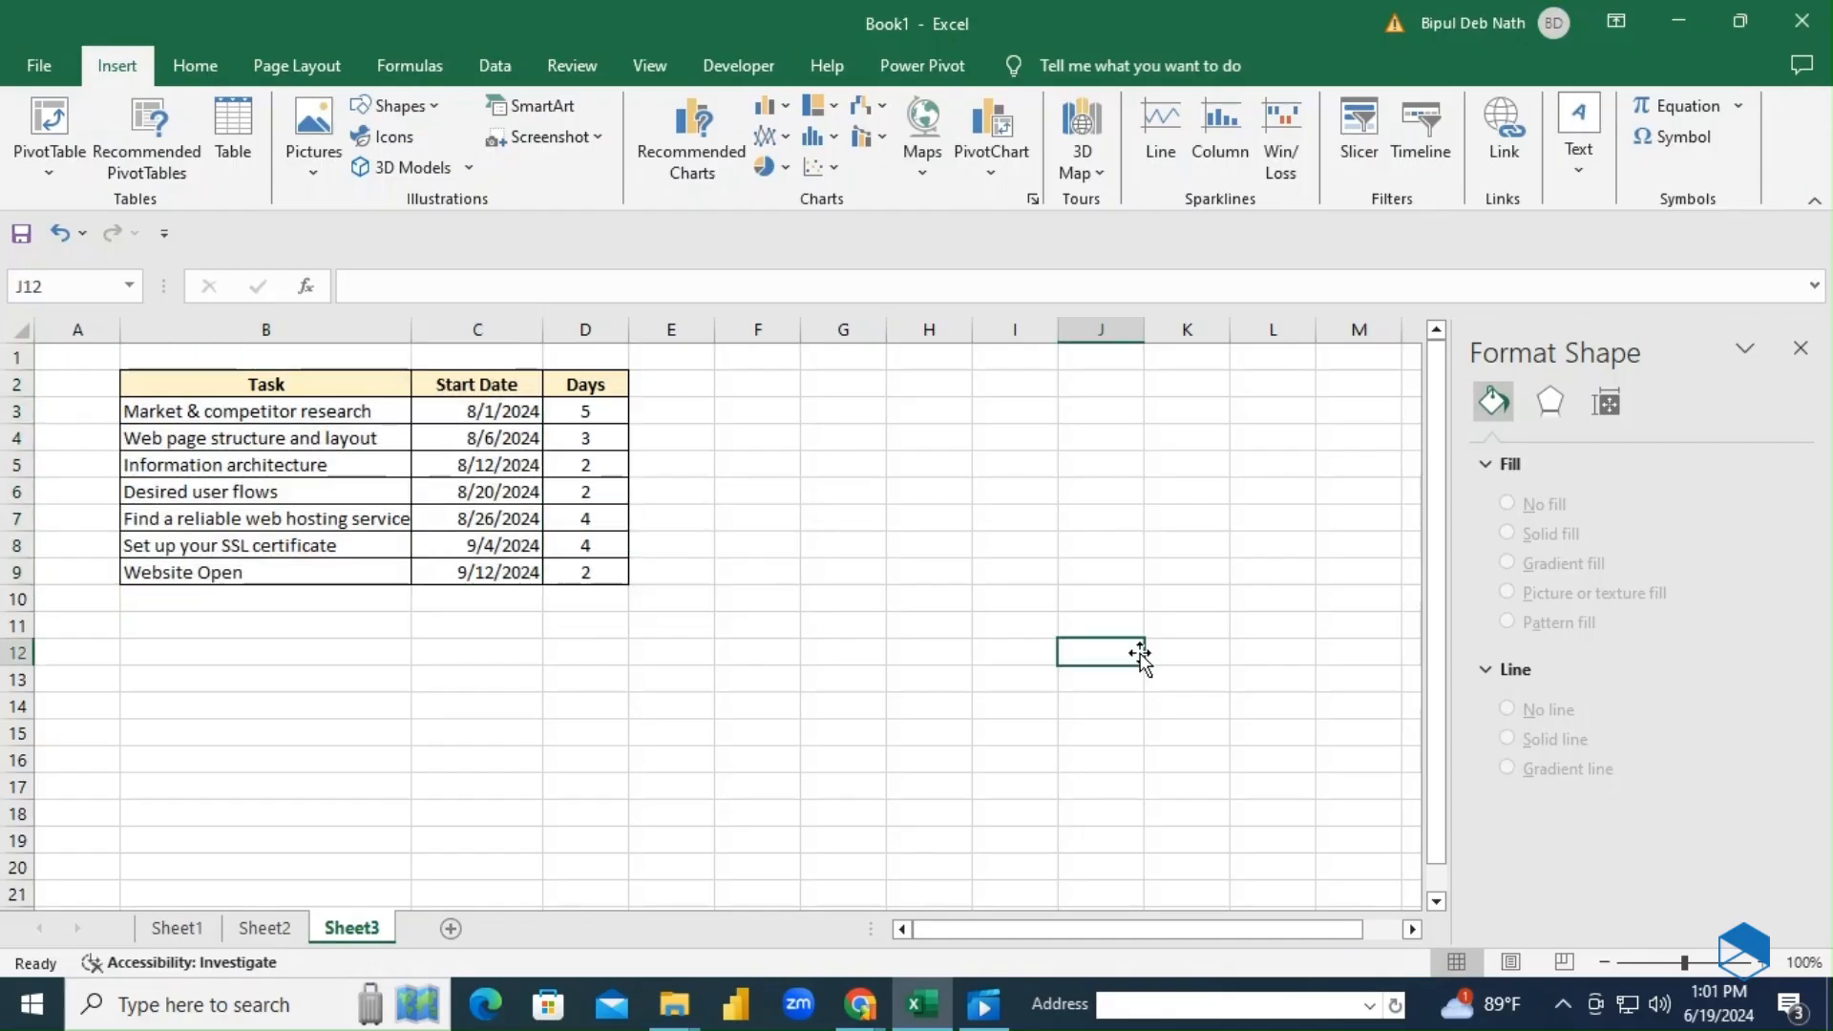
Close the Format Shape pane and select the task names and start dates in B2:C9.
{"action": "left_click", "coordinate": [1014, 783]}
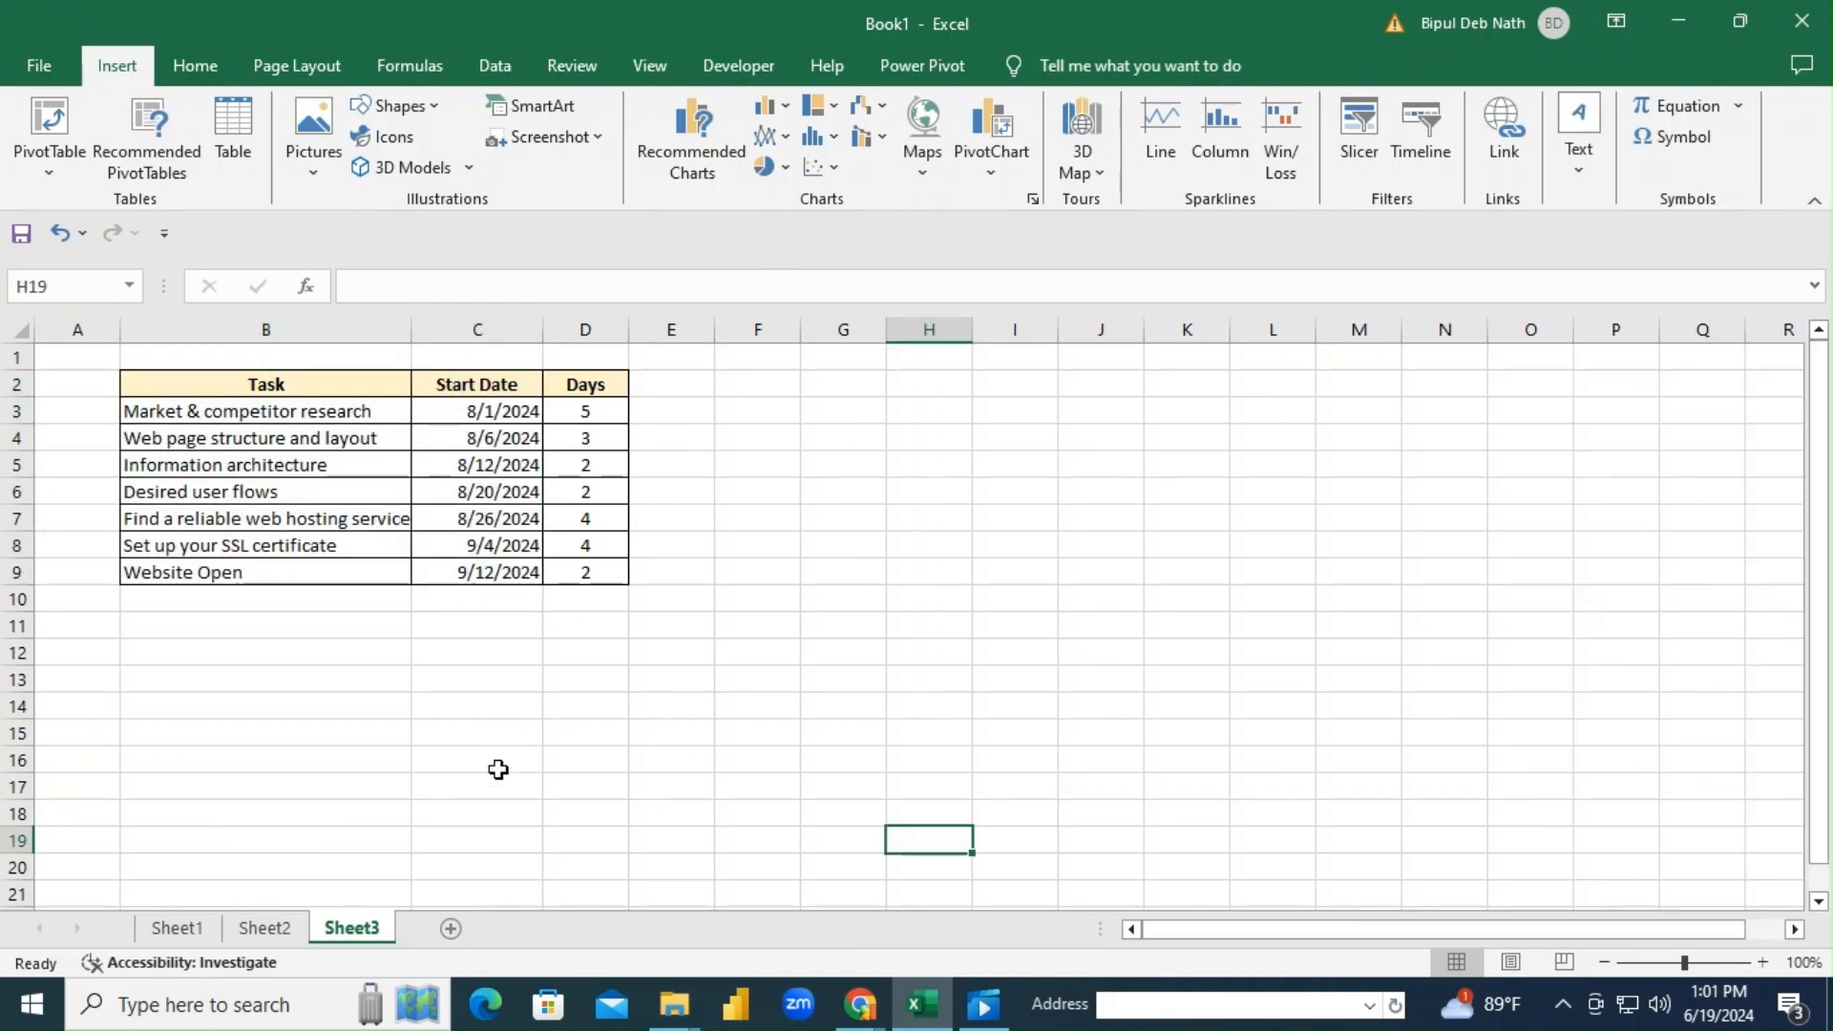
{"action": "left_click", "coordinate": [266, 384]}
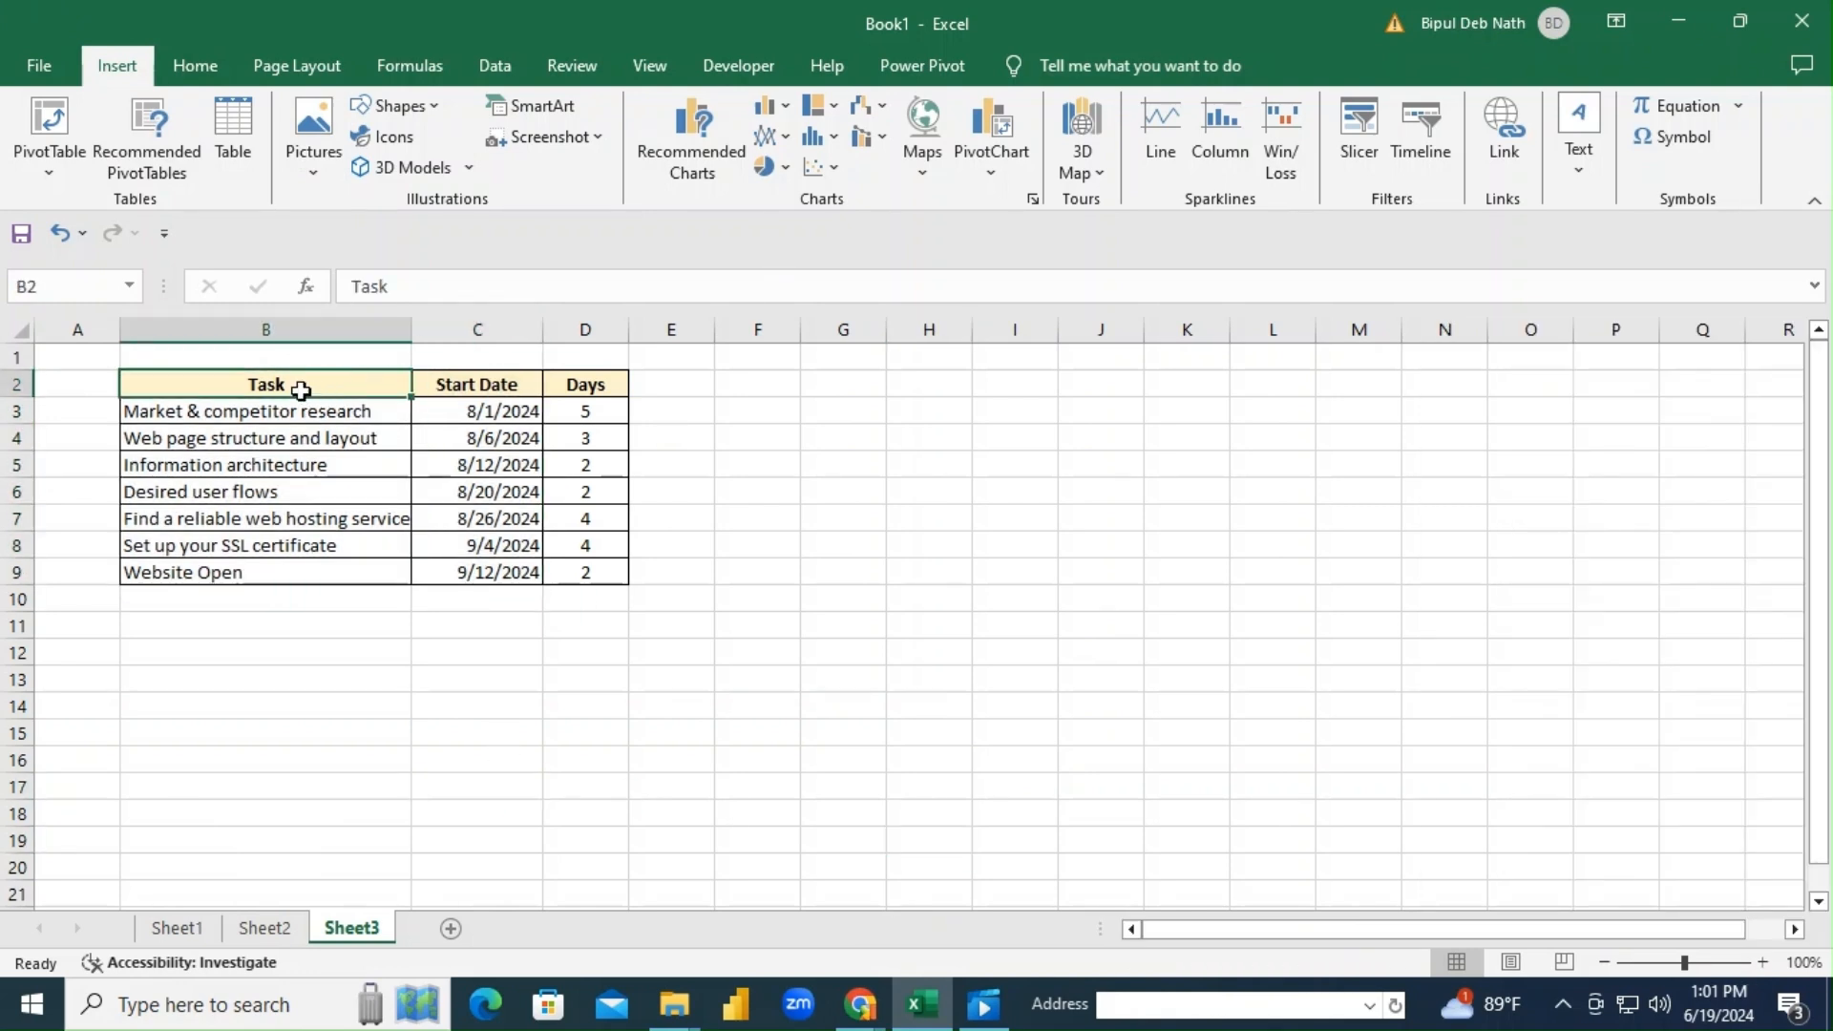
{"action": "left_click_drag", "start_coordinate": [265, 384], "coordinate": [477, 572]}
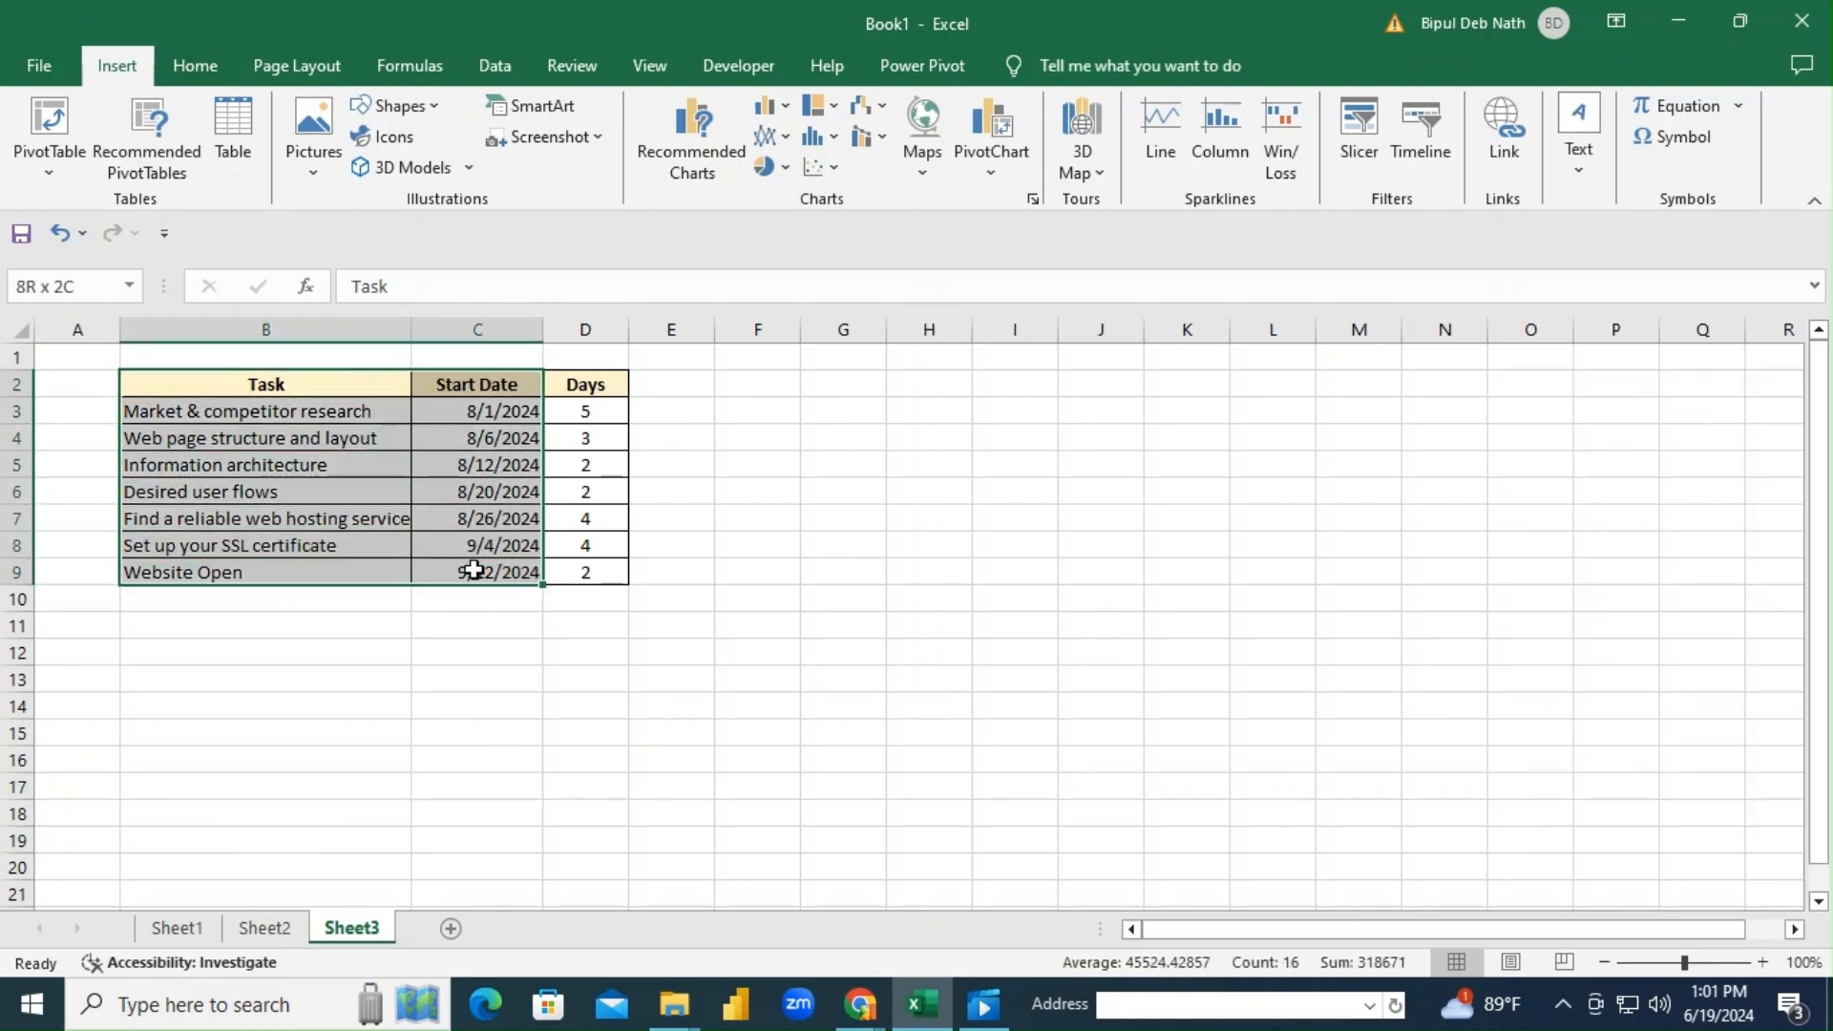
Insert a 2-D clustered bar chart of the Start Date data.
{"action": "left_click", "coordinate": [767, 121]}
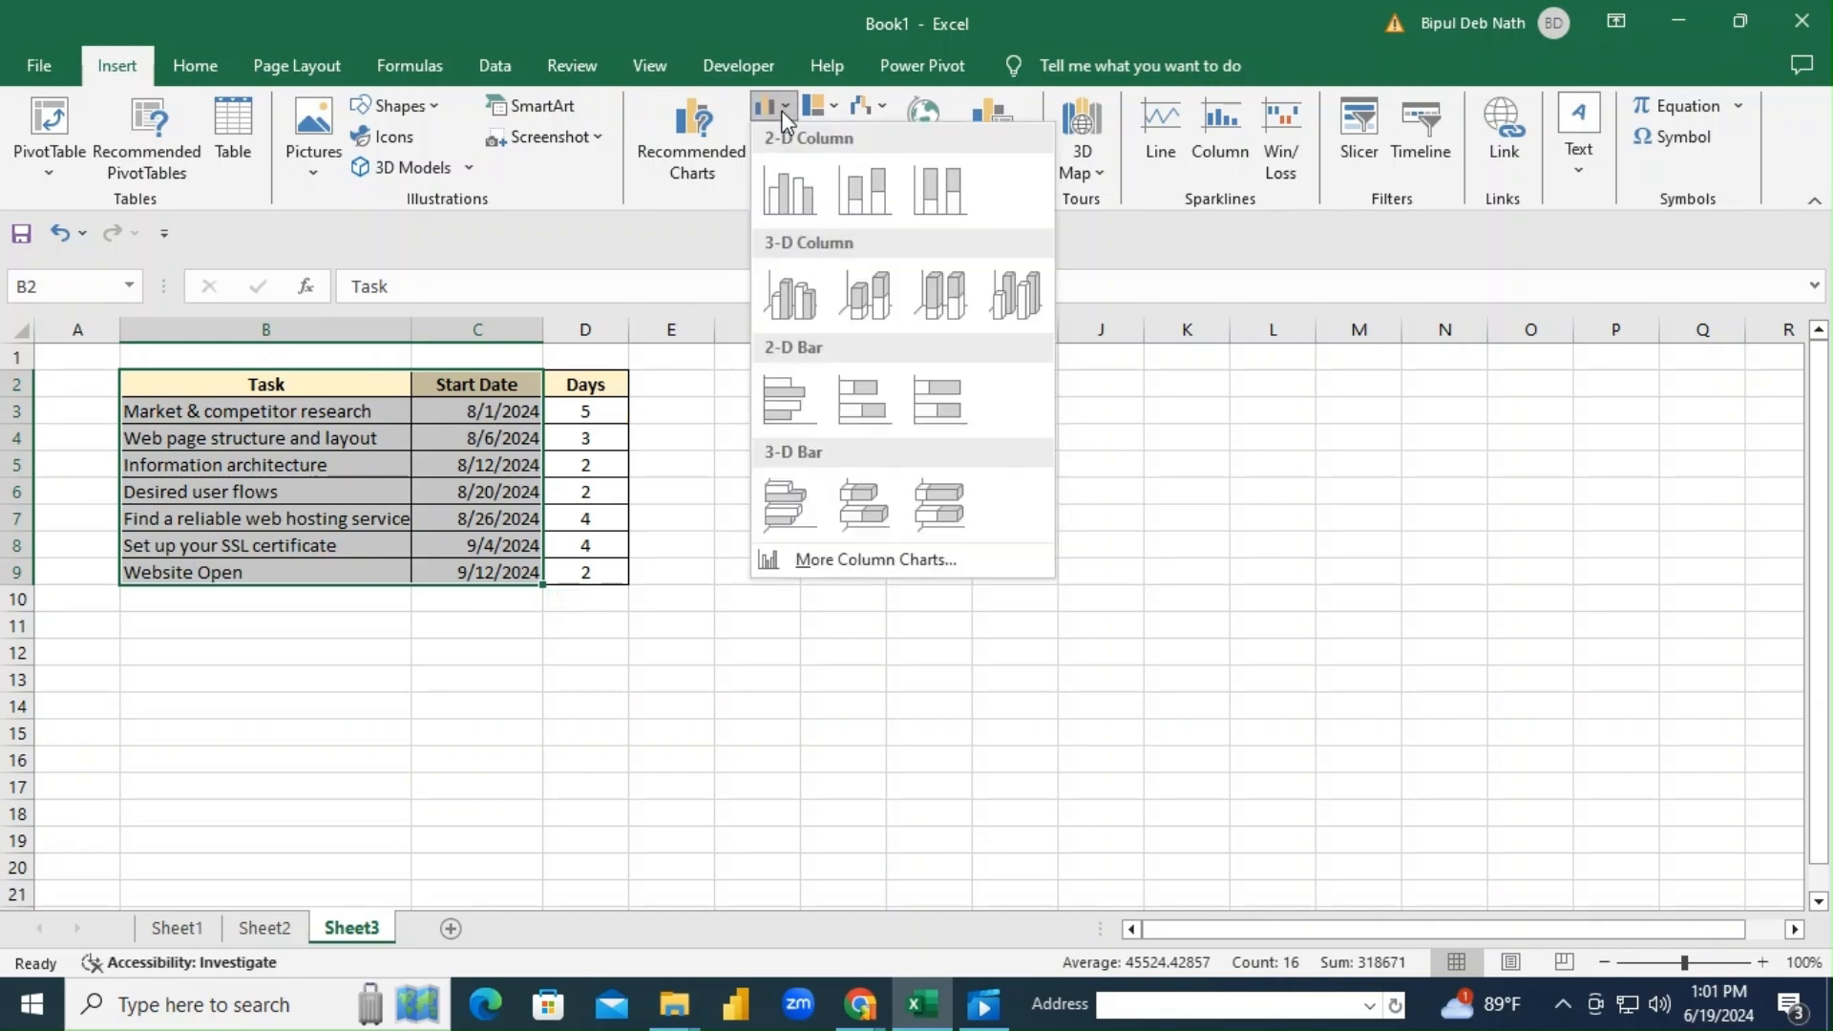
{"action": "left_click", "coordinate": [790, 400]}
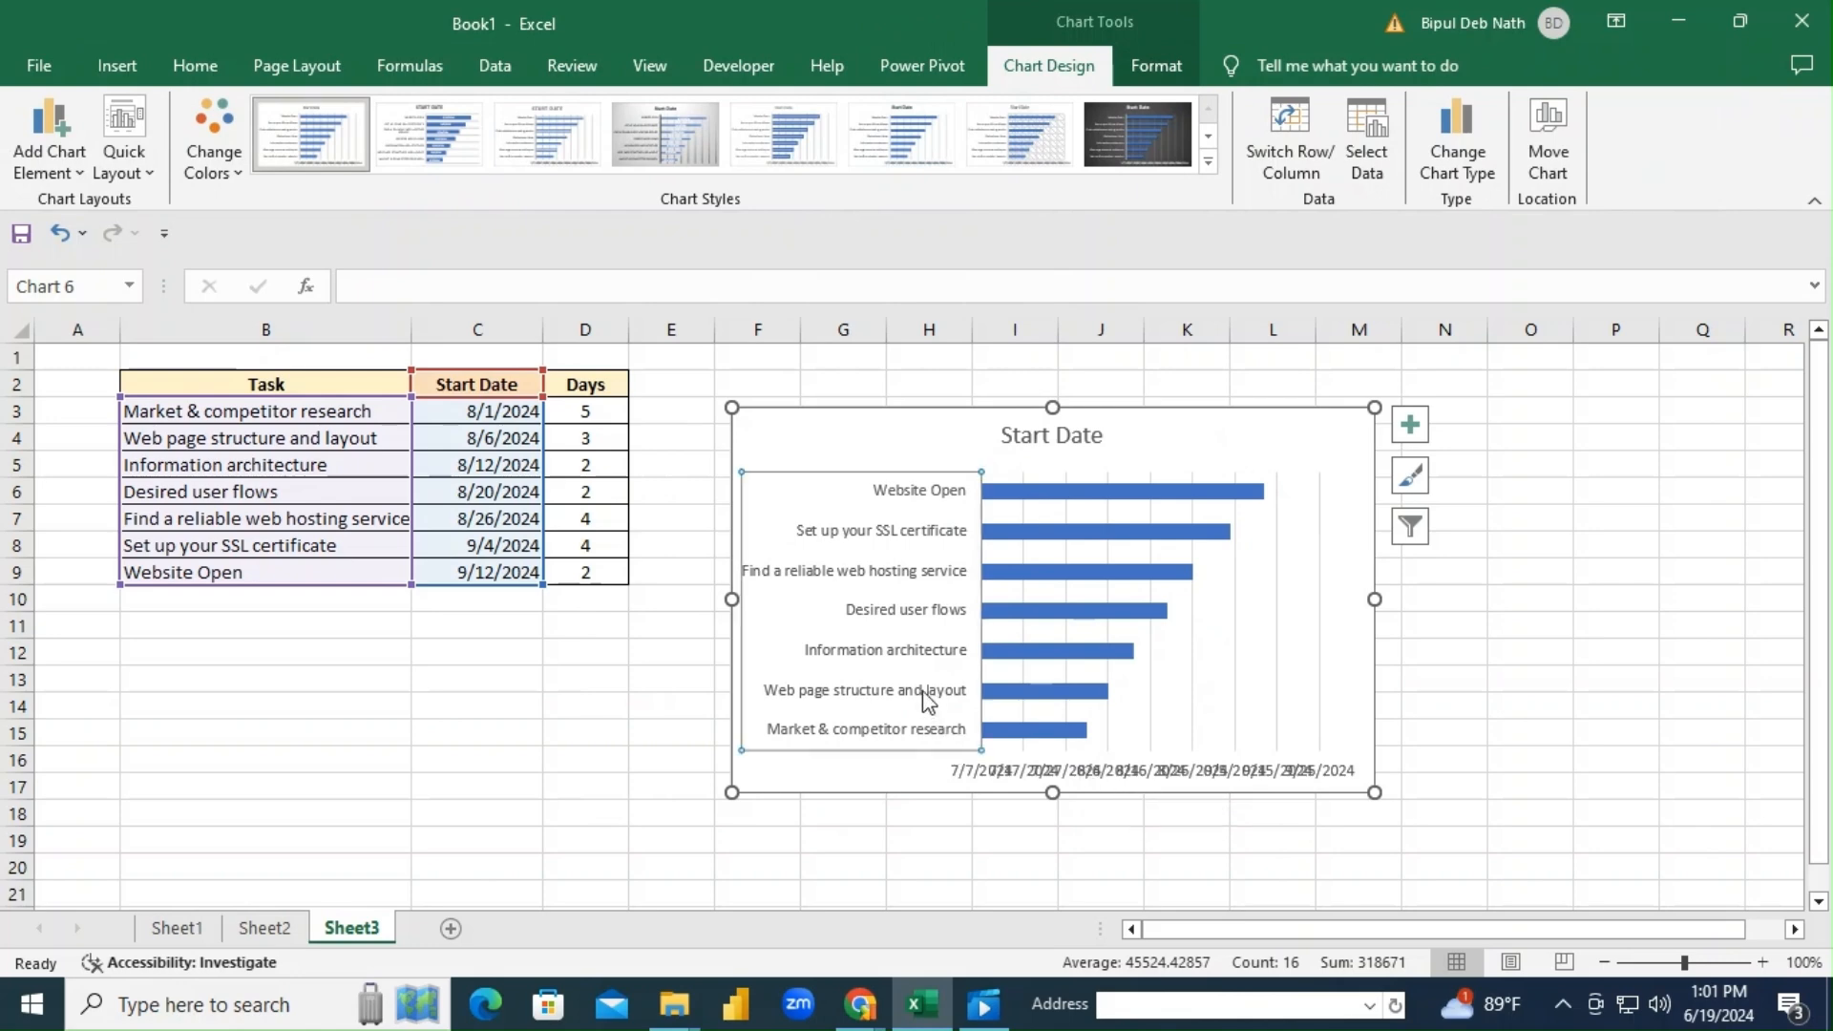
Reverse the task axis so tasks run top-down and remove the chart title.
{"action": "right_click", "coordinate": [900, 689]}
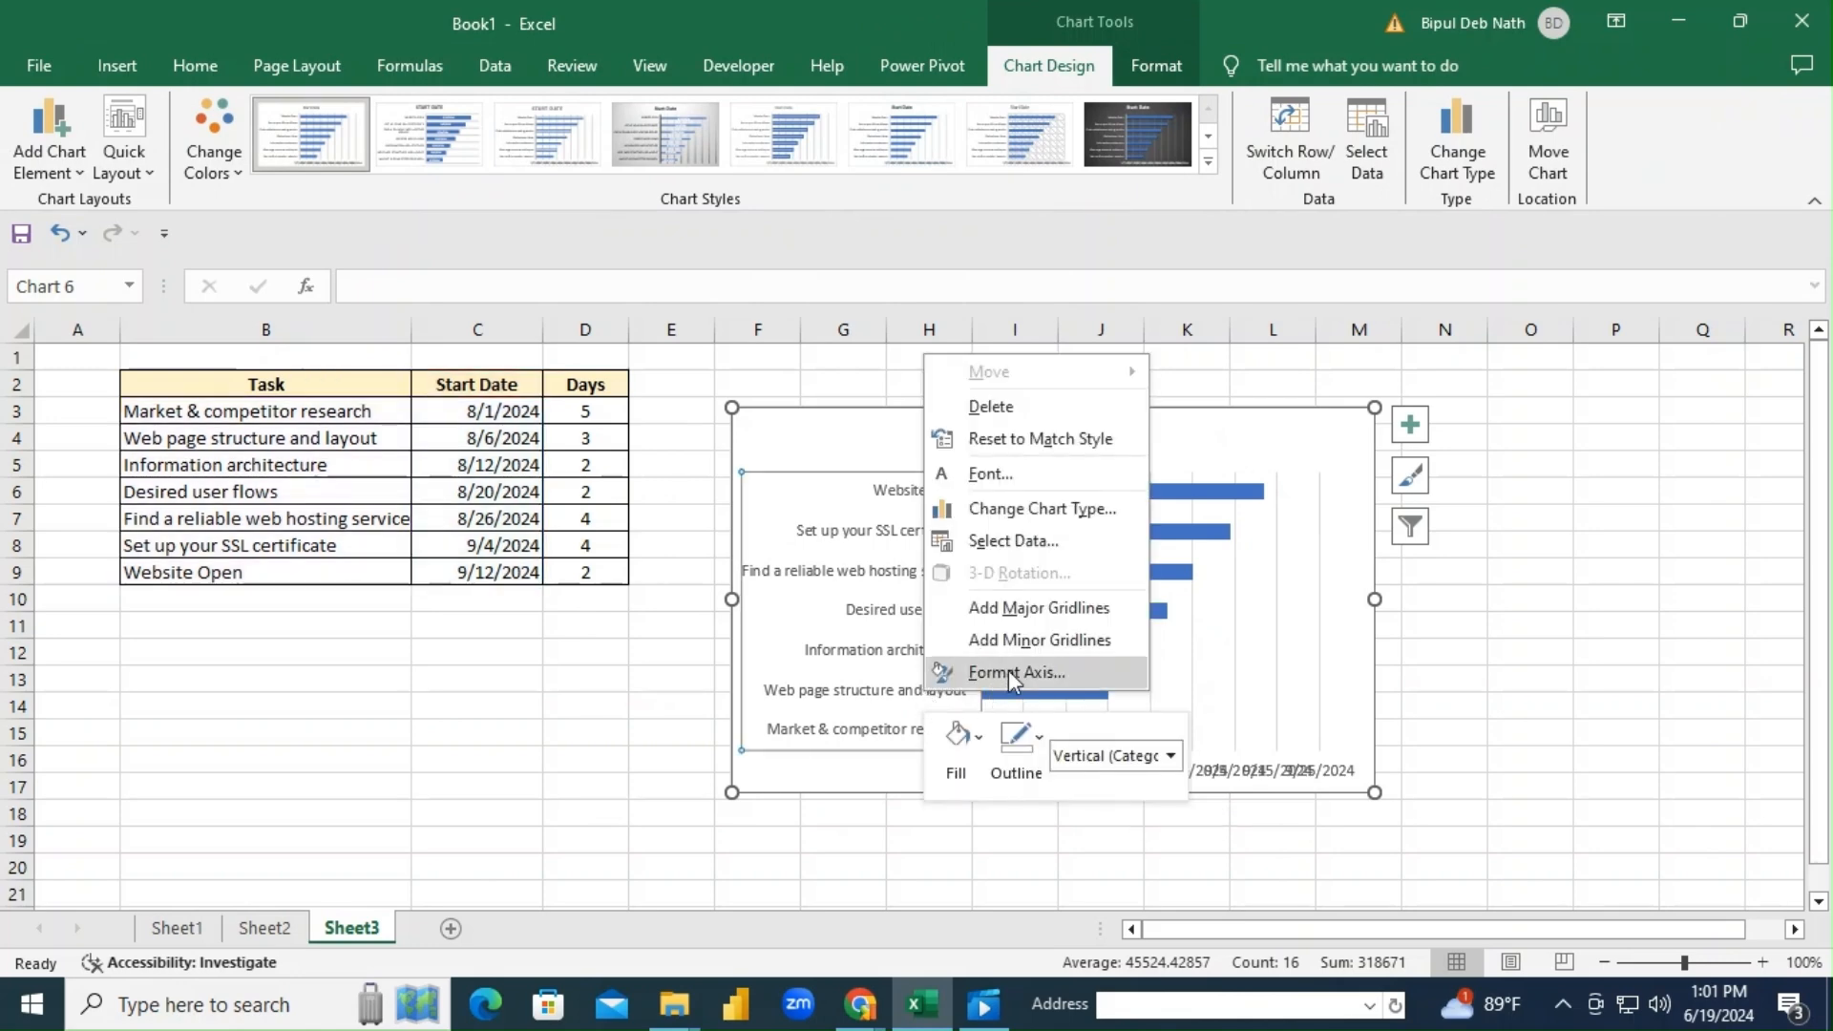
{"action": "left_click", "coordinate": [1015, 672]}
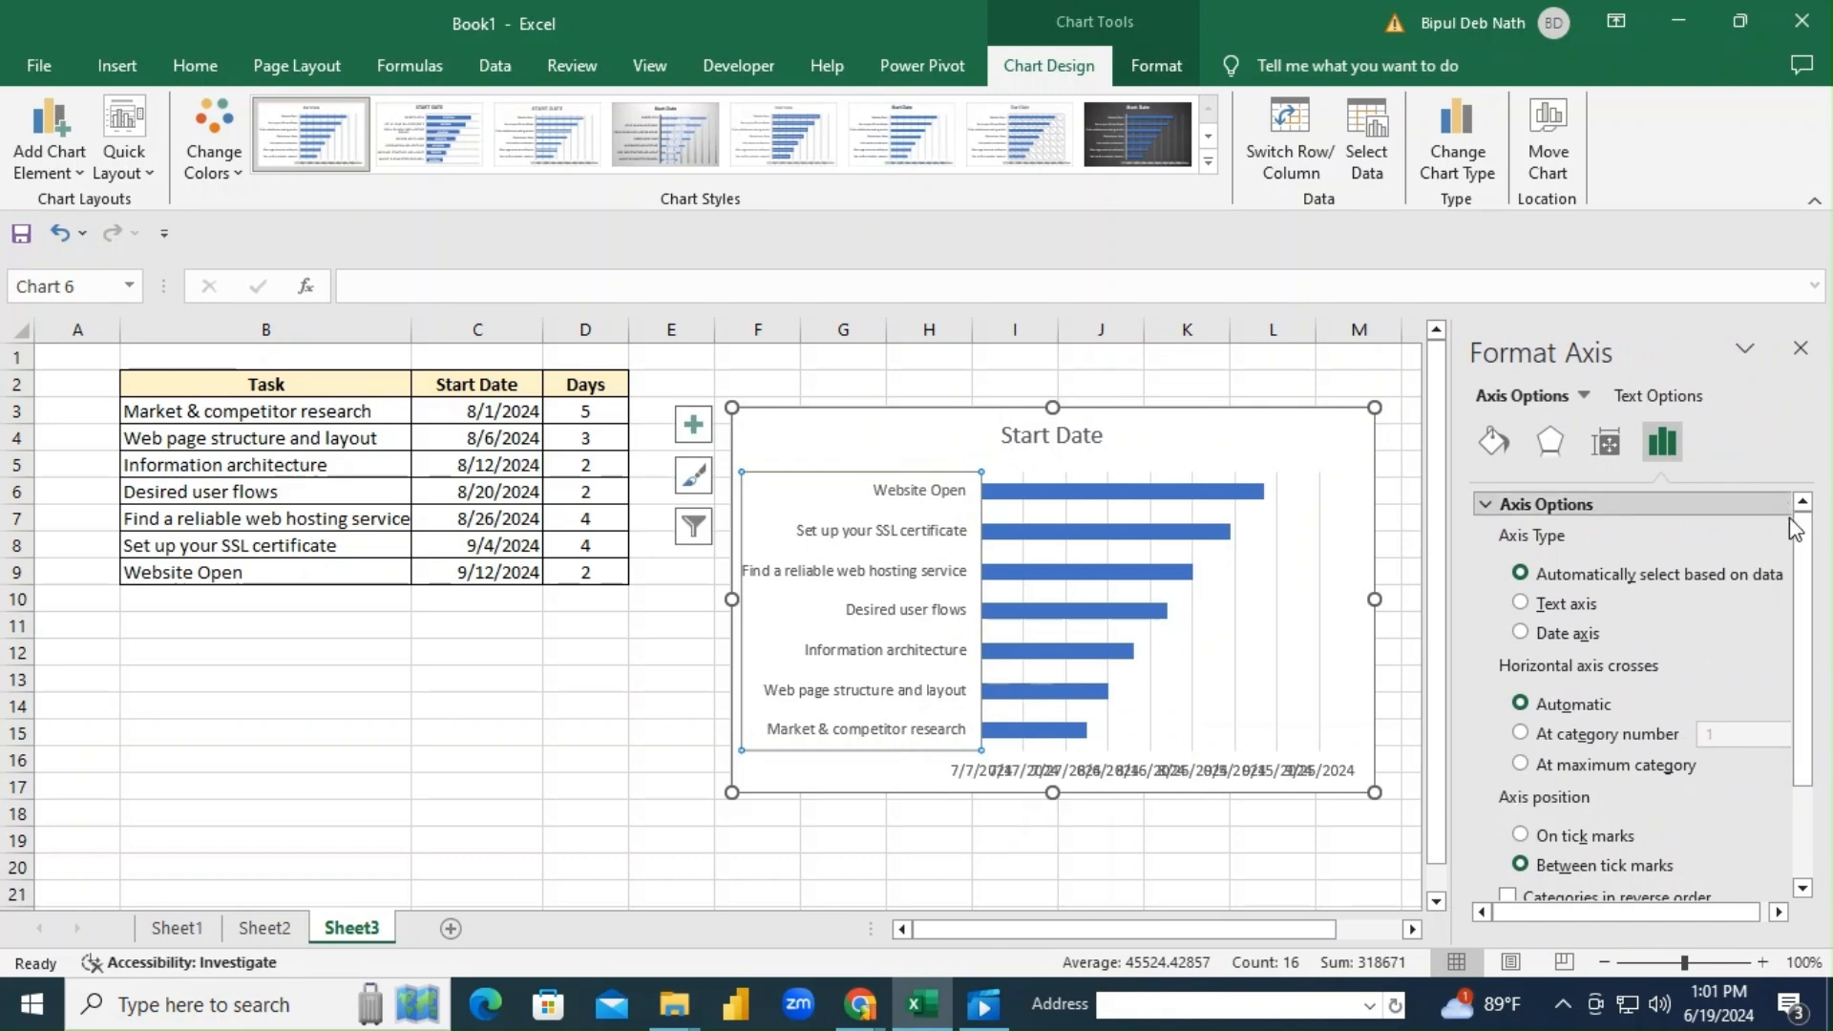
{"action": "scroll", "scroll_direction": "down", "scroll_amount": 3}
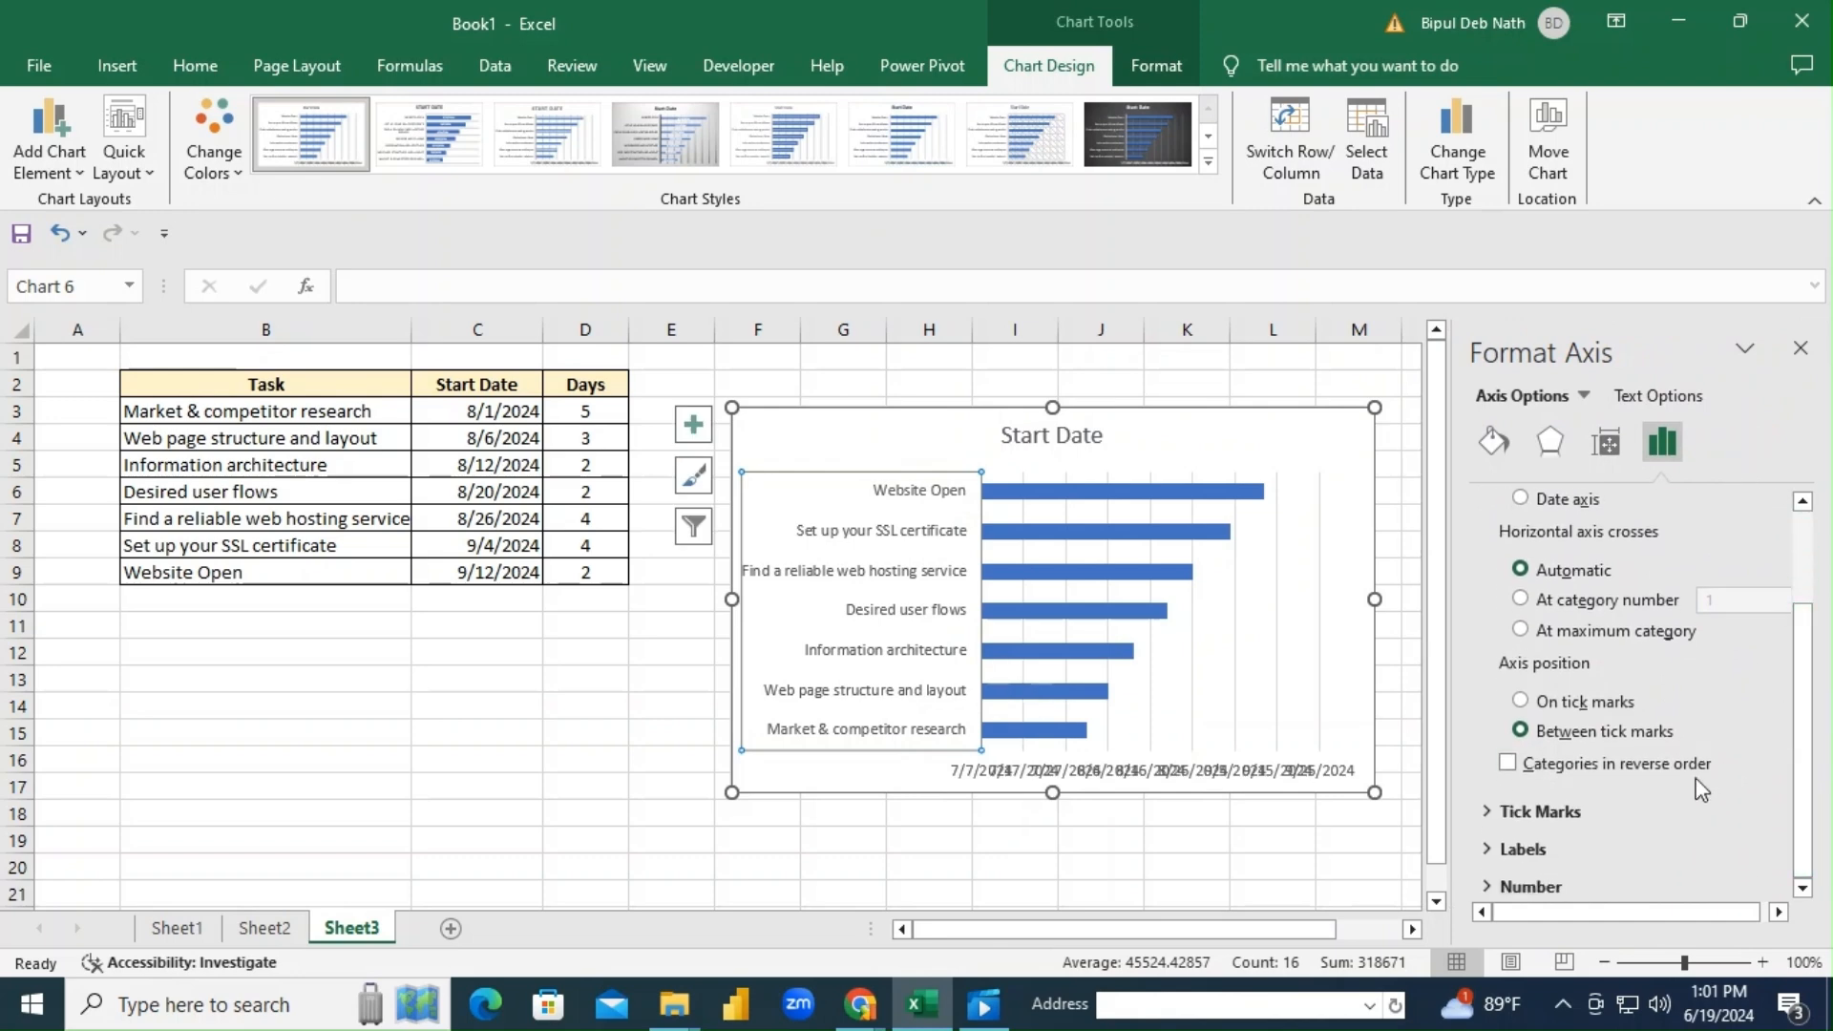
{"action": "left_click", "coordinate": [1510, 764]}
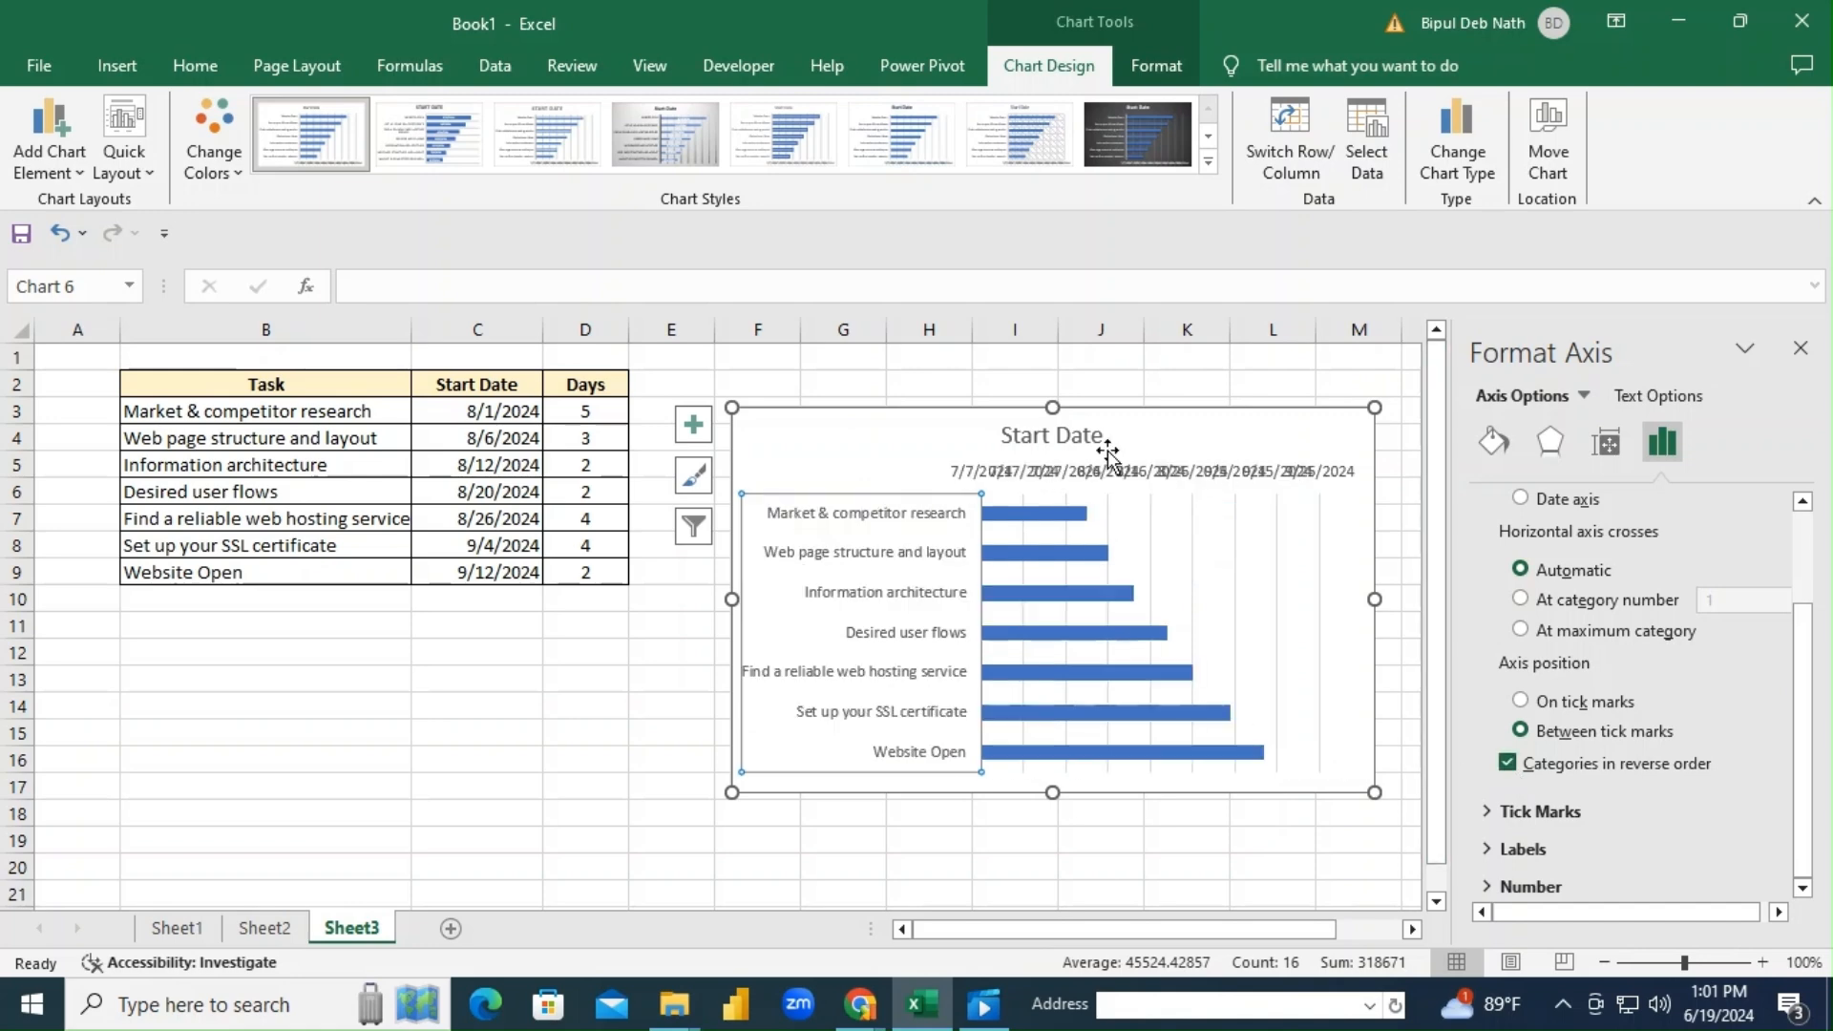
{"action": "left_click", "coordinate": [1049, 433]}
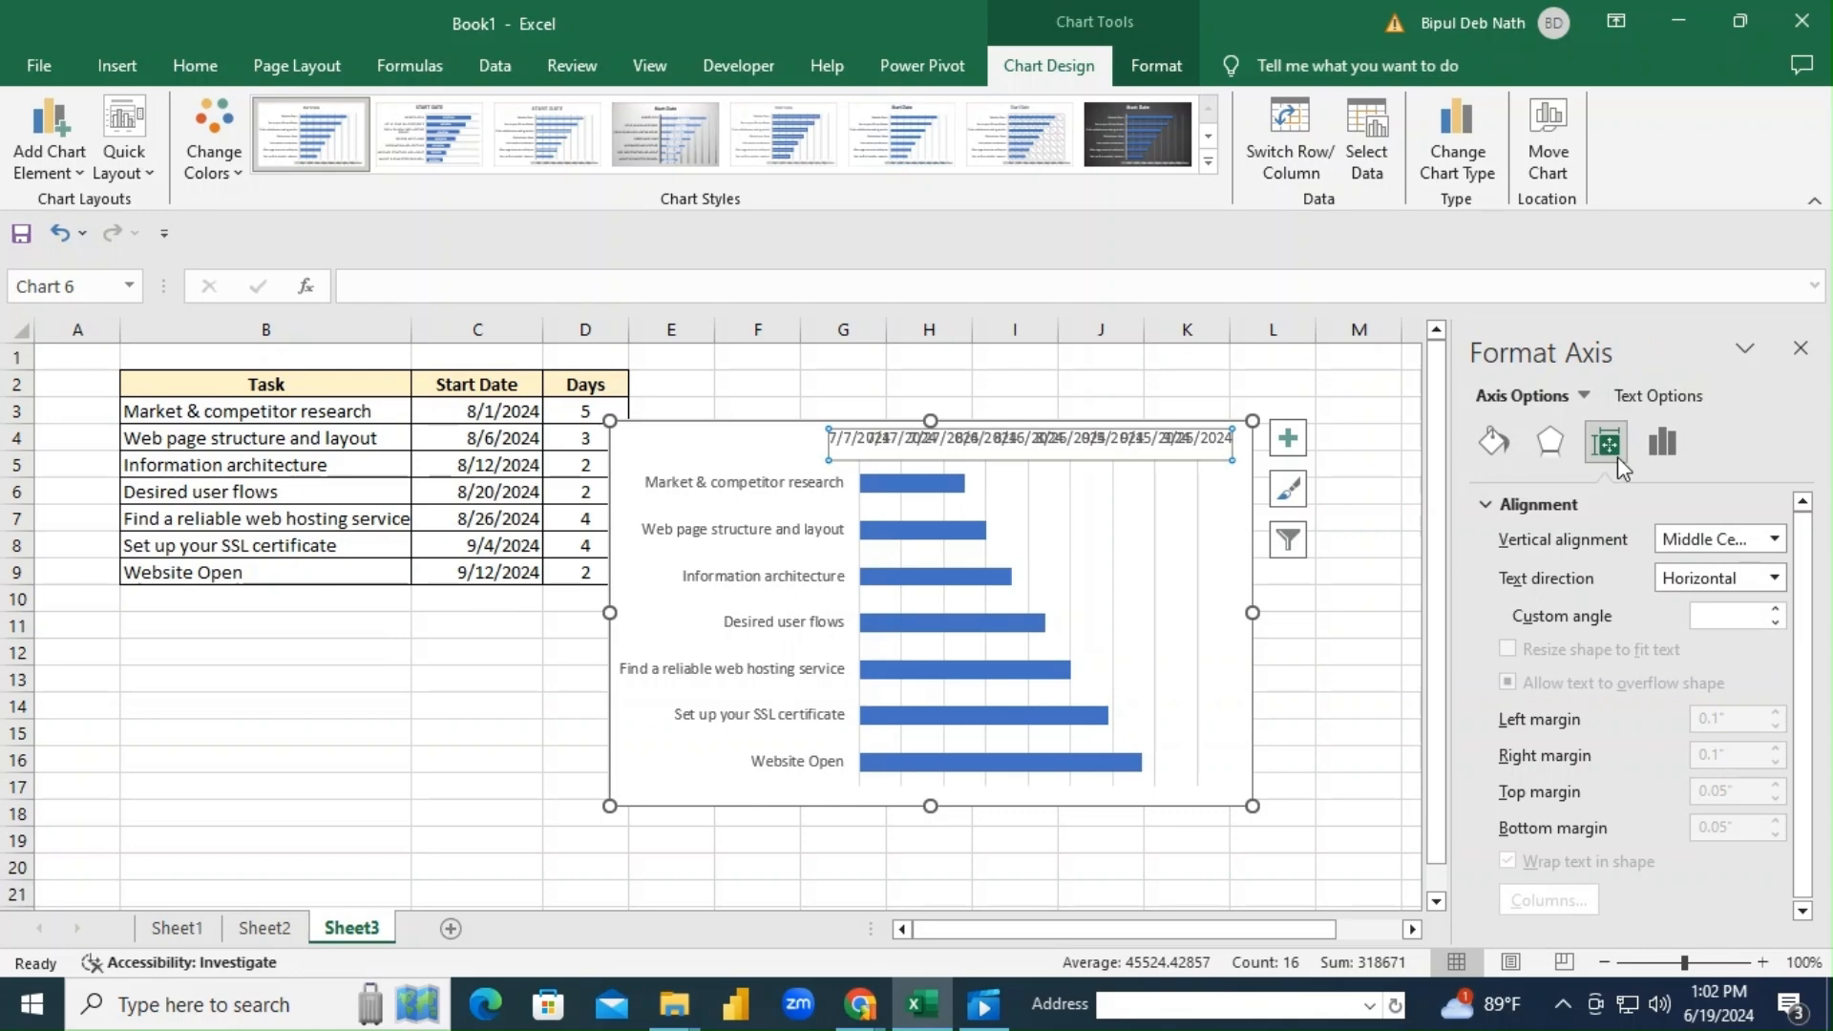
Show the date axis bounds and select the minimum serial value 45480.0.
{"action": "left_click", "coordinate": [1494, 442]}
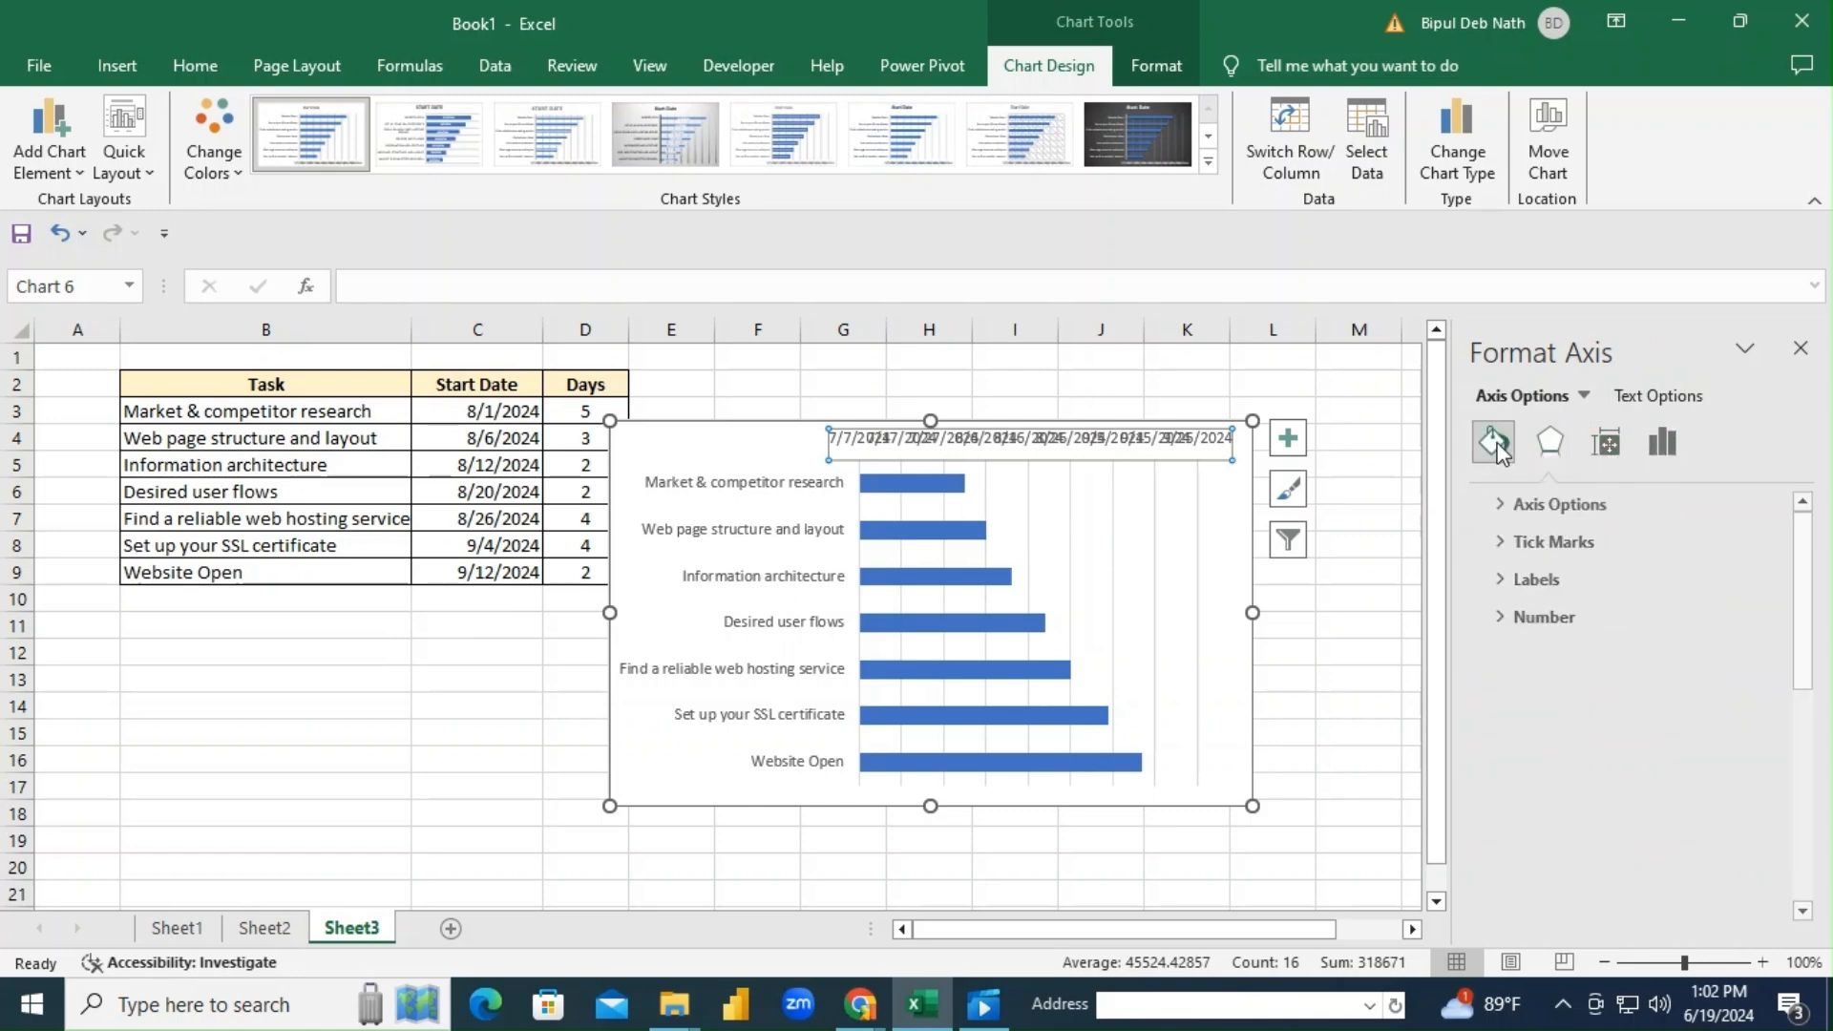
{"action": "right_click", "coordinate": [1029, 438]}
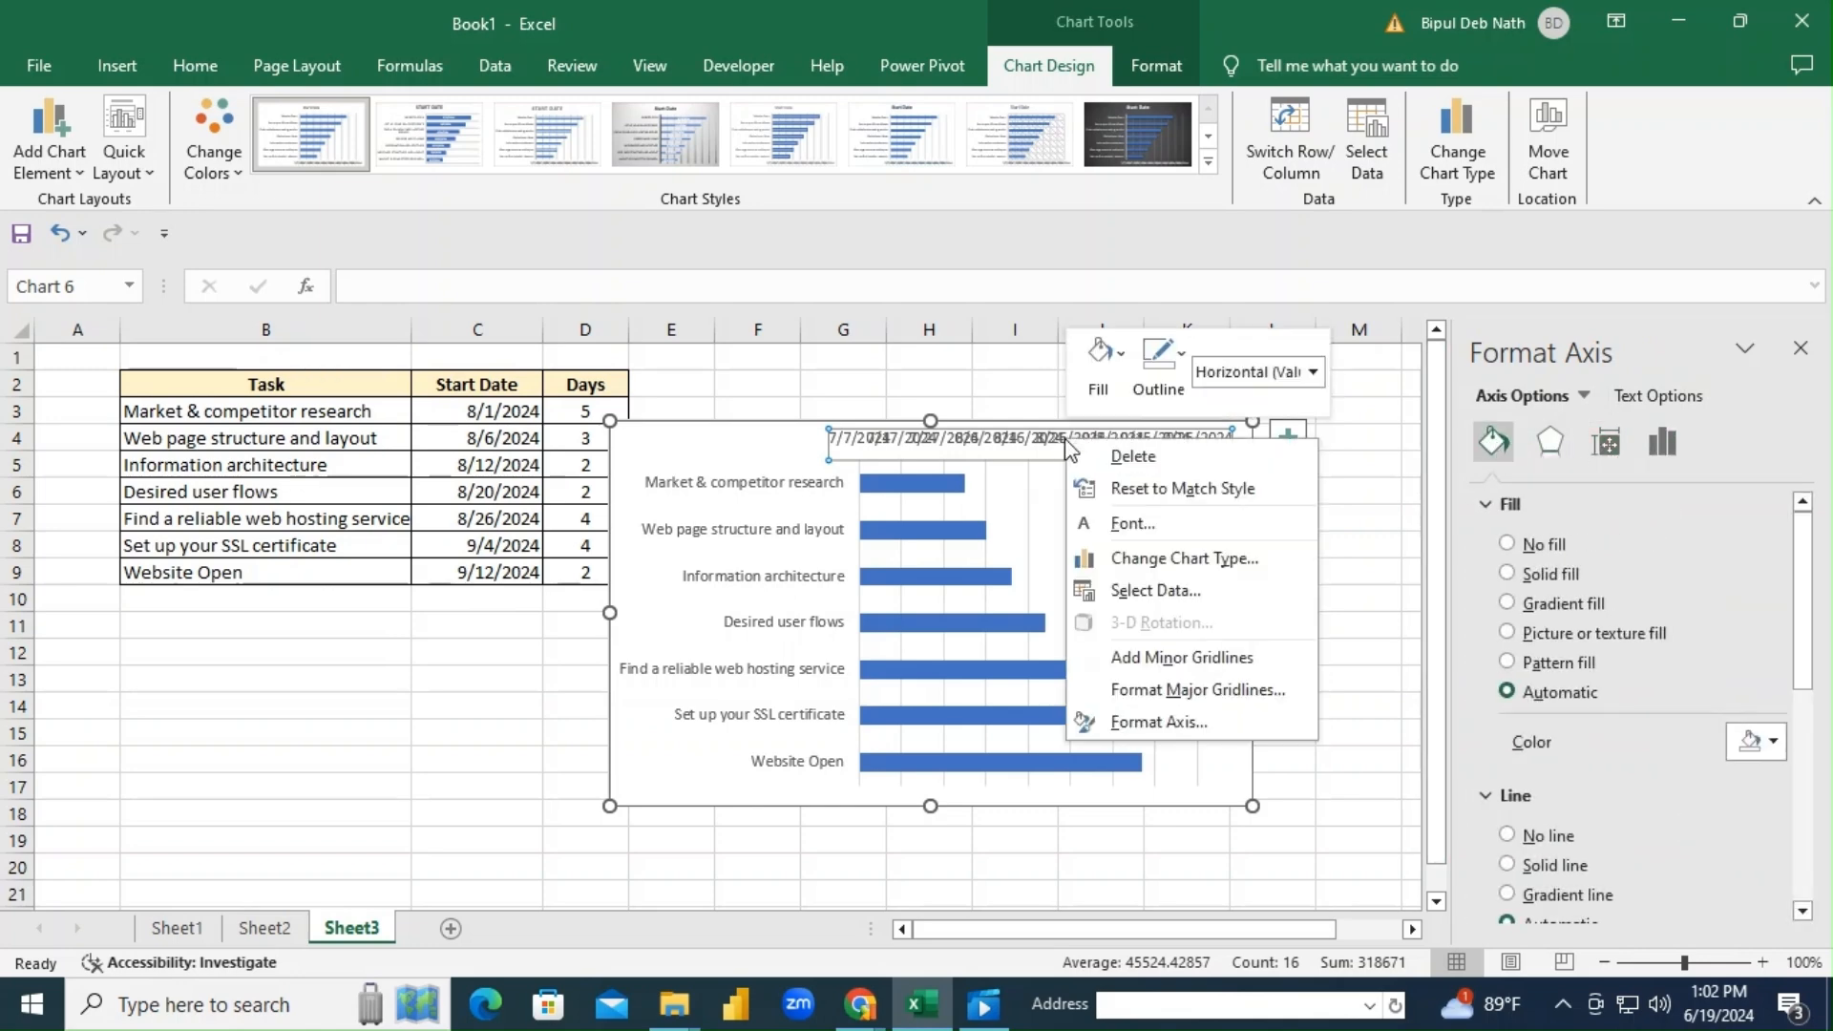
{"action": "left_click", "coordinate": [1156, 721]}
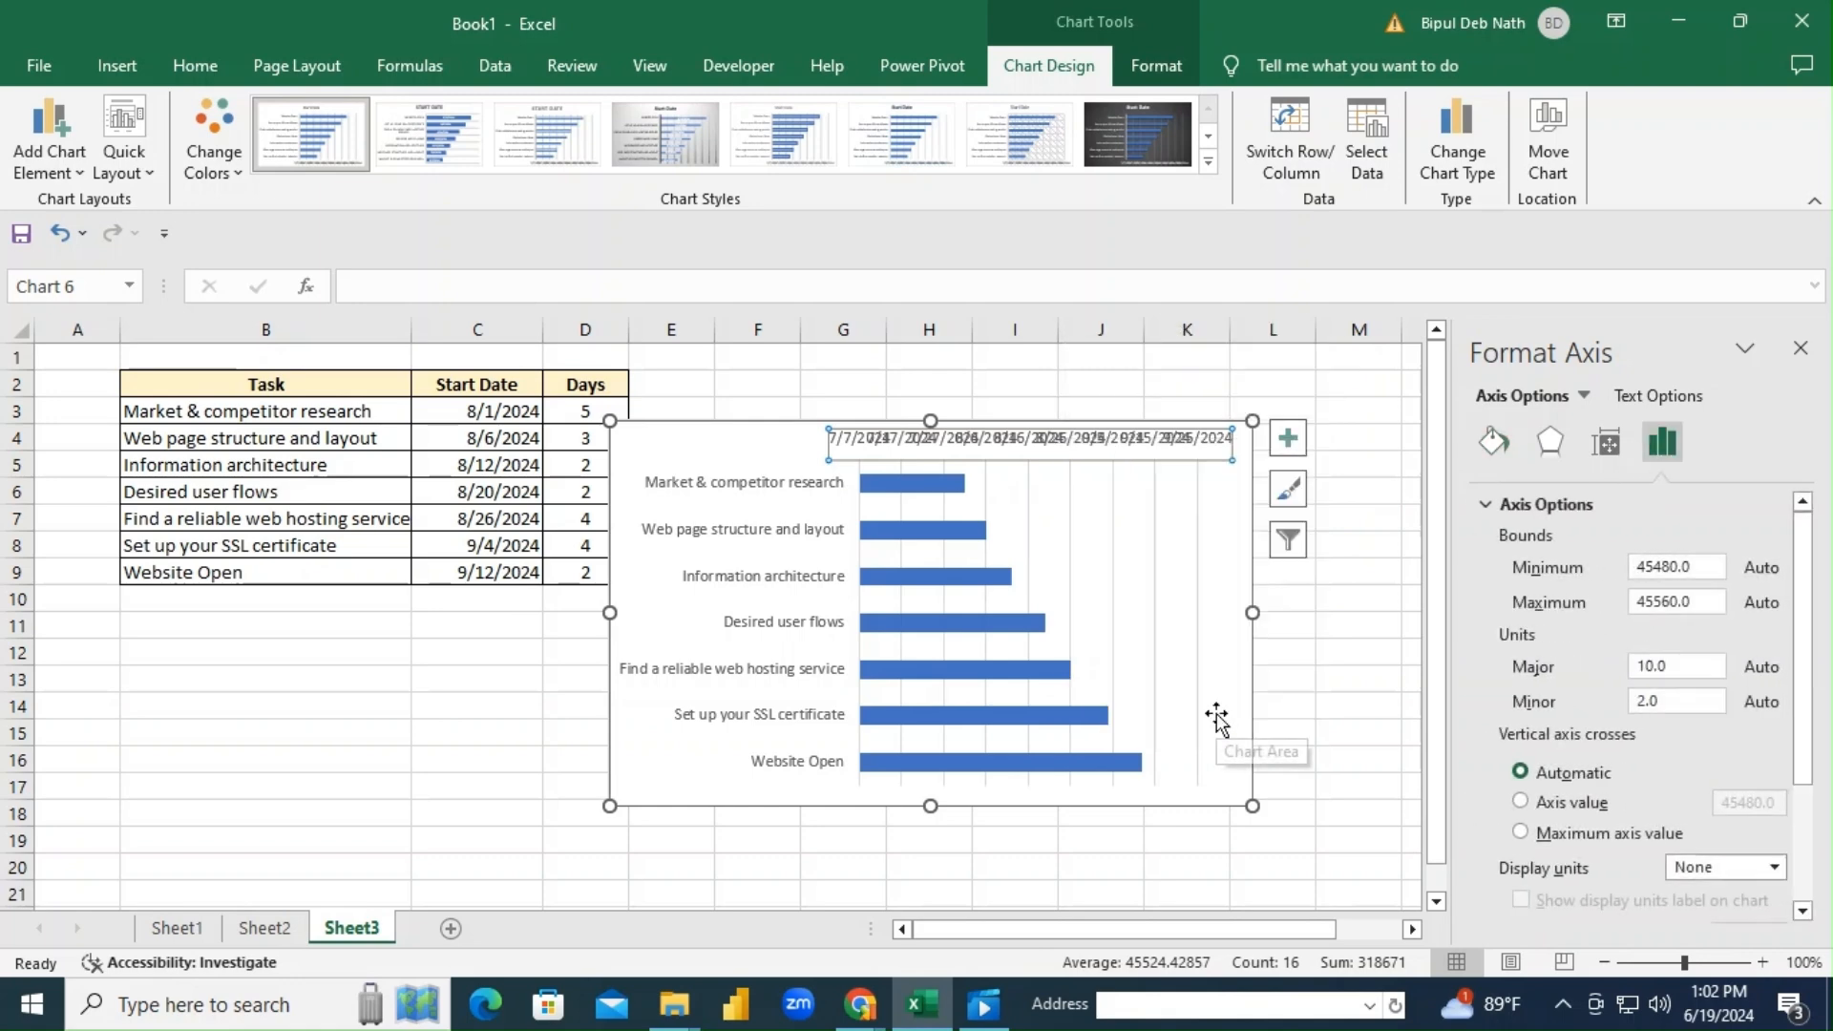
{"action": "left_click", "coordinate": [1677, 567]}
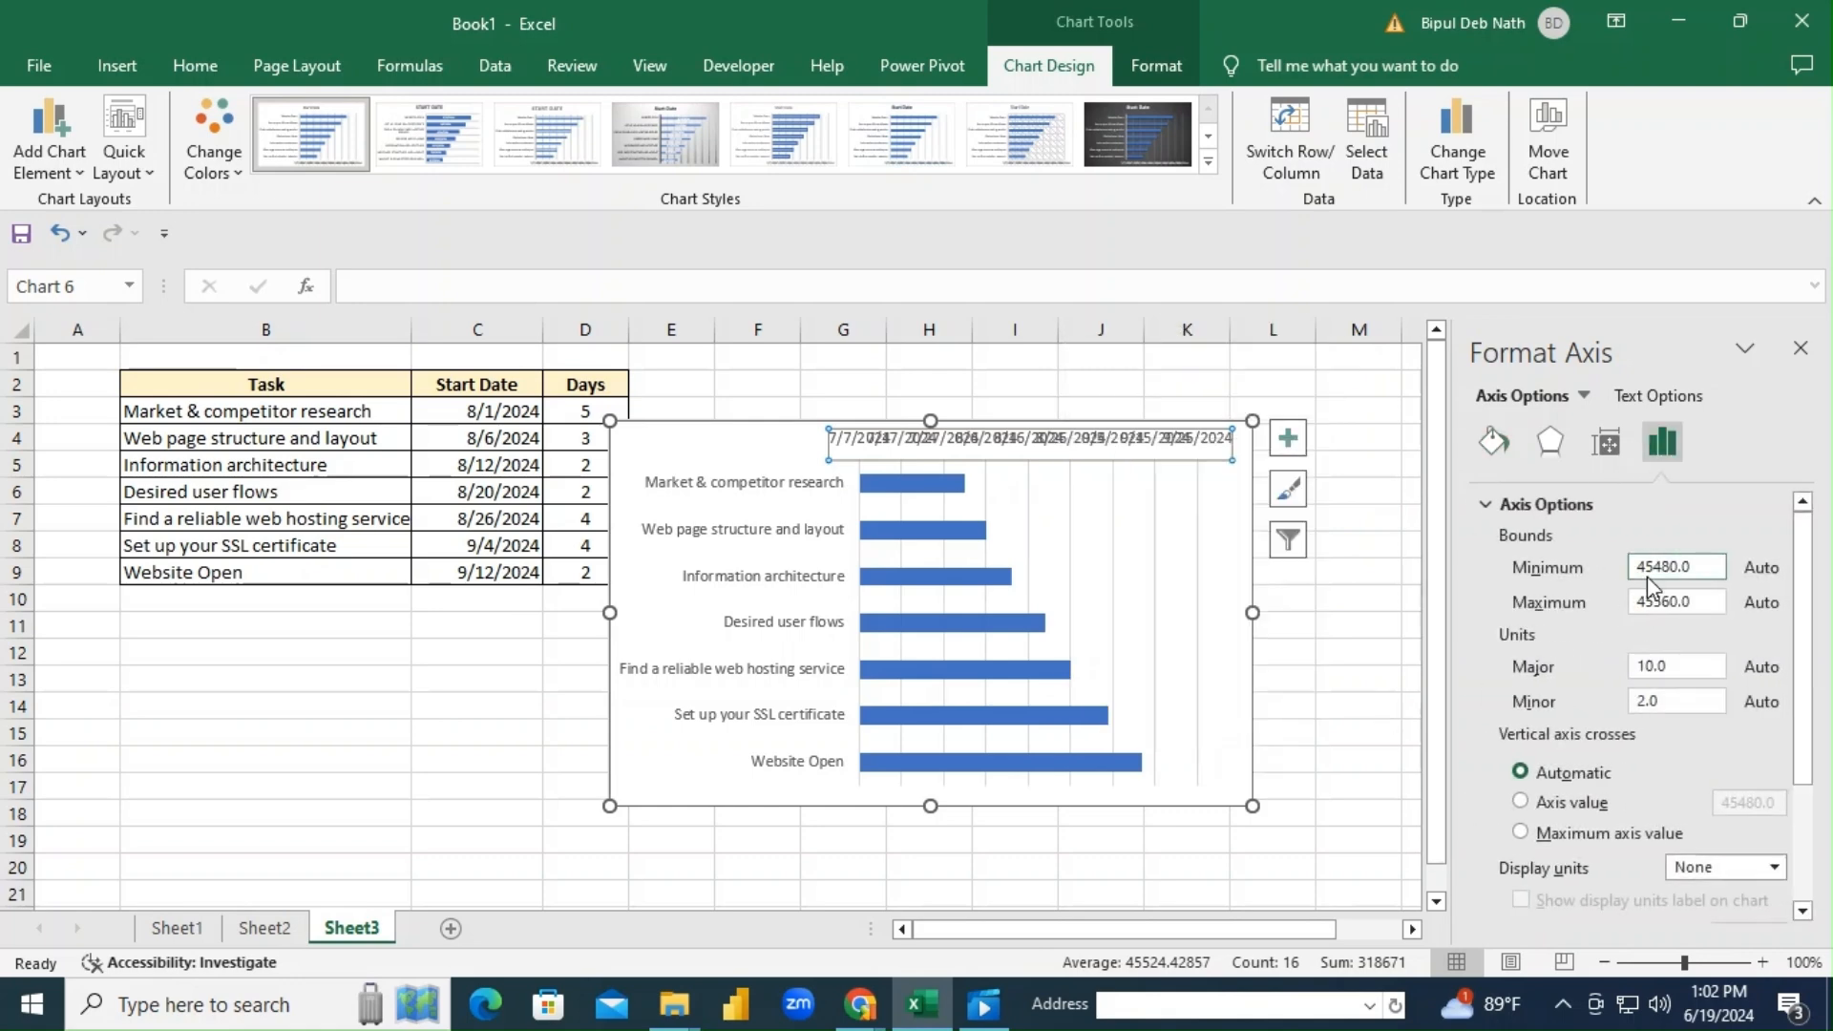
{"action": "left_click", "coordinate": [1676, 567]}
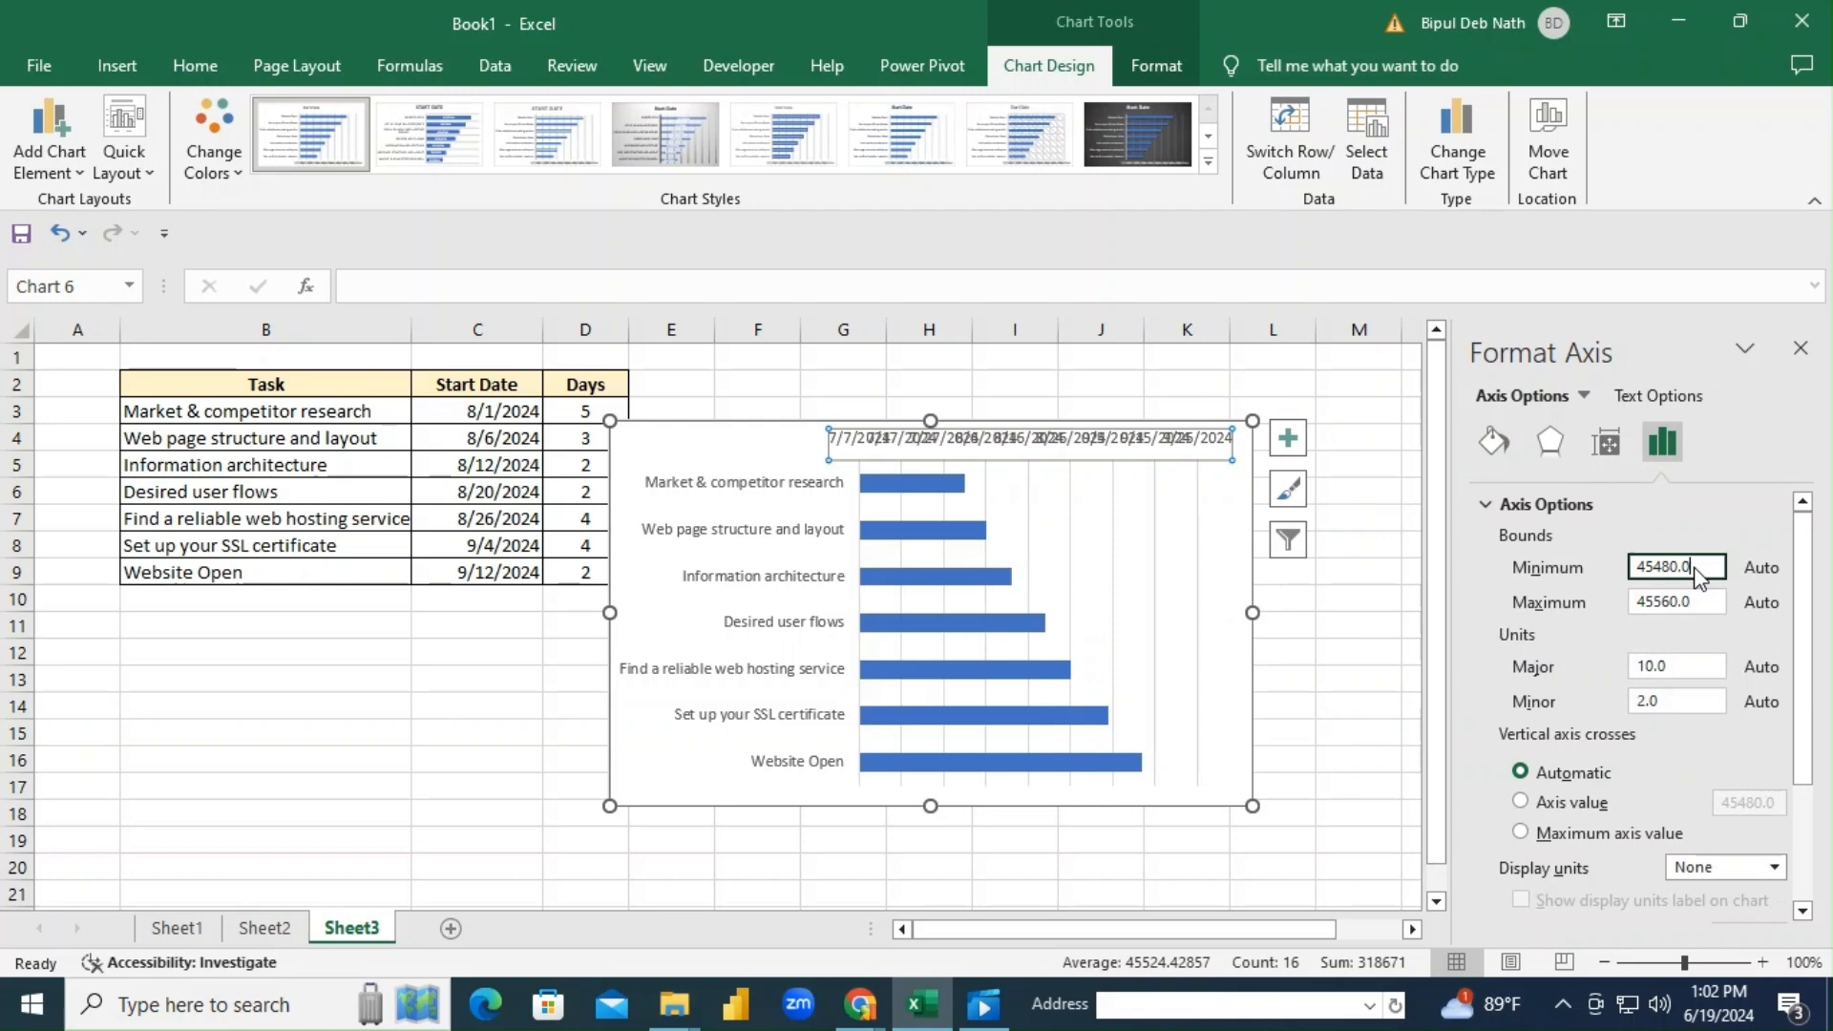
{"action": "triple_click", "coordinate": [1676, 567]}
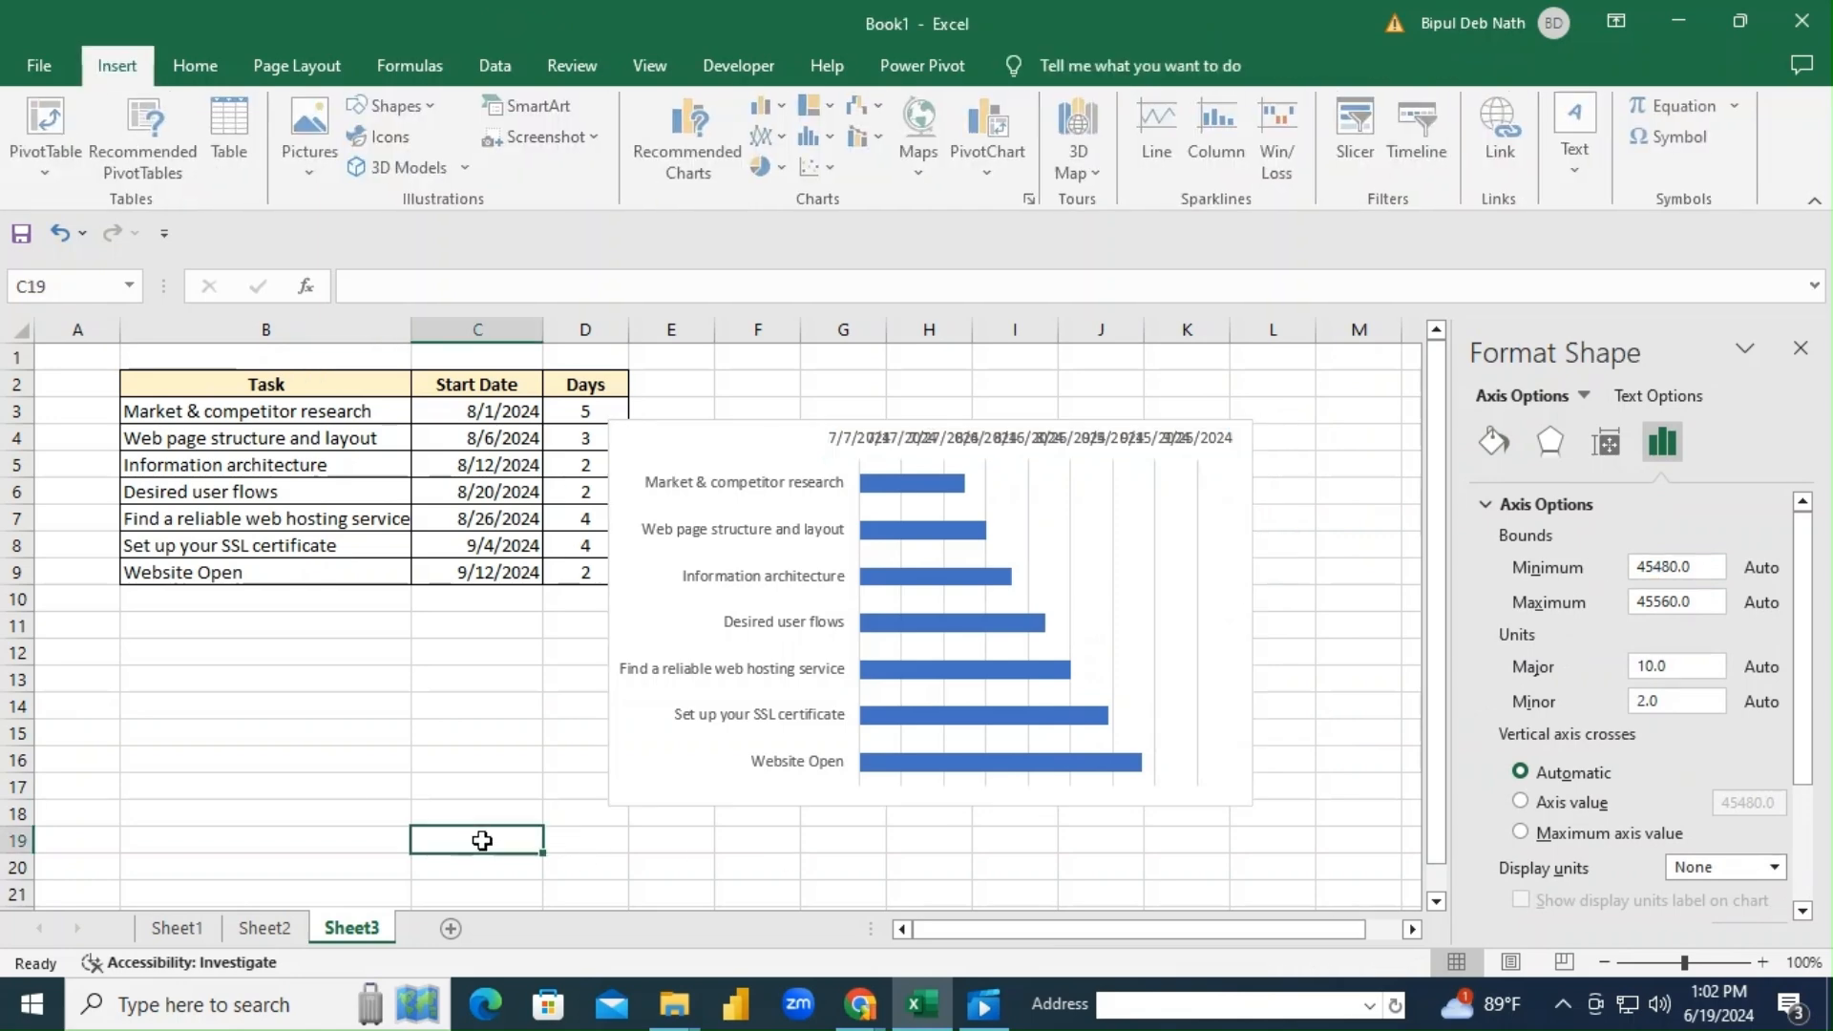
Enter 45480.0 in C19 and format it as a date, revealing 7/7/2024.
{"action": "type", "text": "45480.0"}
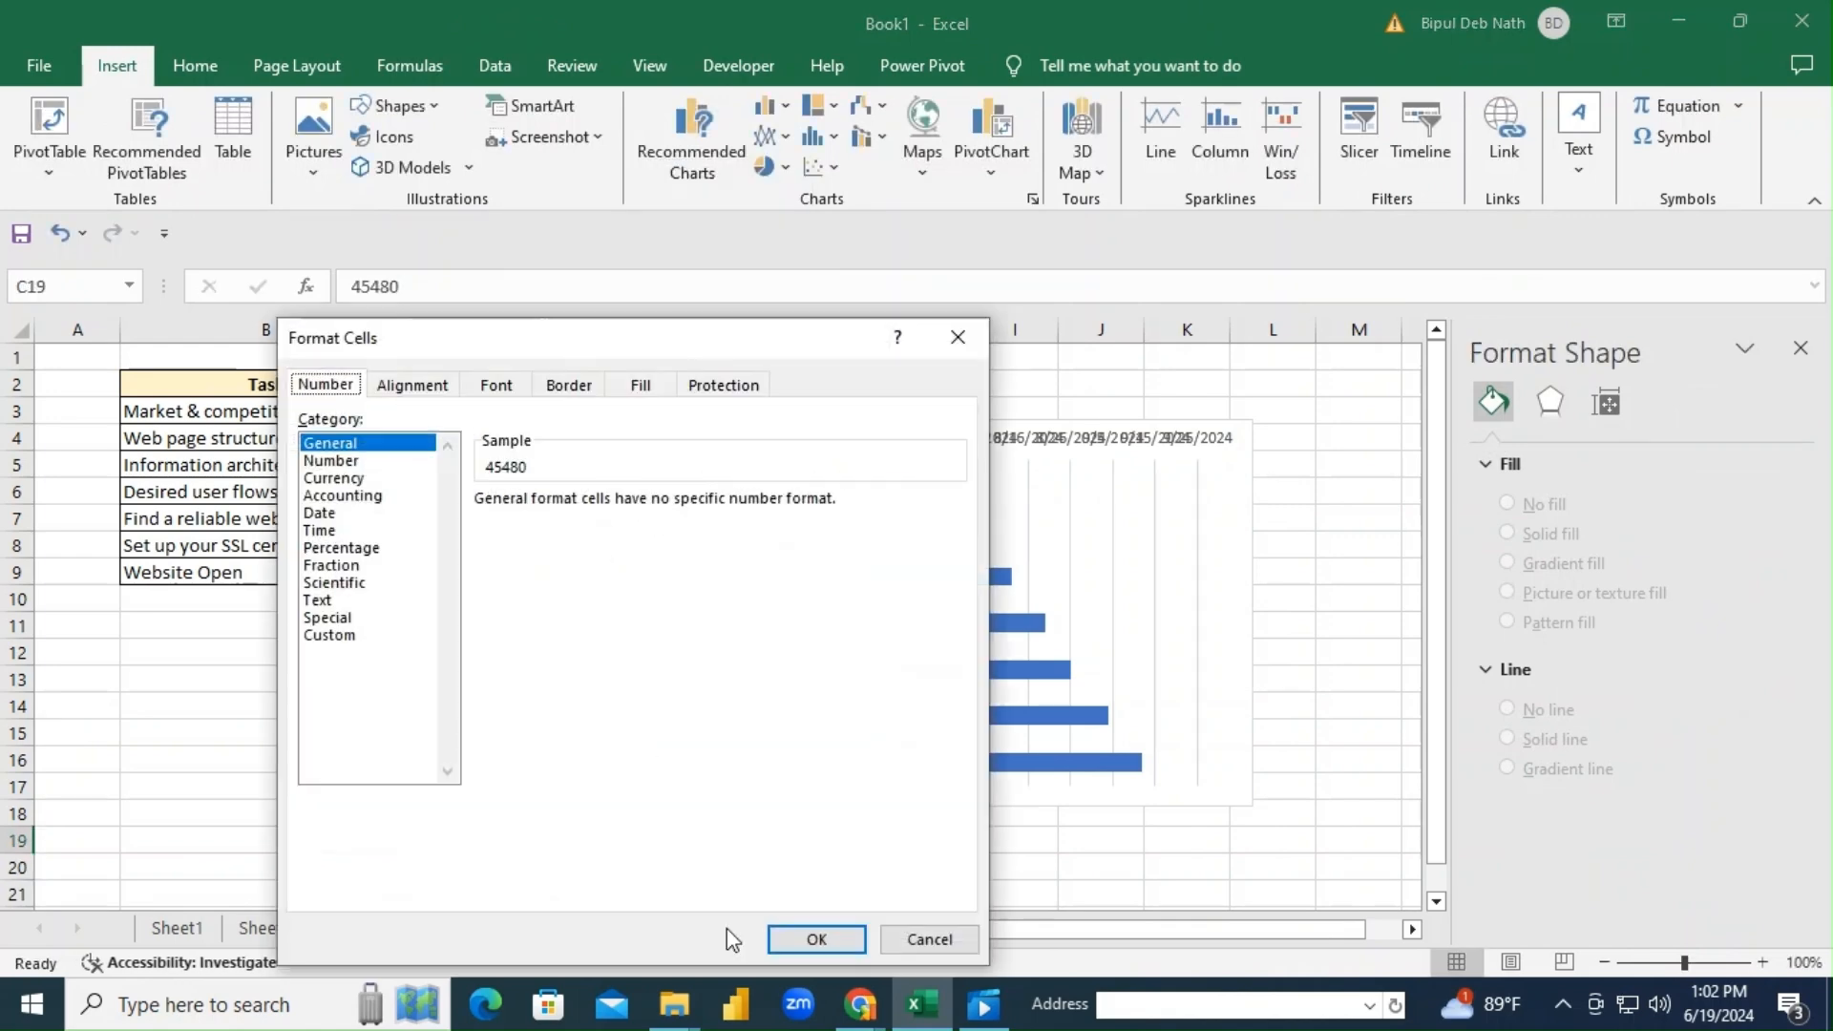
{"action": "left_click", "coordinate": [319, 512]}
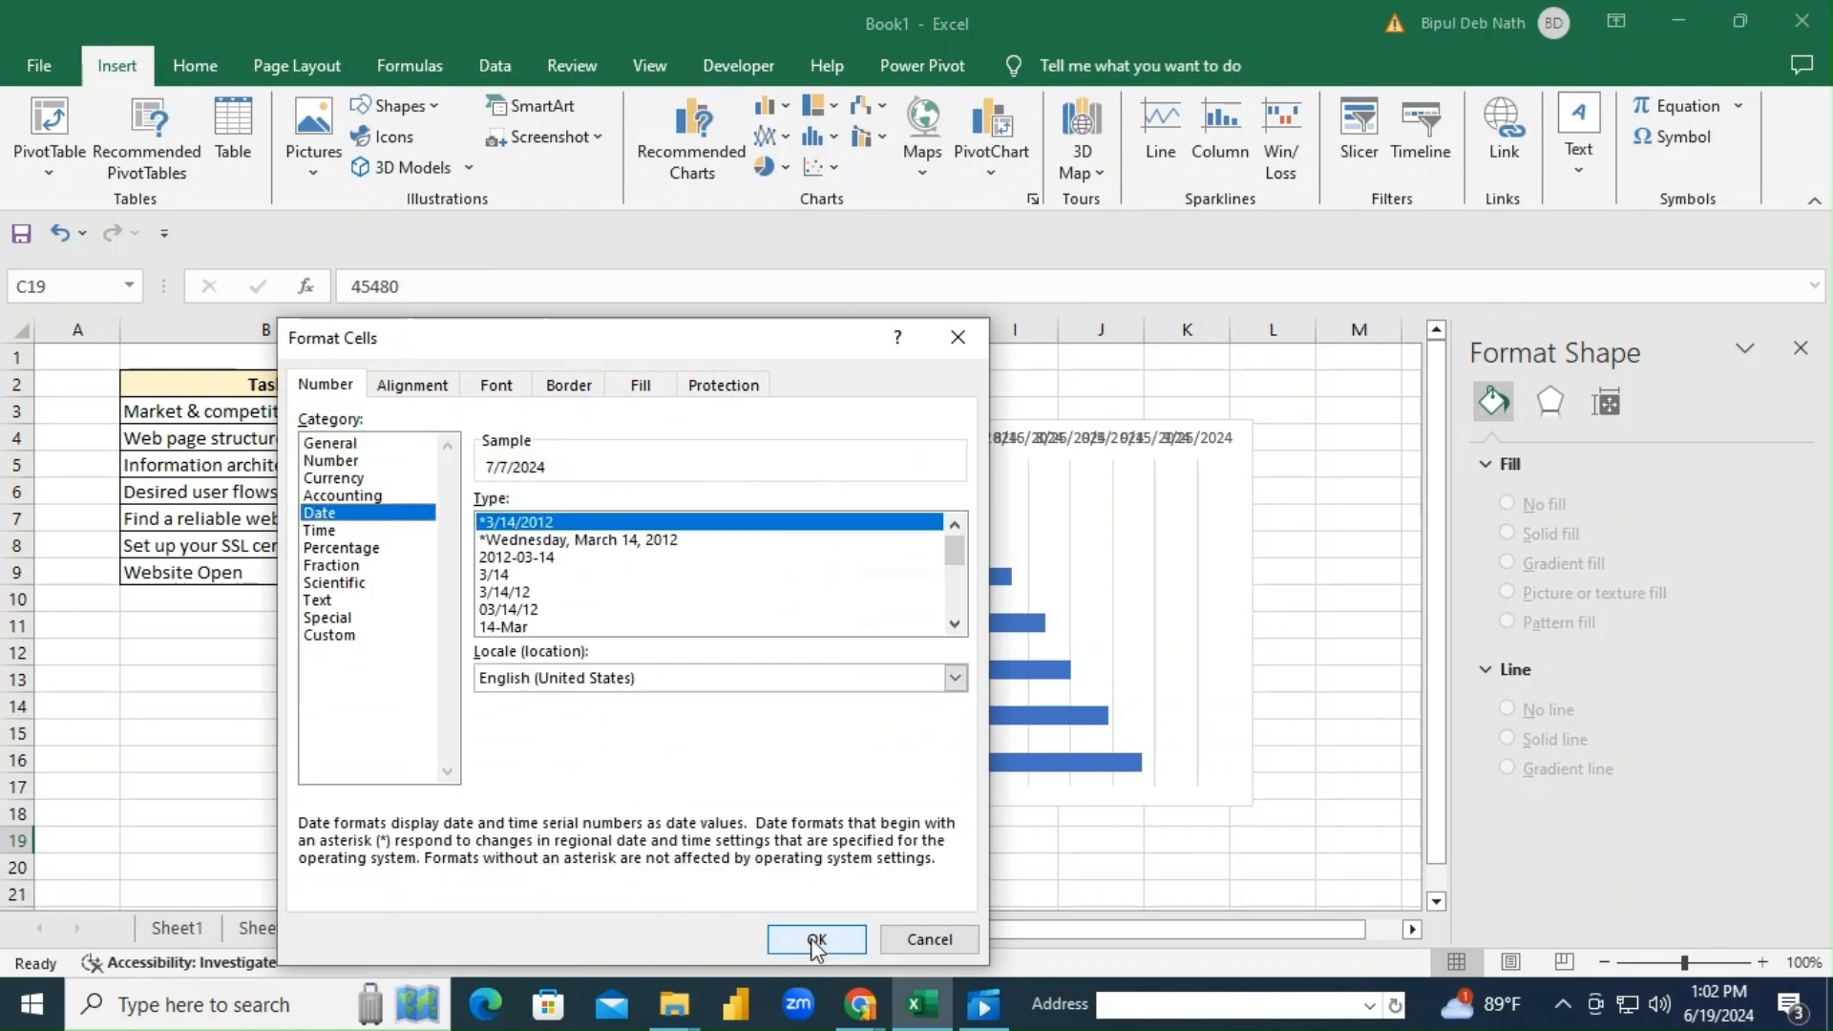
{"action": "left_click", "coordinate": [815, 938]}
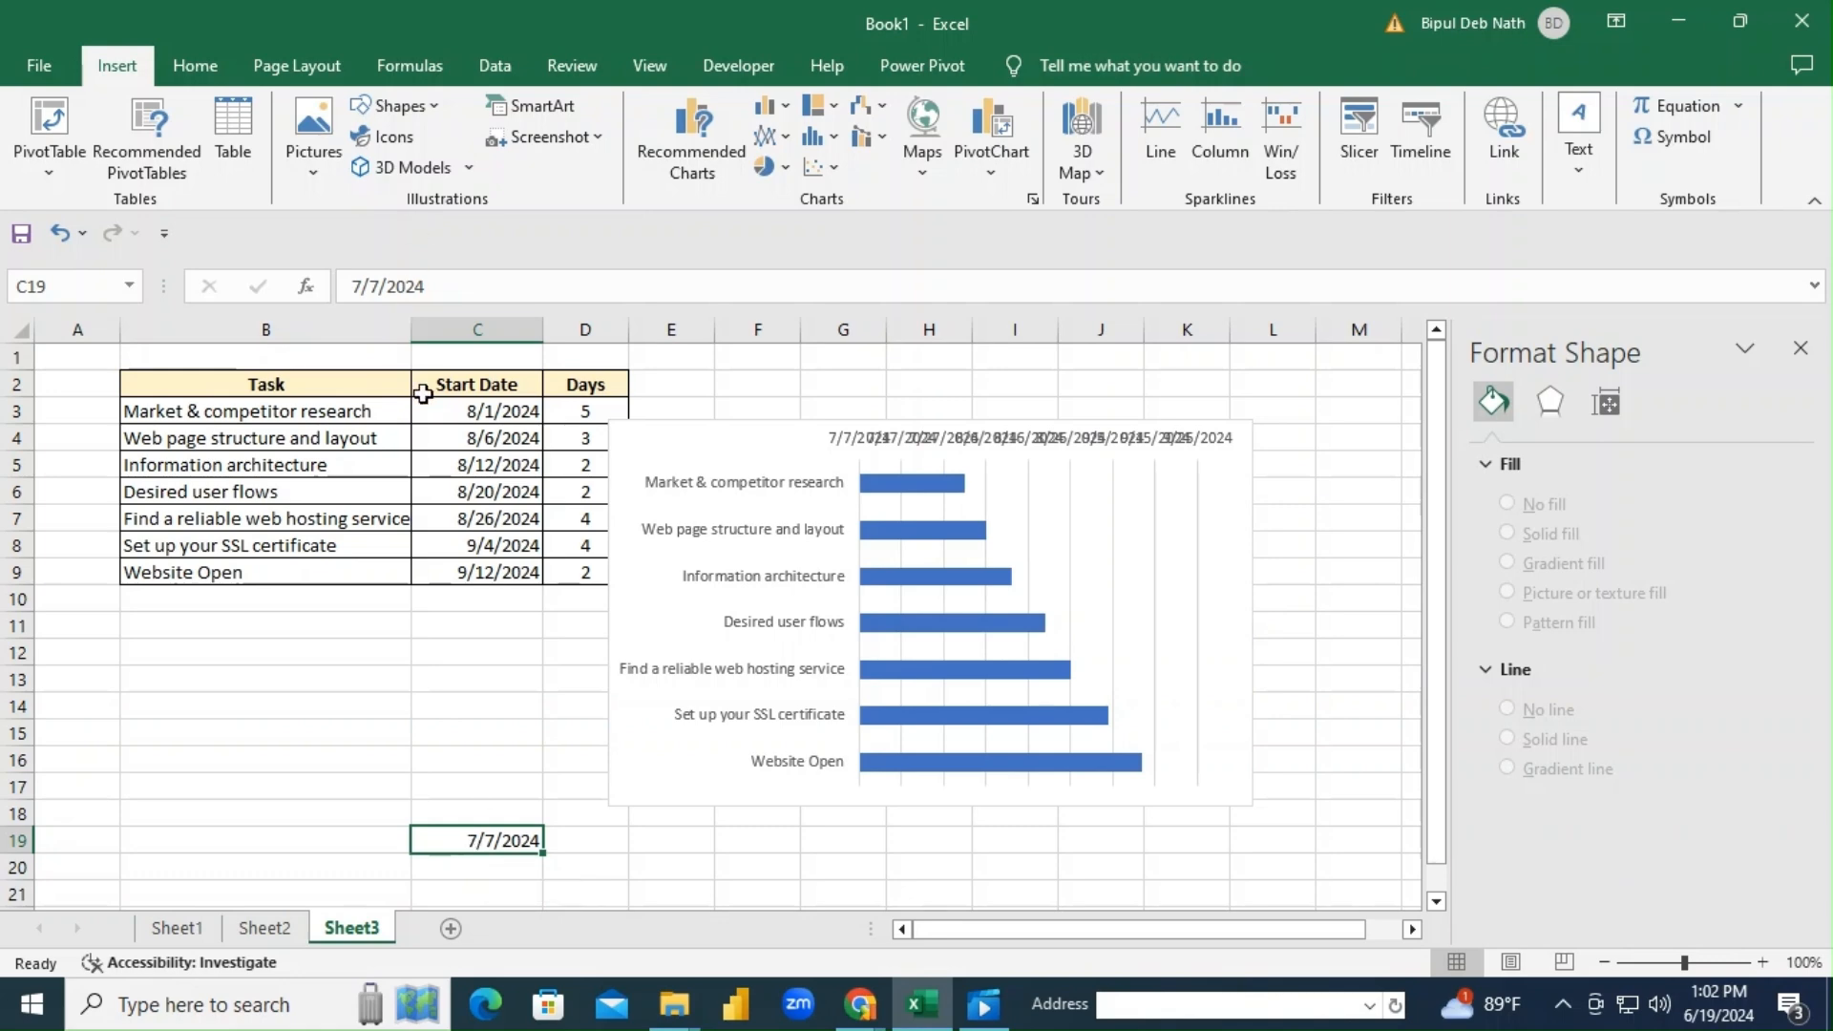
Check the first start date in C3, 8/1/2024, against the axis start.
{"action": "left_click", "coordinate": [475, 411]}
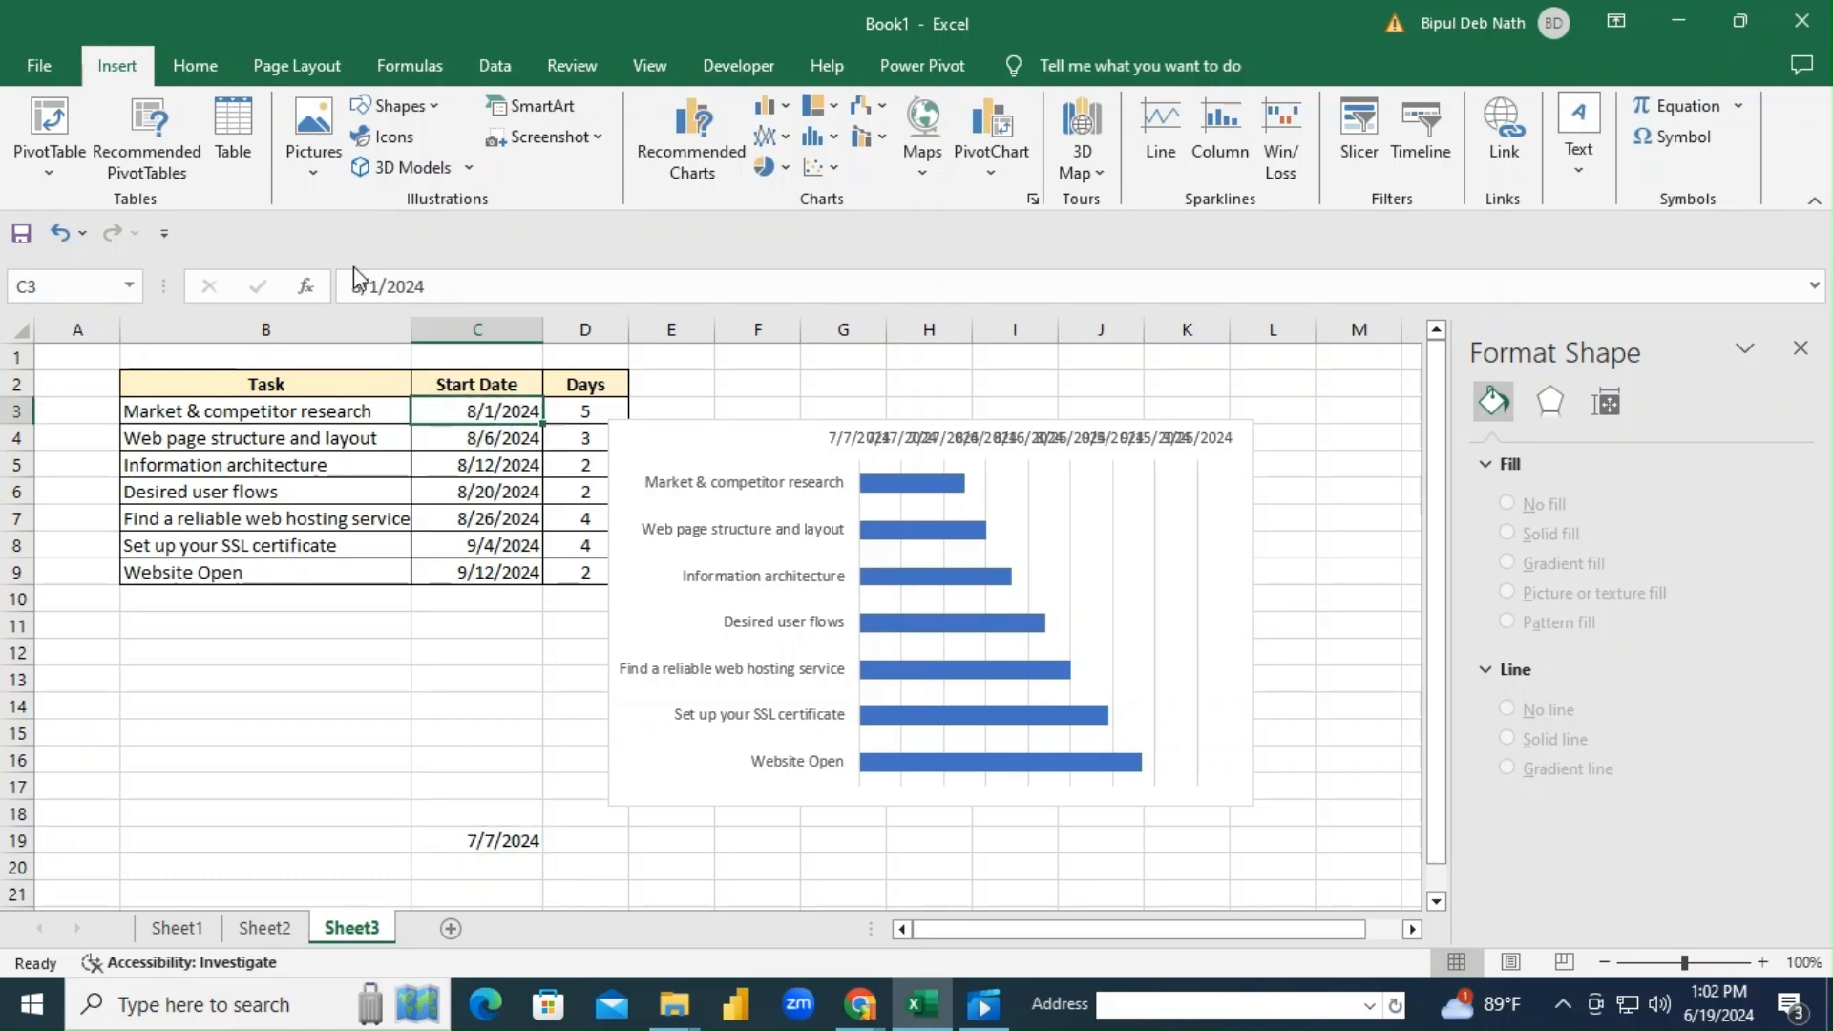
{"action": "left_click", "coordinate": [194, 65]}
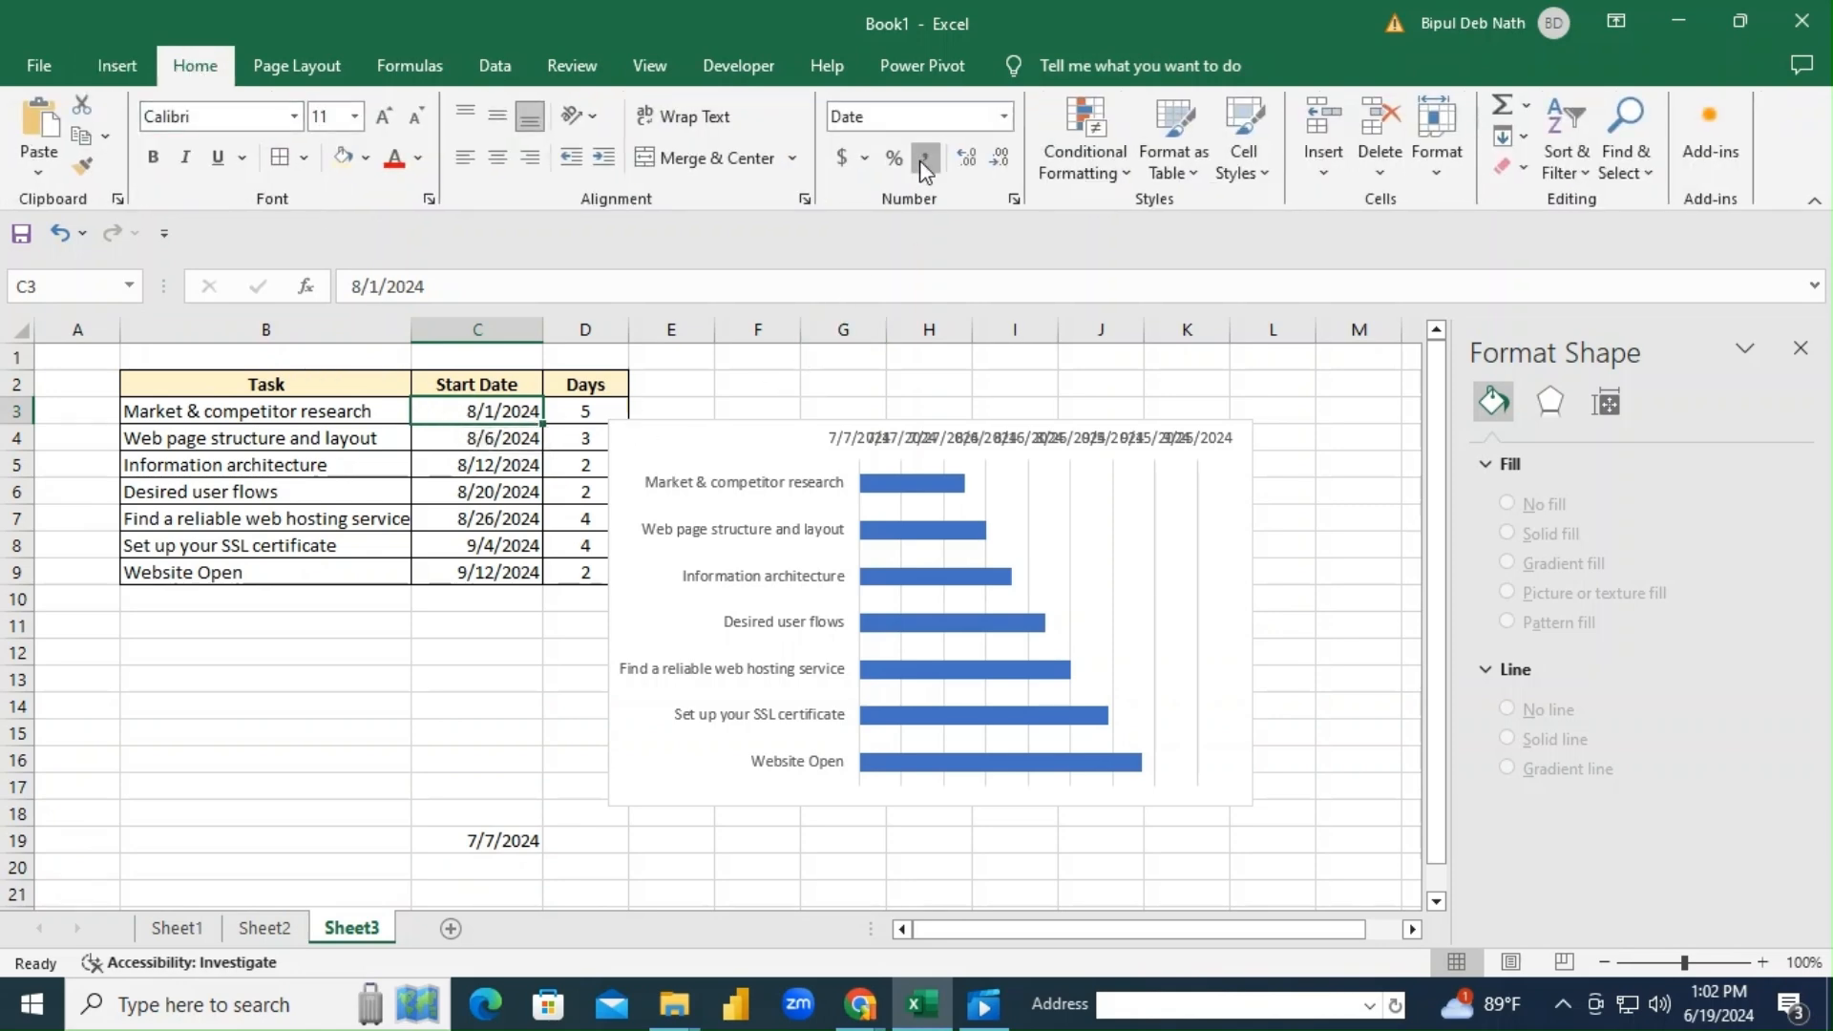
{"action": "left_click", "coordinate": [923, 157]}
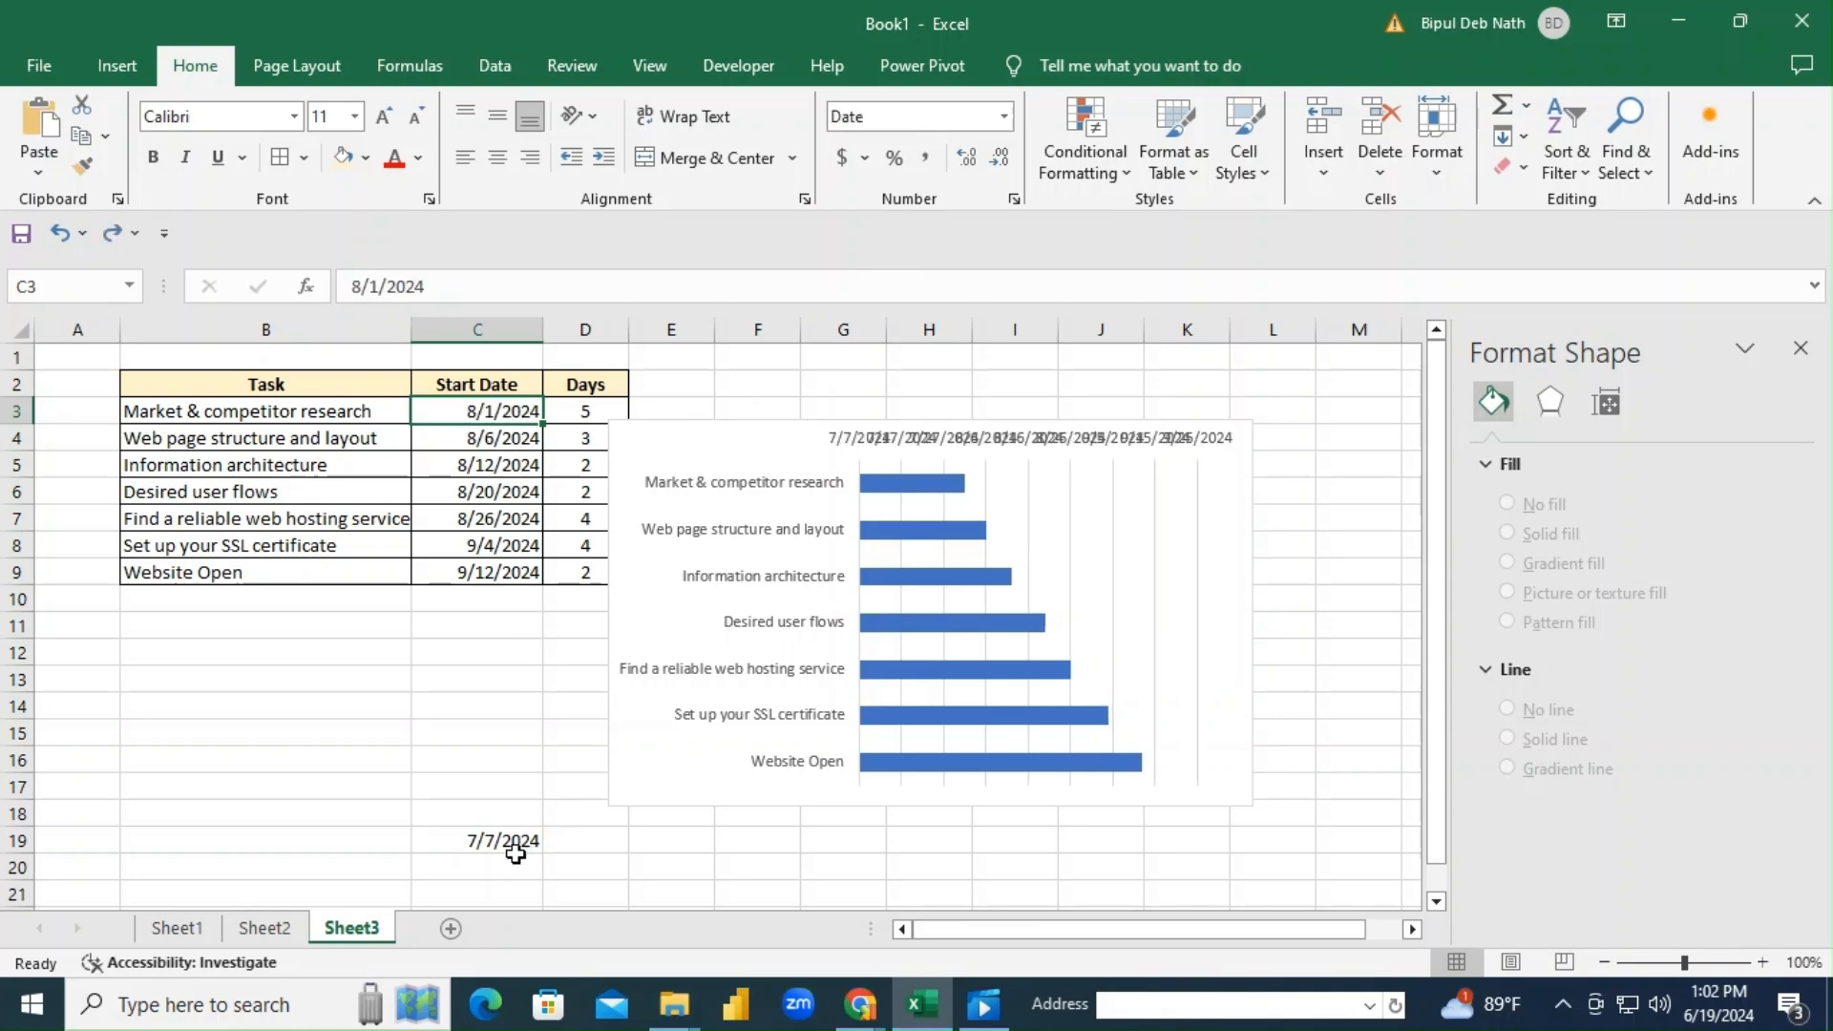
Set the date axis minimum to 45505 so the timeline starts at 8/1/2024.
{"action": "left_click", "coordinate": [1029, 437]}
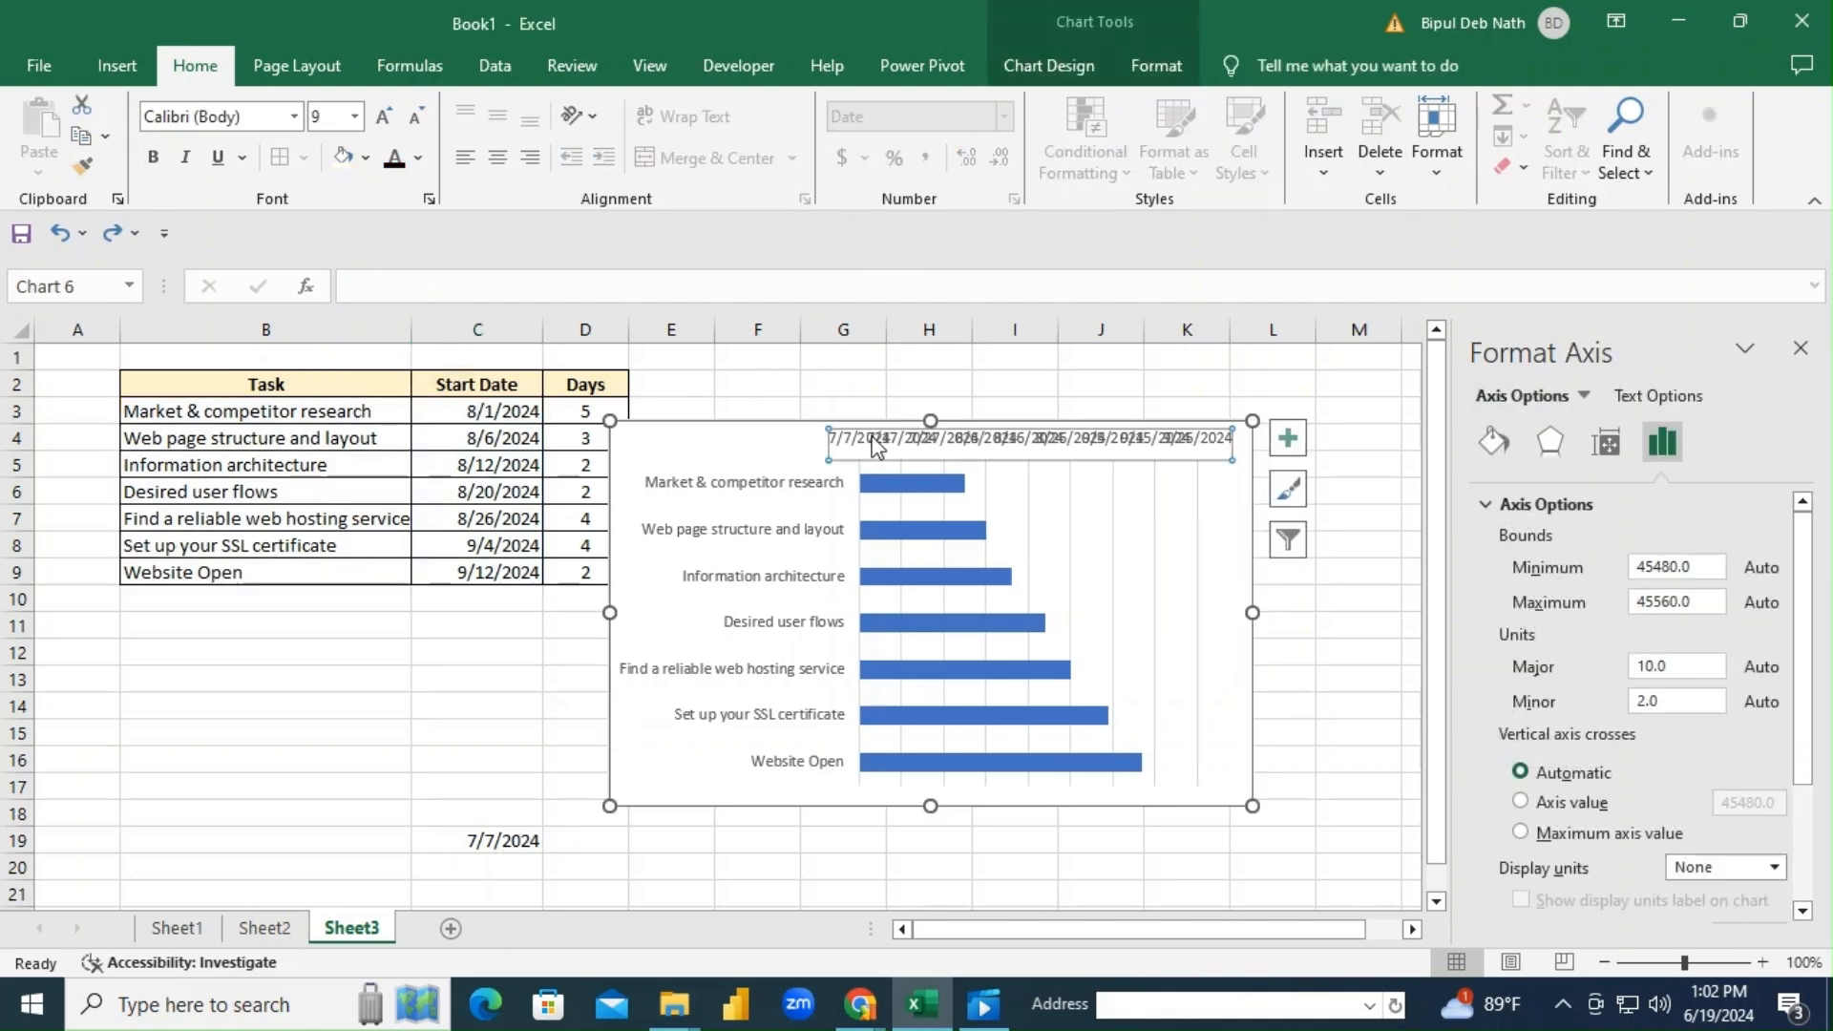
{"action": "left_click", "coordinate": [1673, 567]}
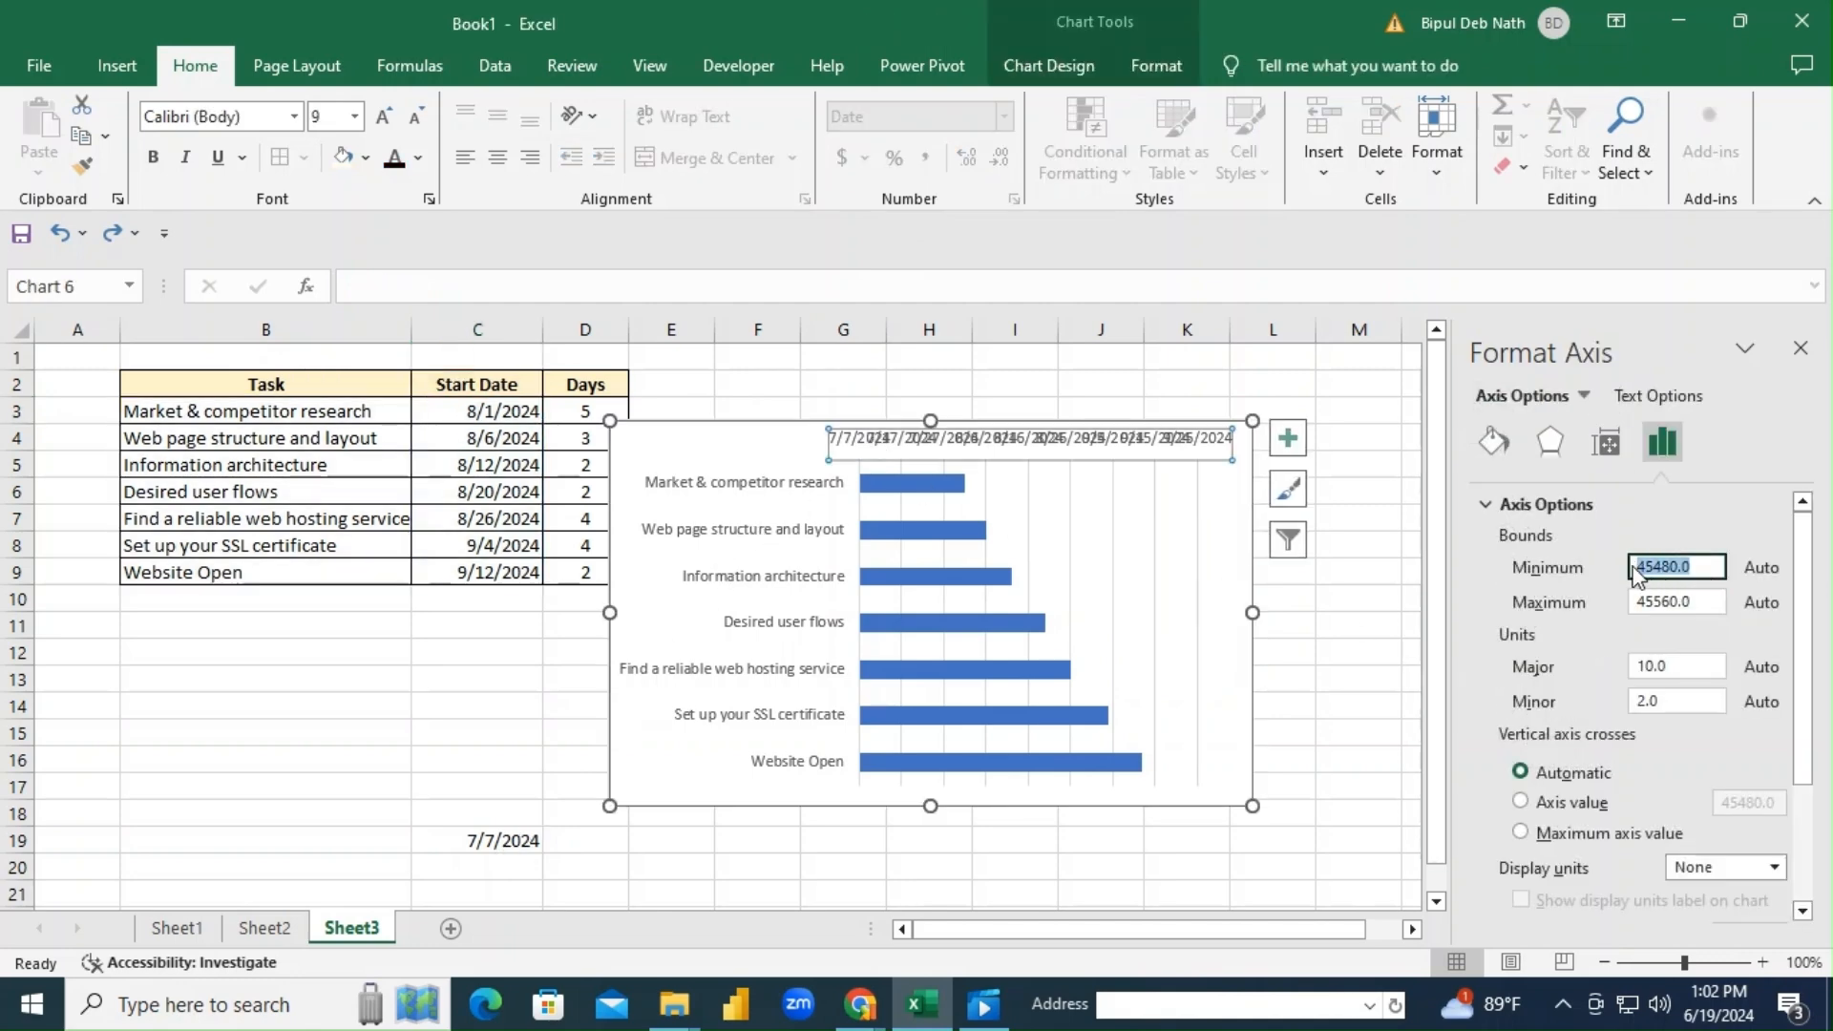
{"action": "type", "text": "45"}
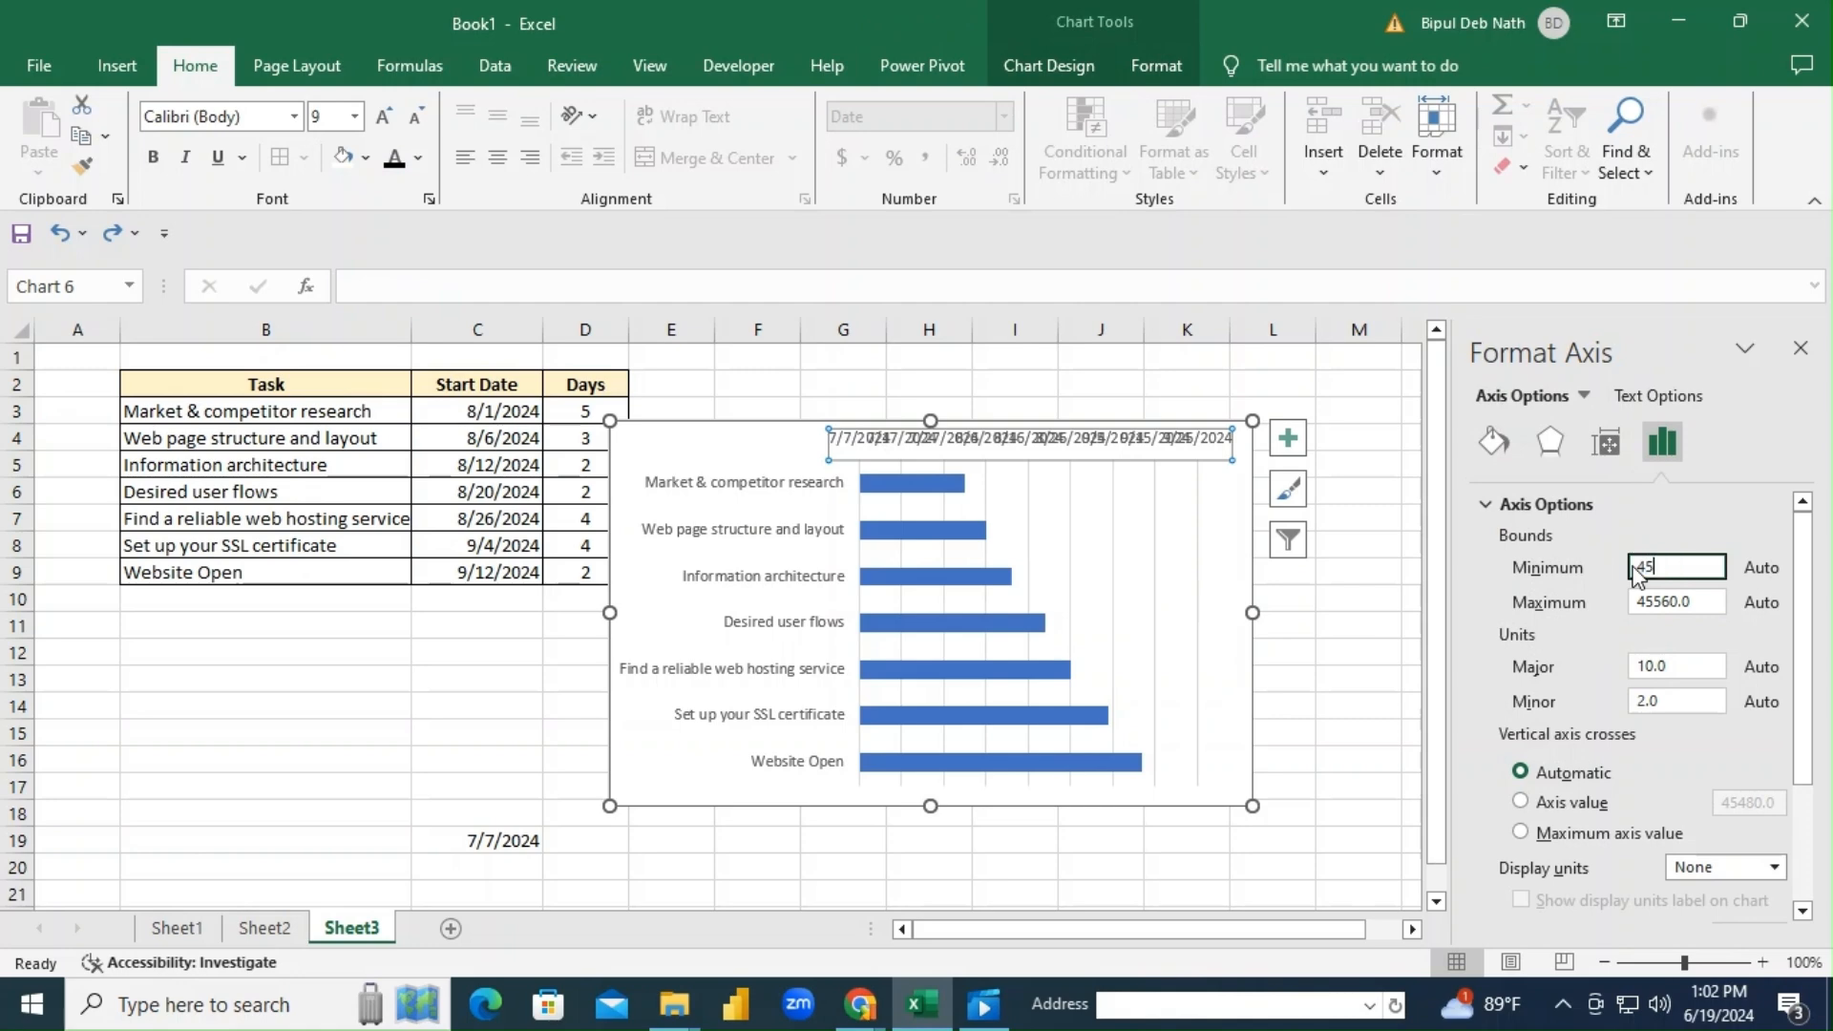
{"action": "type", "text": "4550"}
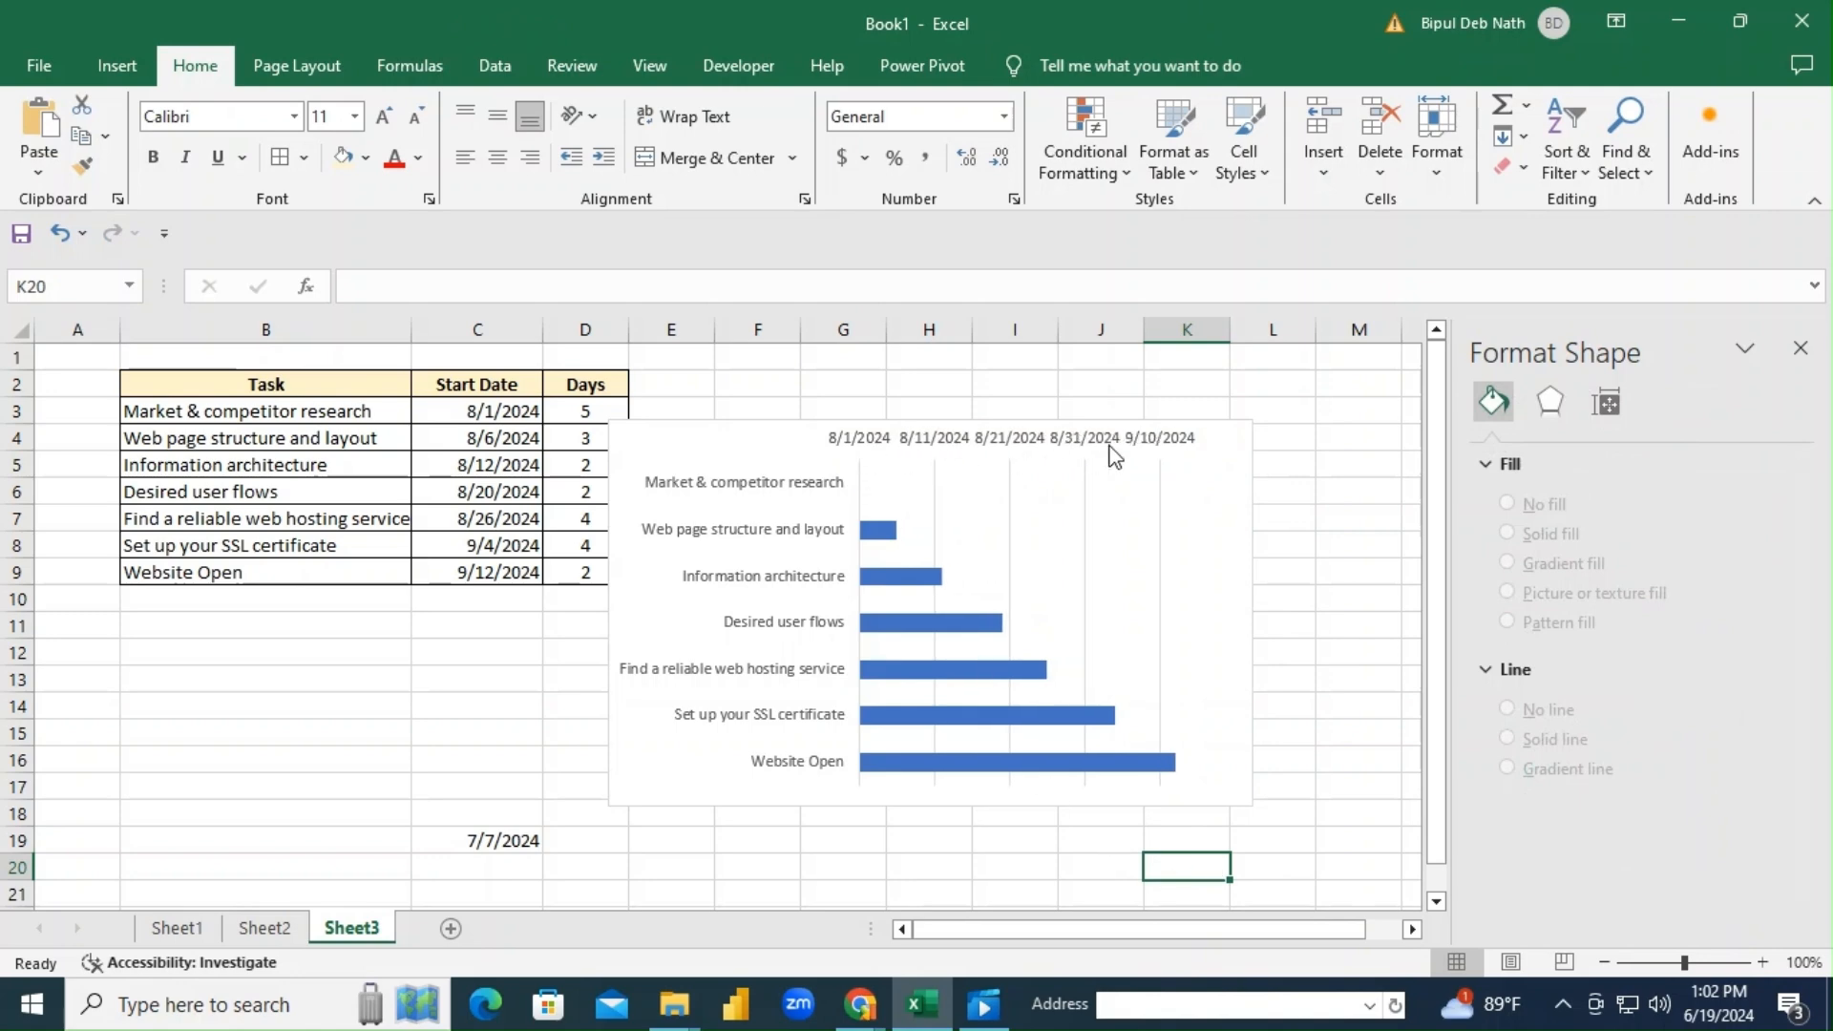
Clear the C19 helper date and move the chart lower and further left.
{"action": "left_click", "coordinate": [477, 841]}
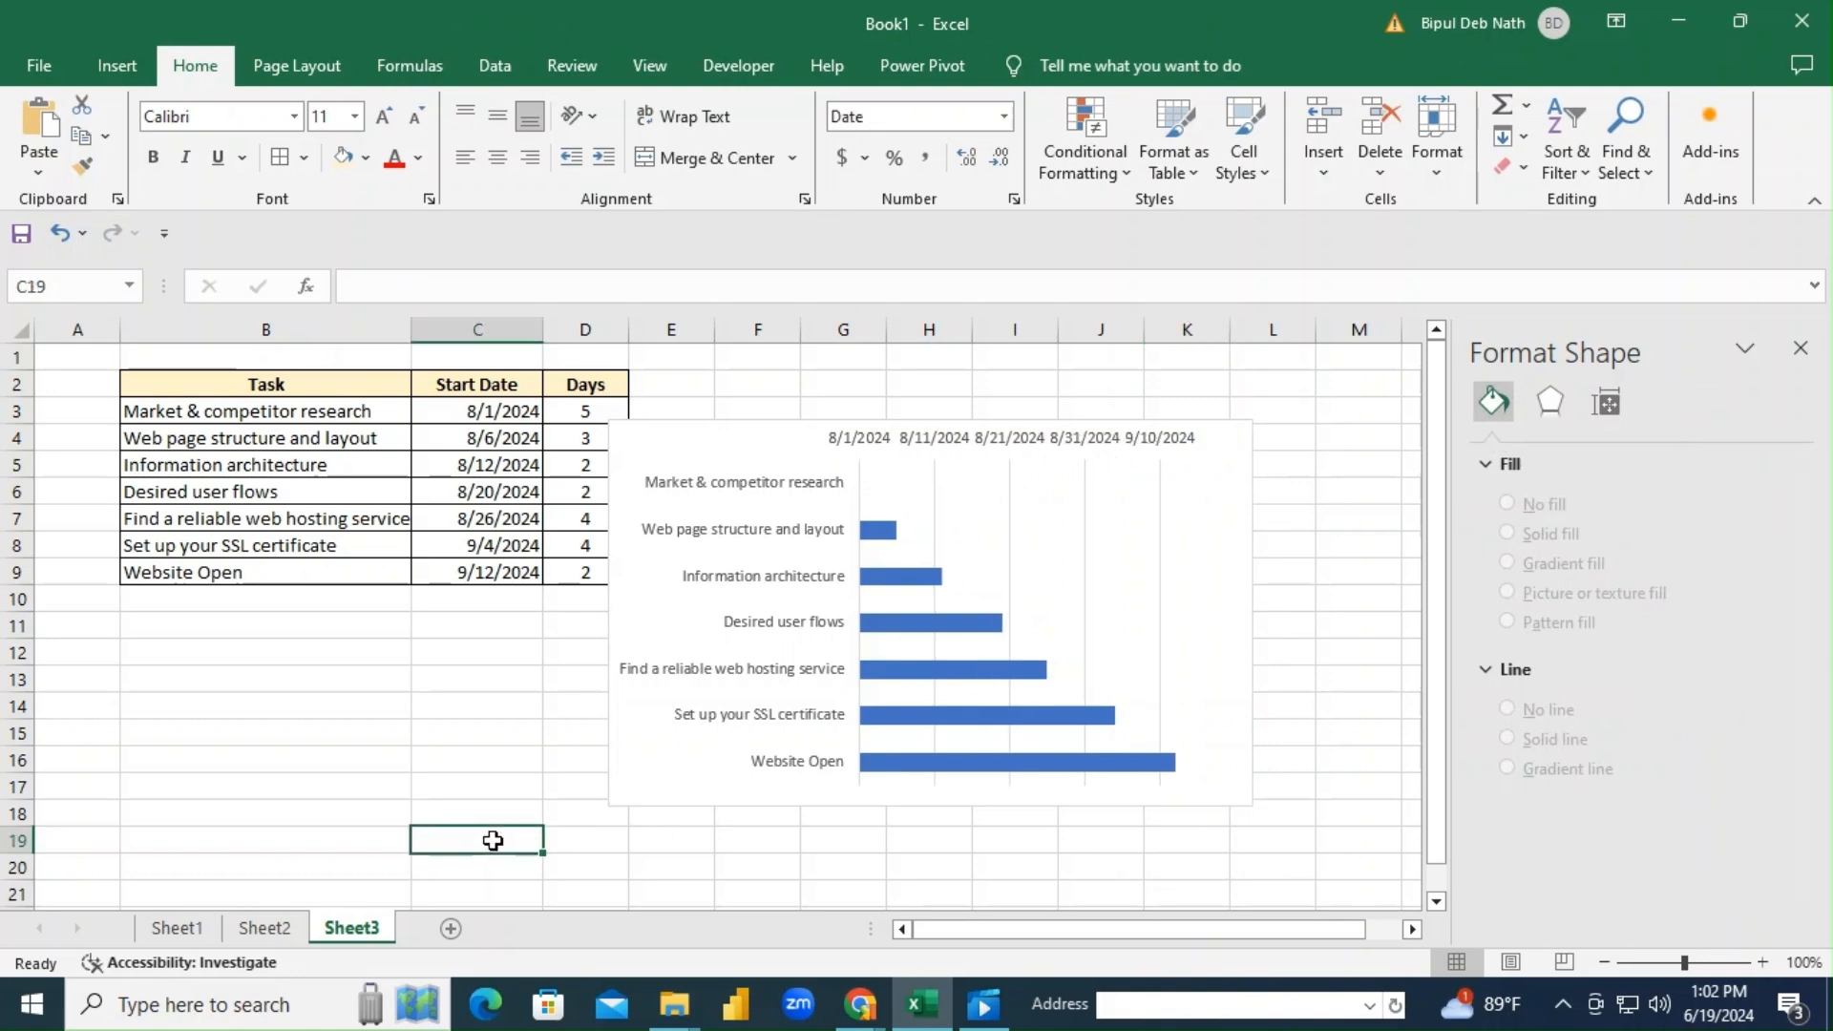
{"action": "left_click", "coordinate": [929, 608]}
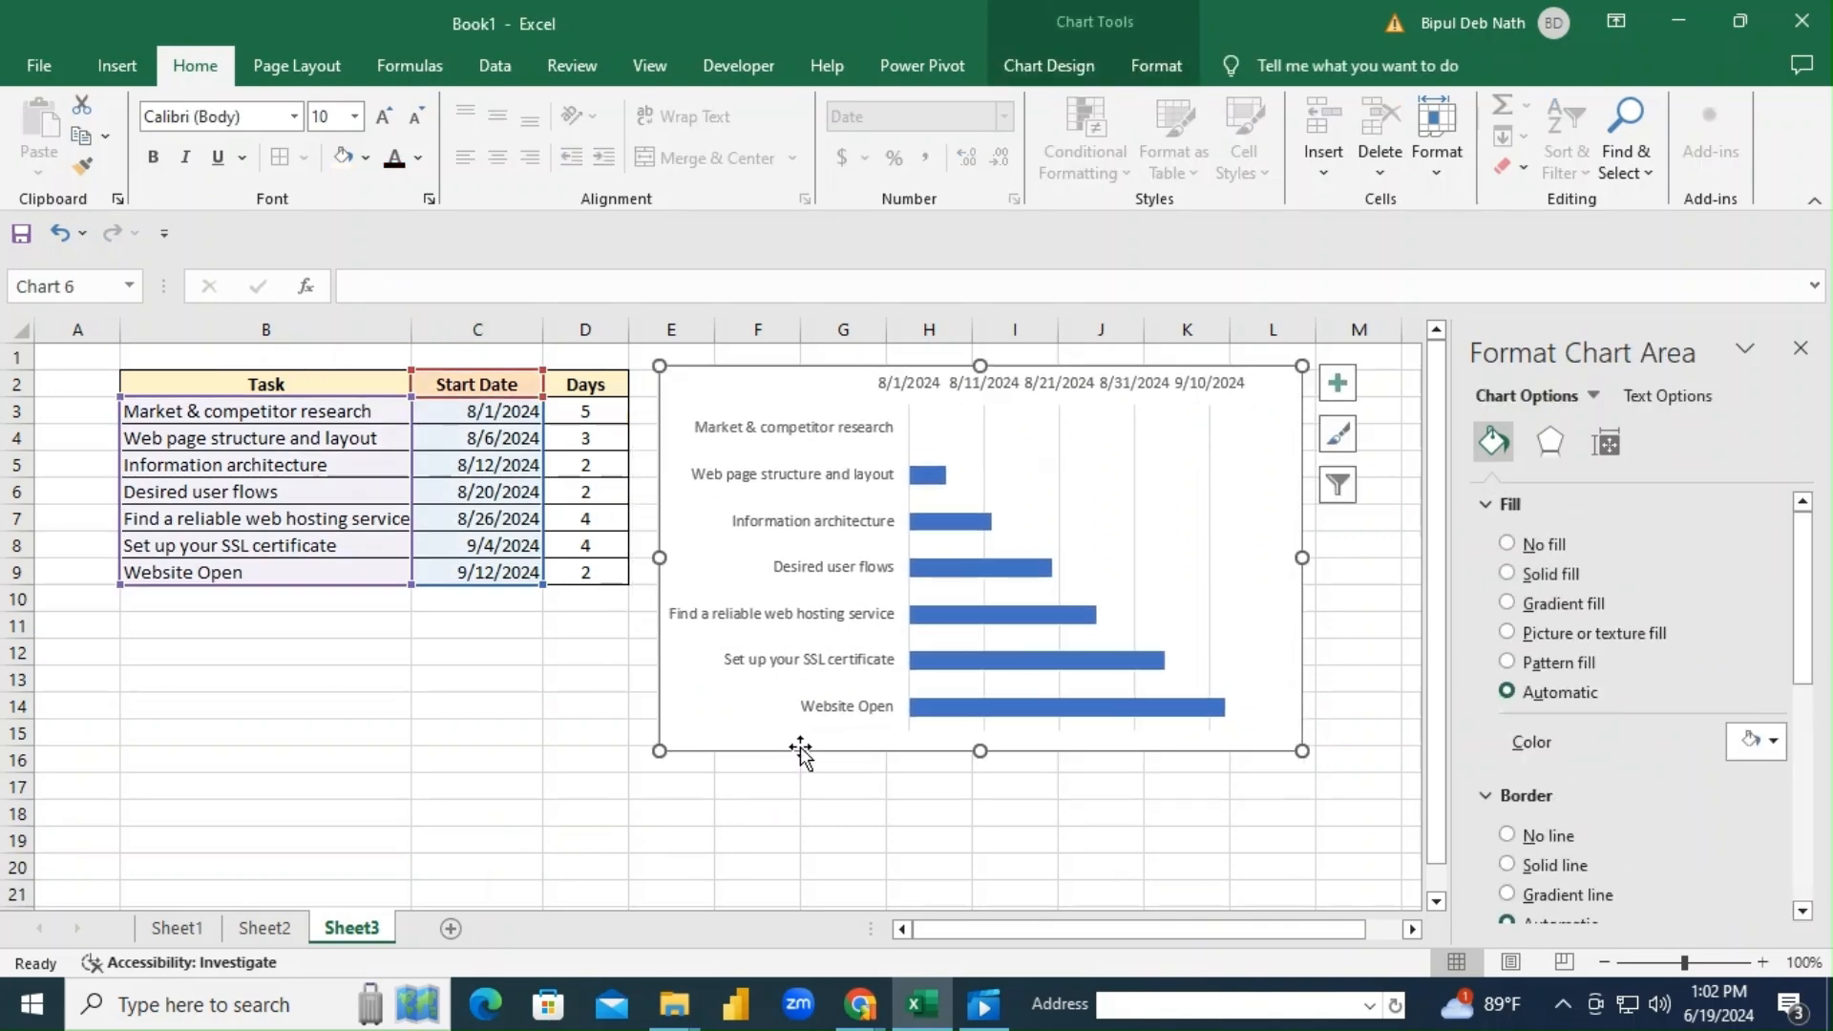
{"action": "mouse_move", "coordinate": [537, 584]}
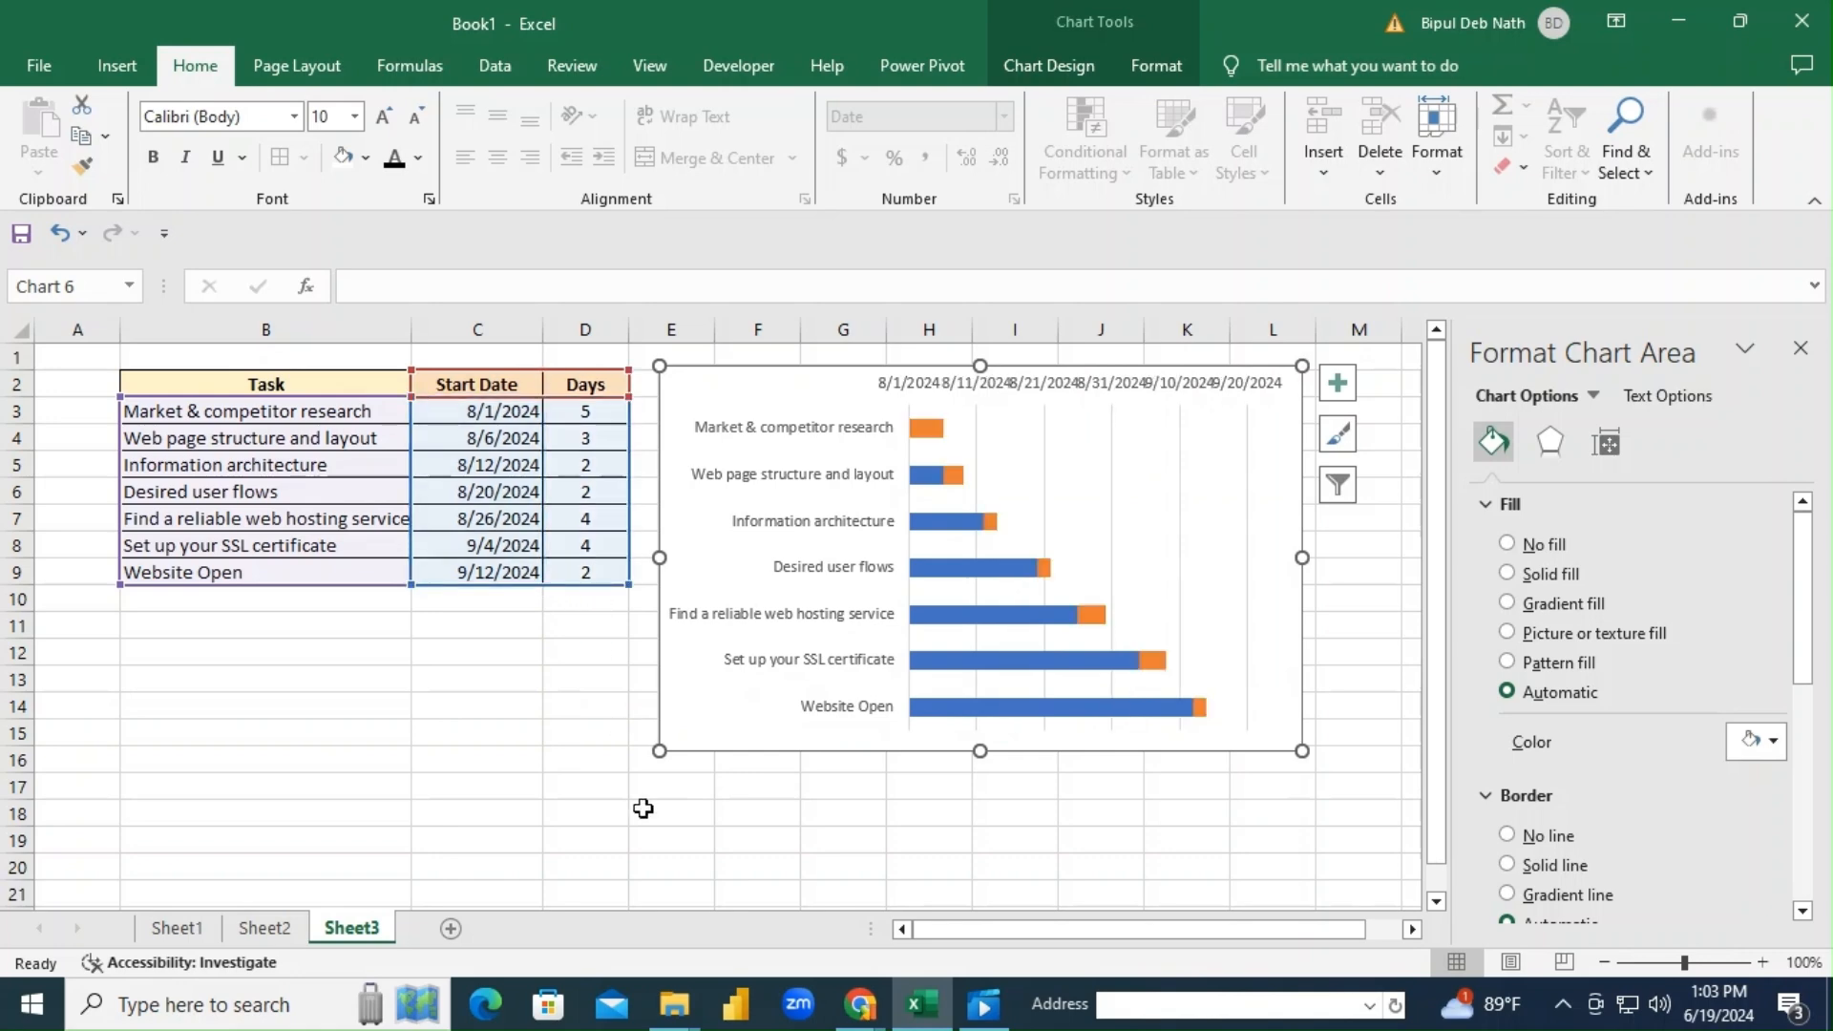
{"action": "mouse_move", "coordinate": [1030, 751]}
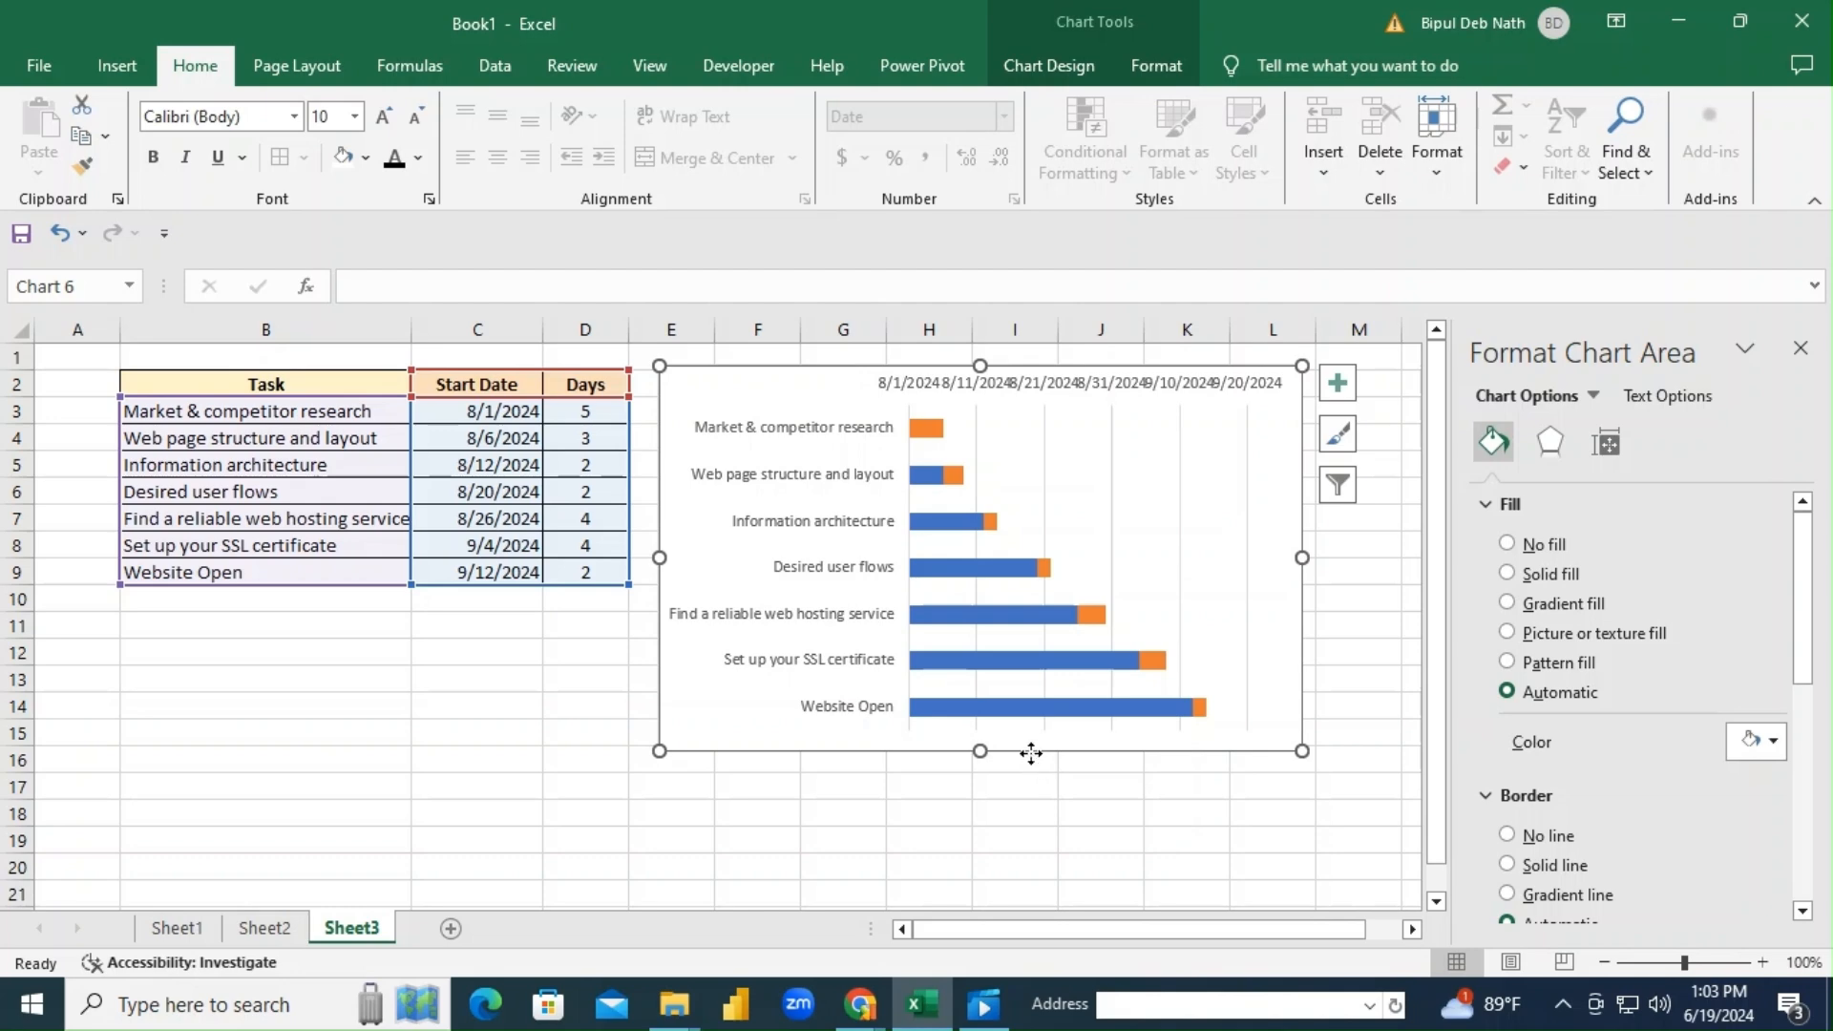
{"action": "left_click_drag", "start_coordinate": [1031, 751], "coordinate": [910, 710]}
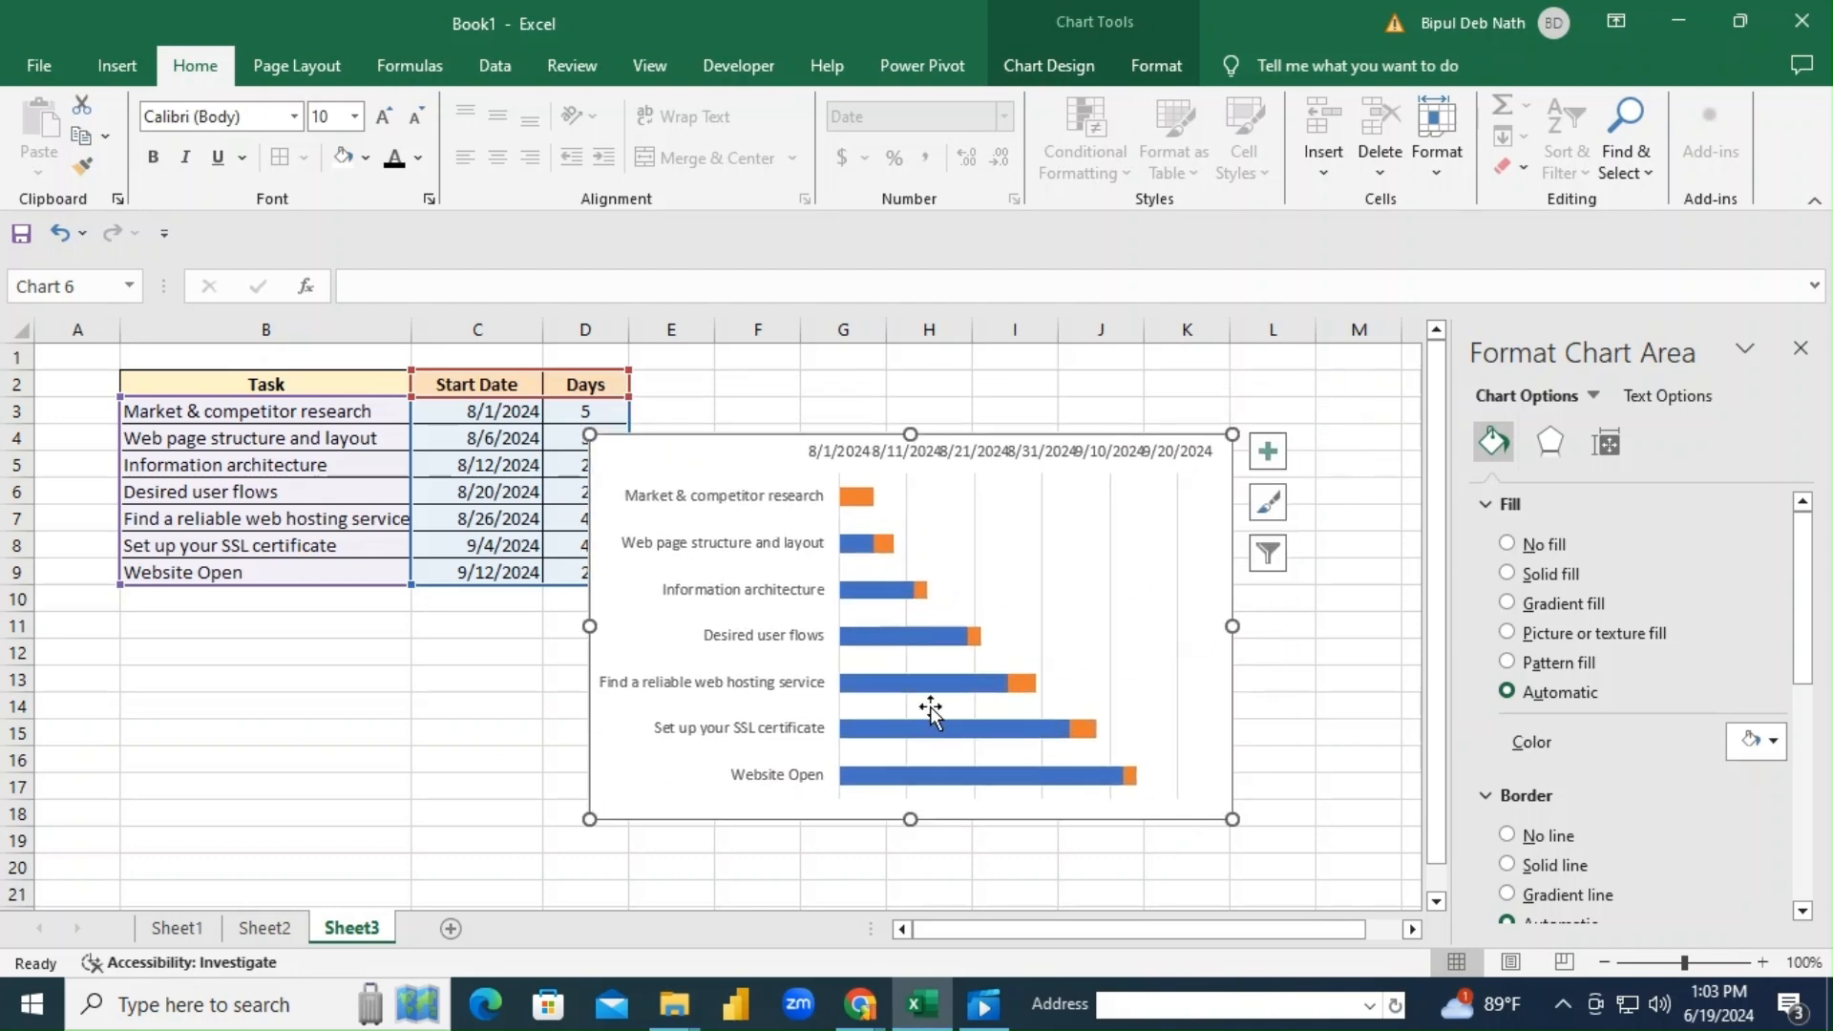
{"action": "mouse_move", "coordinate": [851, 554]}
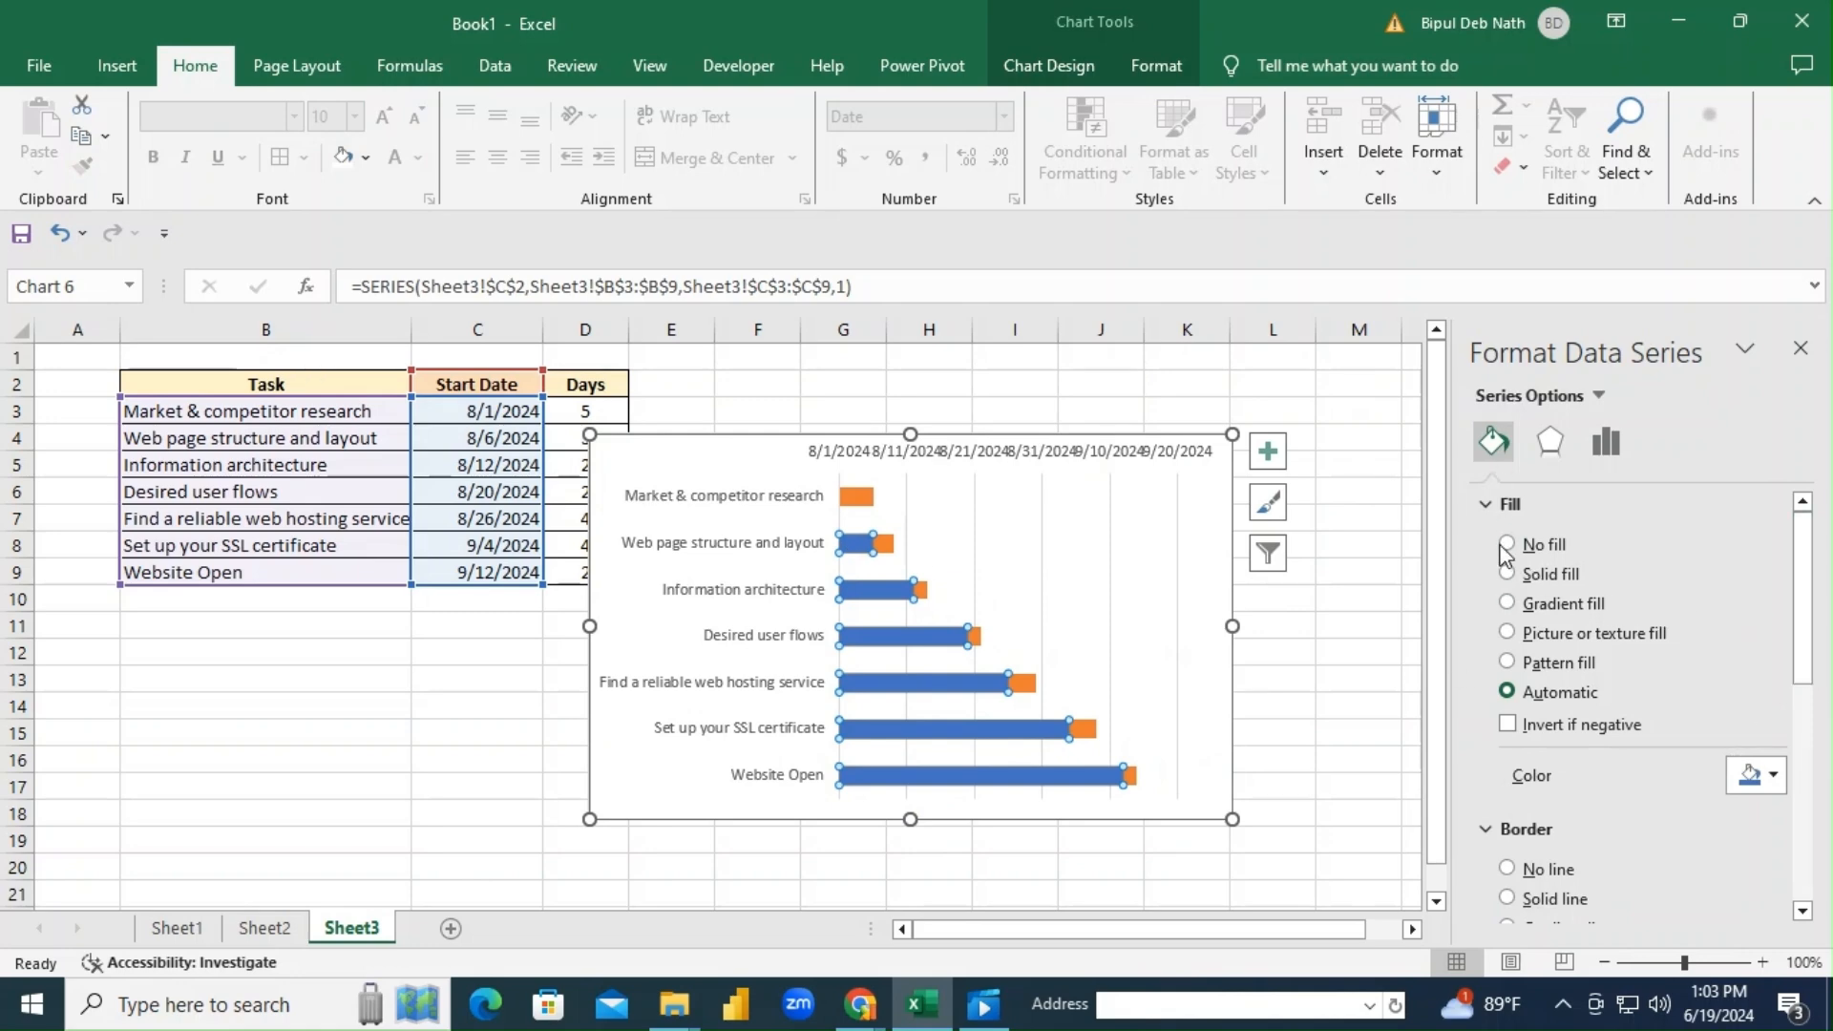
Give the start-date bars no fill and enlarge the chart so dates spread out.
{"action": "left_click", "coordinate": [1508, 543]}
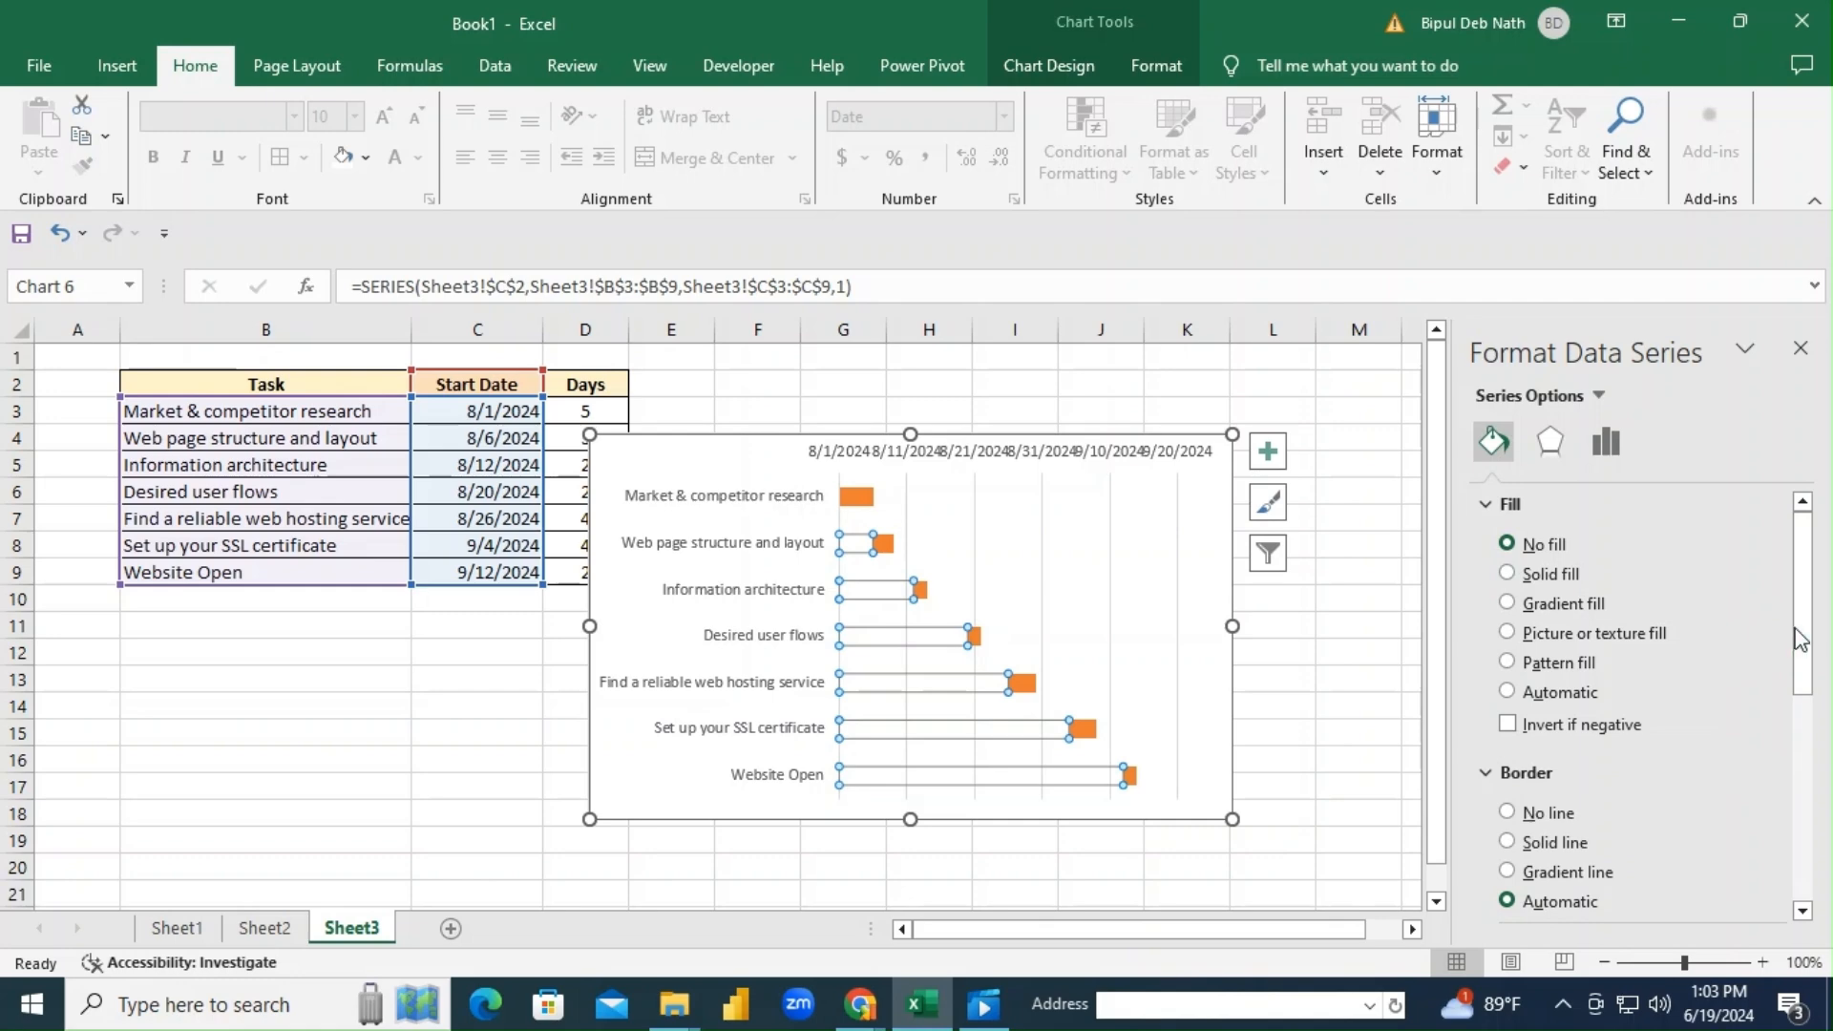
{"action": "scroll", "scroll_direction": "down", "scroll_amount": 3}
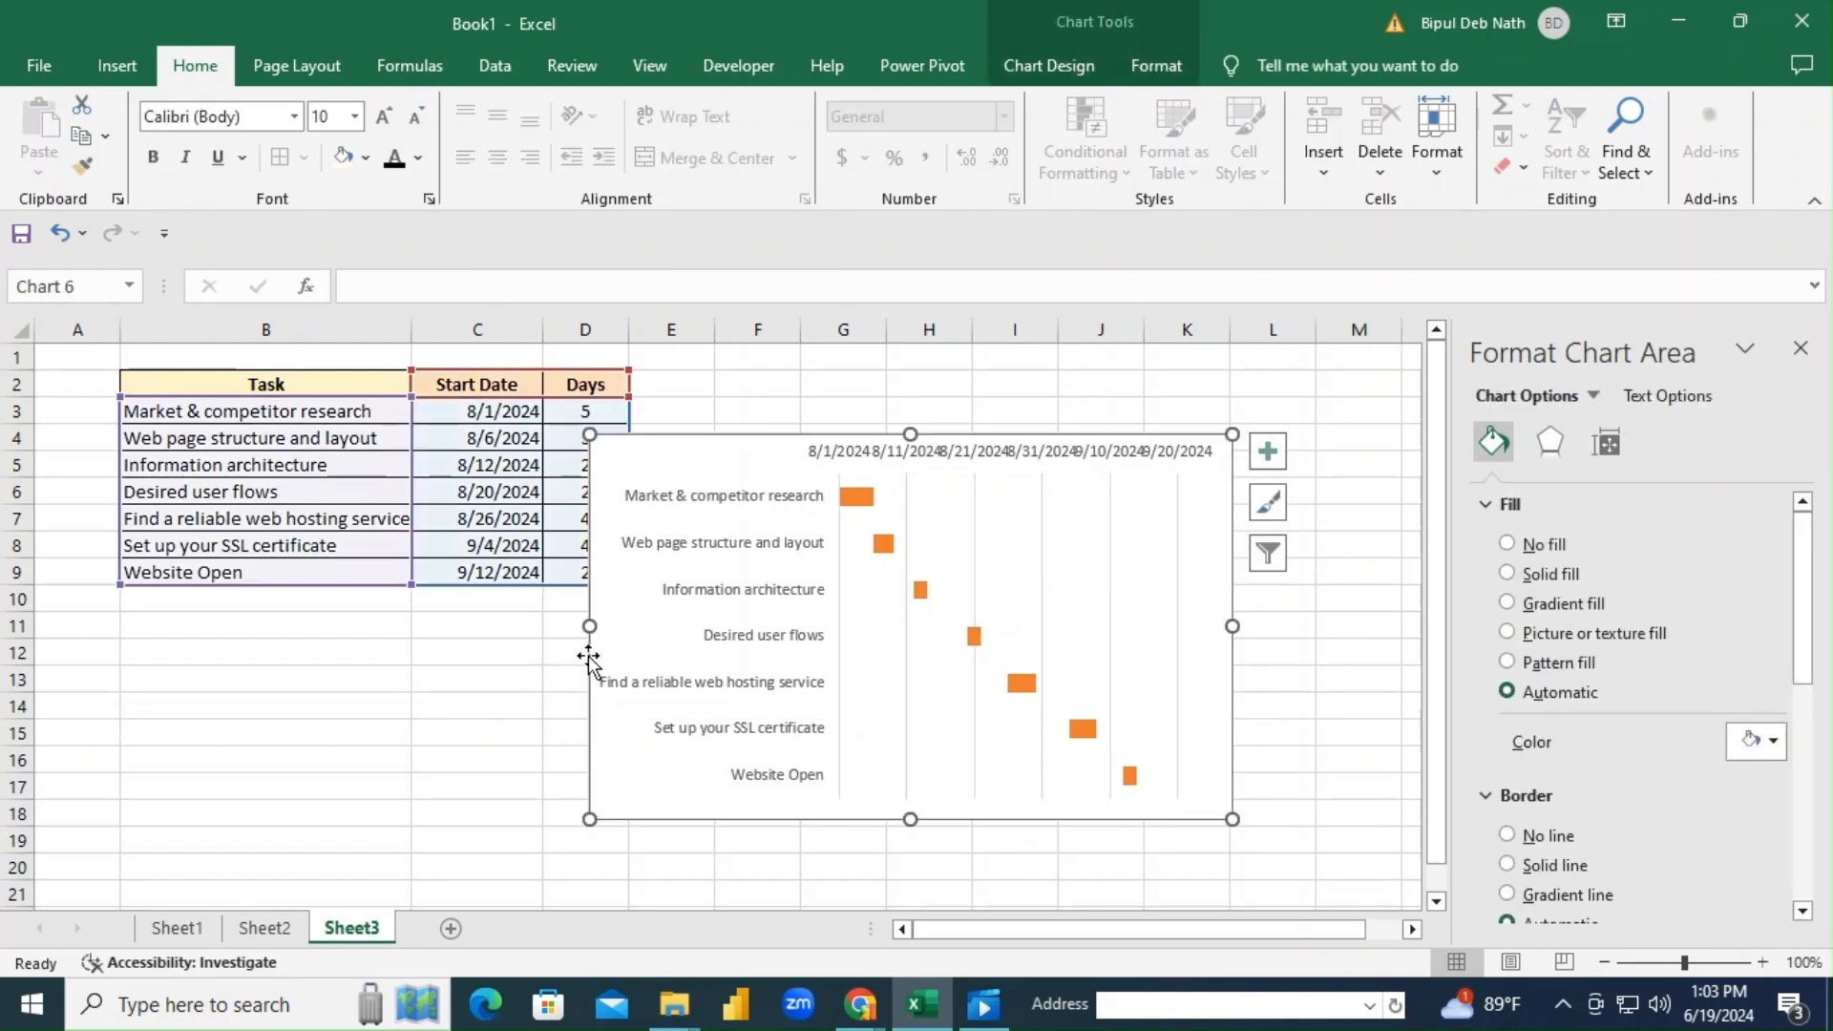
{"action": "left_click_drag", "start_coordinate": [590, 625], "coordinate": [462, 625]}
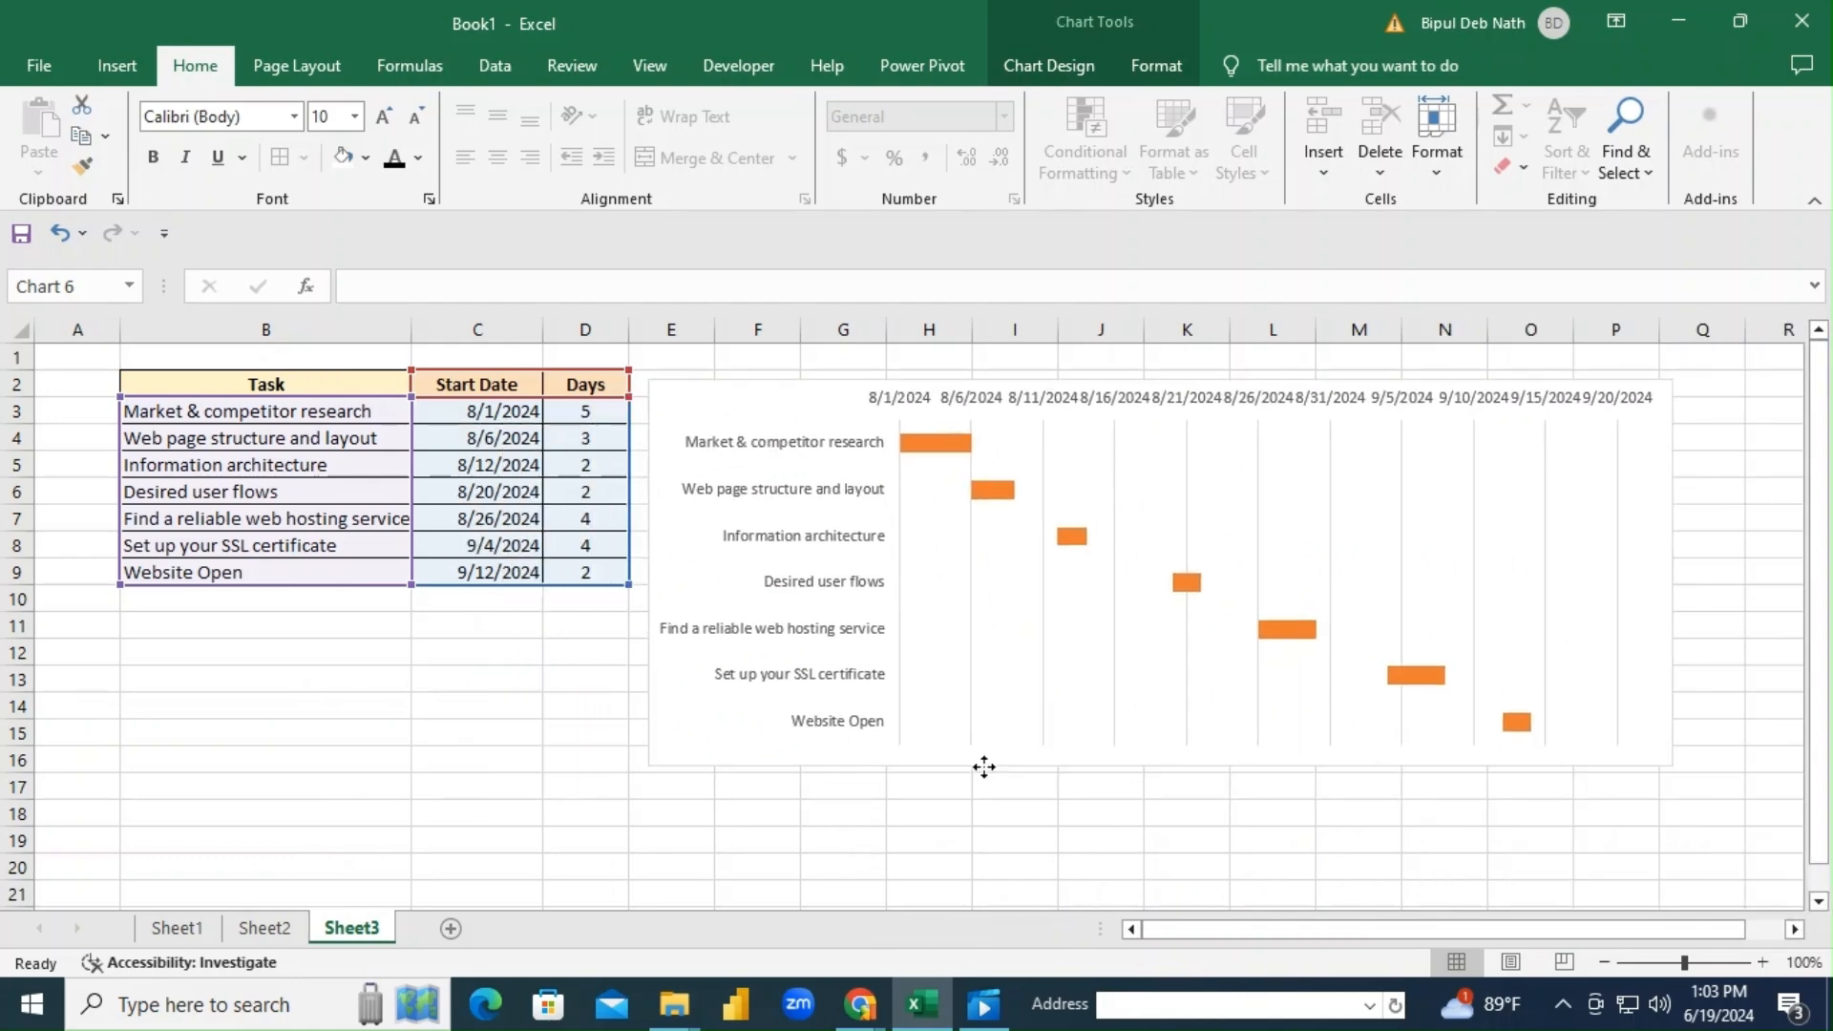
Return to the sheet and change Desired user flows to 3 days and web hosting to 6.
{"action": "left_click", "coordinate": [1014, 839]}
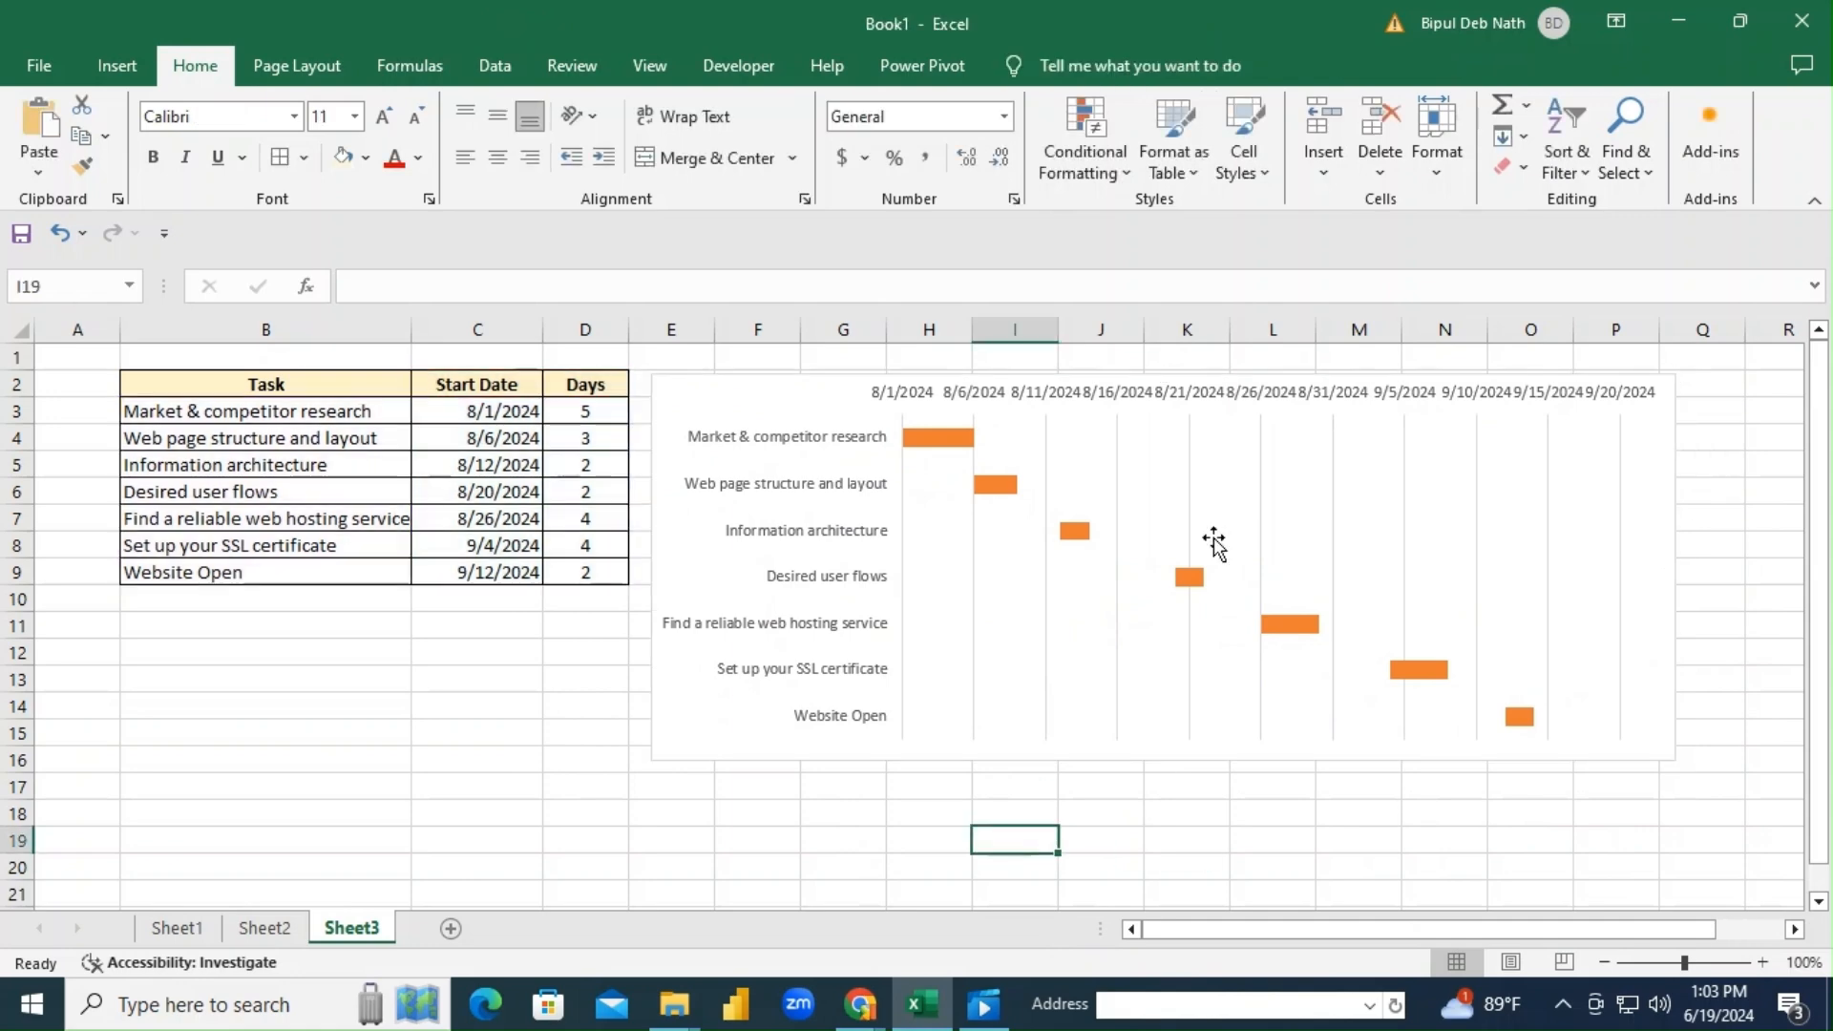
{"action": "left_click", "coordinate": [584, 491]}
{"action": "type", "text": "3"}
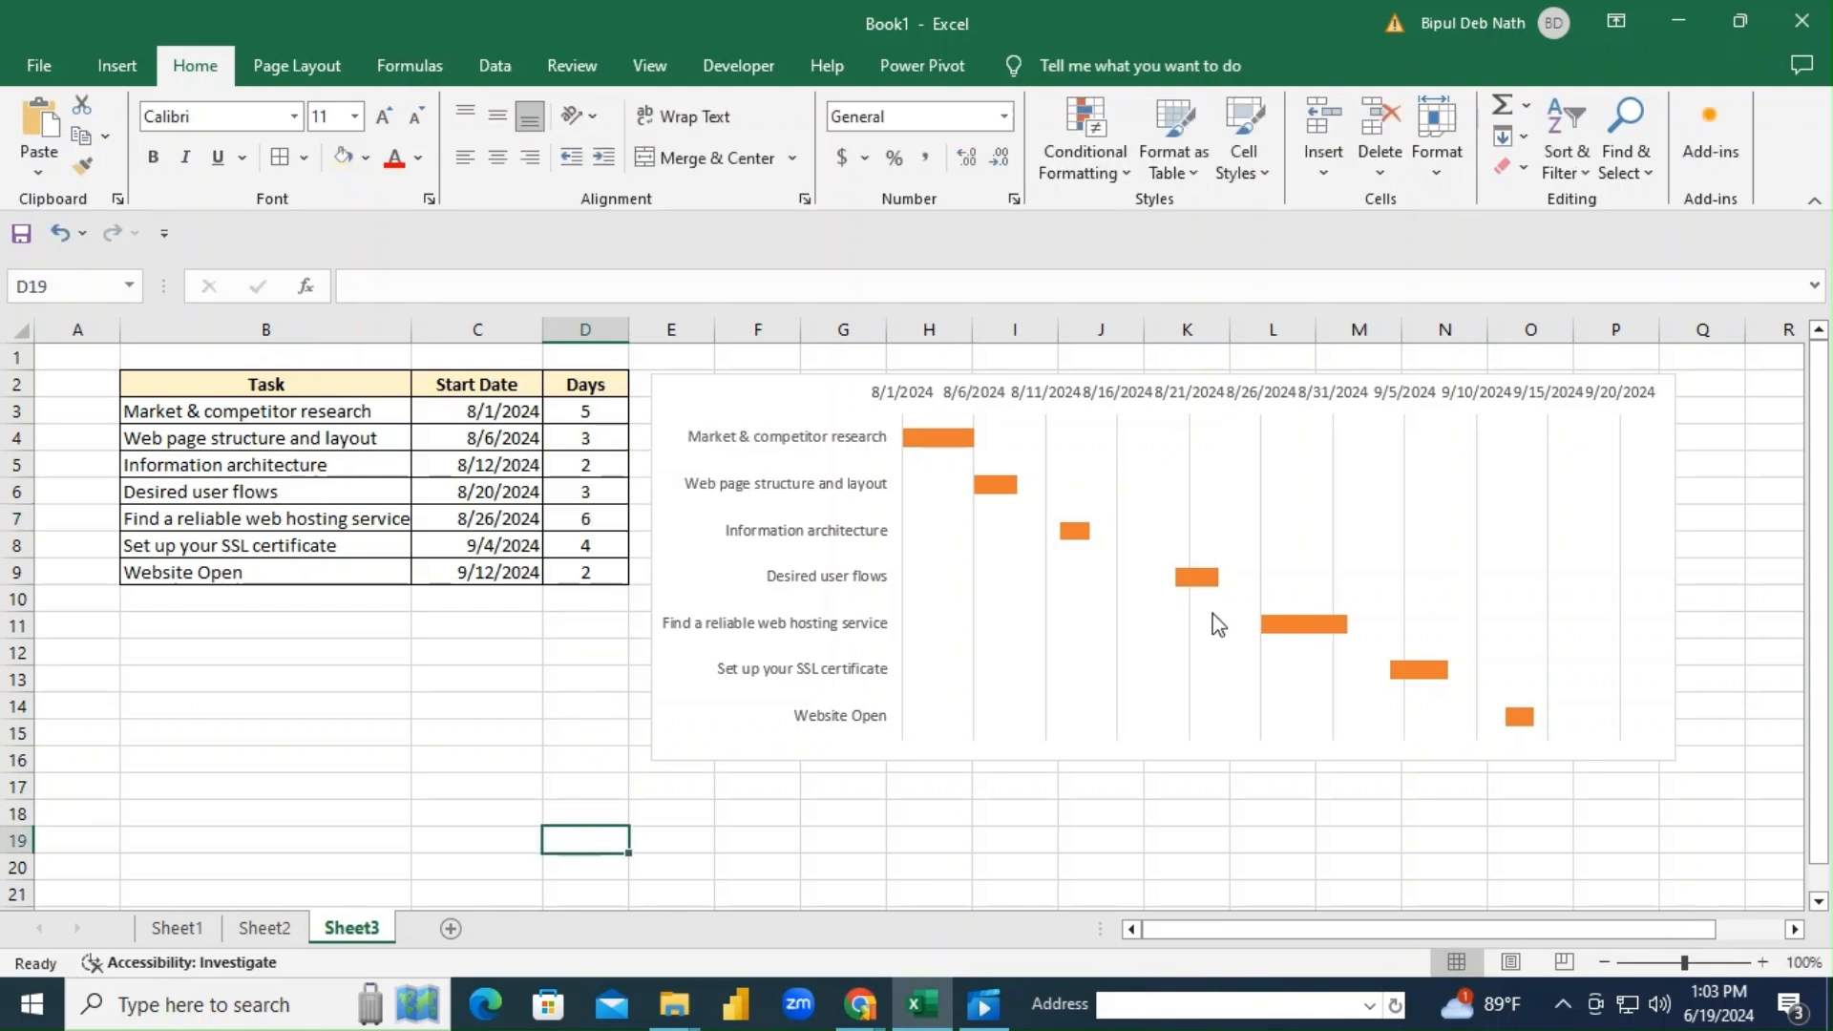
Change the web hosting task's start date in C7 to 8/22/2024.
{"action": "double_click", "coordinate": [500, 517]}
{"action": "type", "text": "2"}
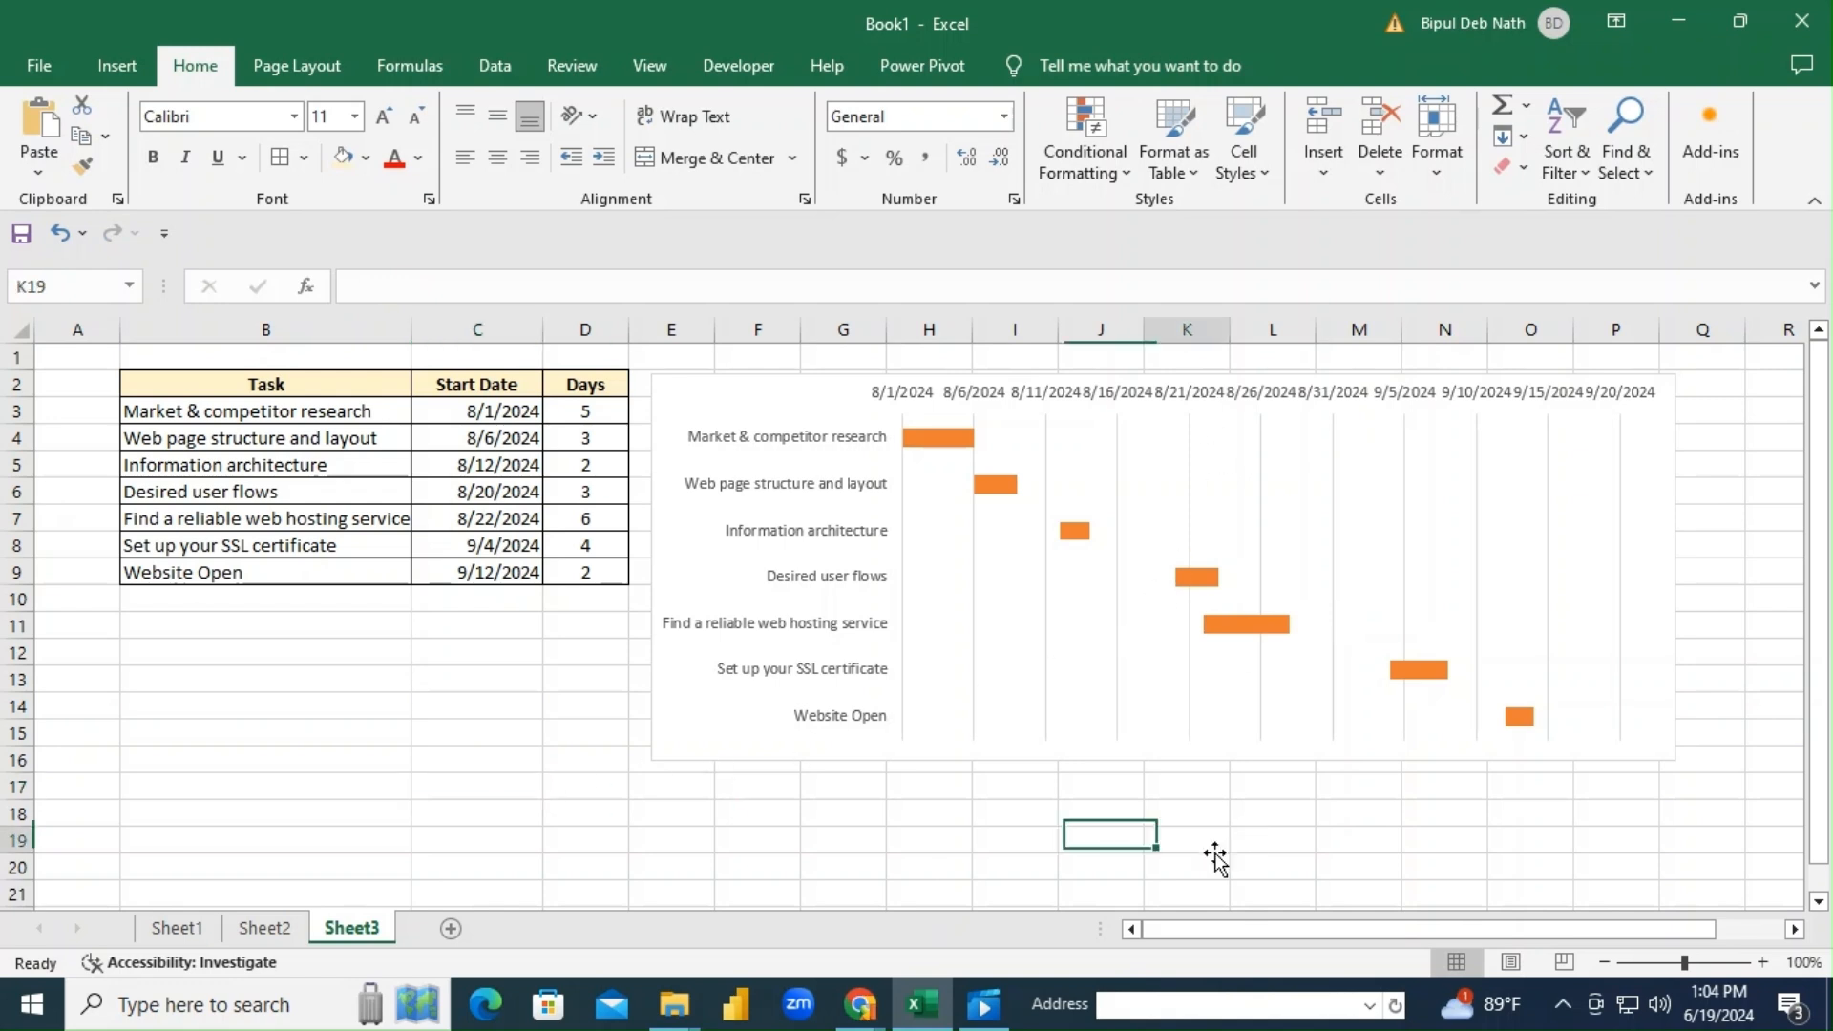
{"action": "left_click", "coordinate": [1187, 835]}
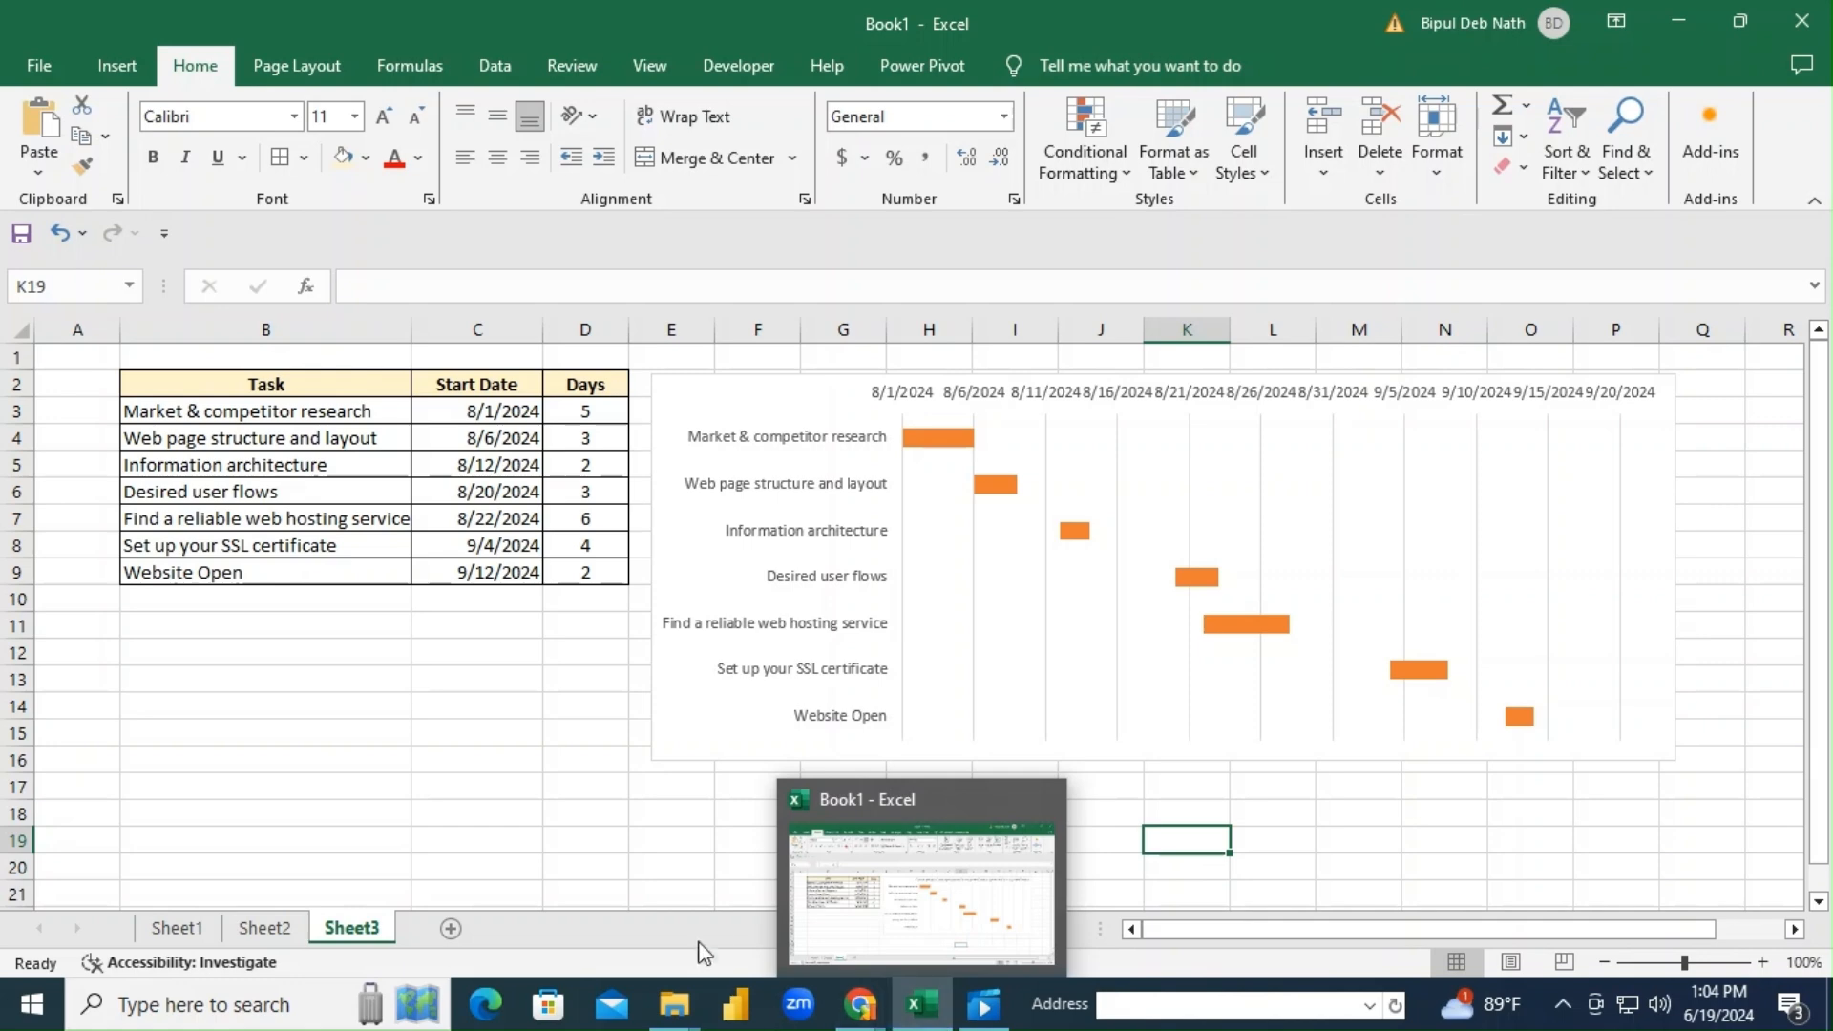
{"action": "left_click", "coordinate": [671, 838]}
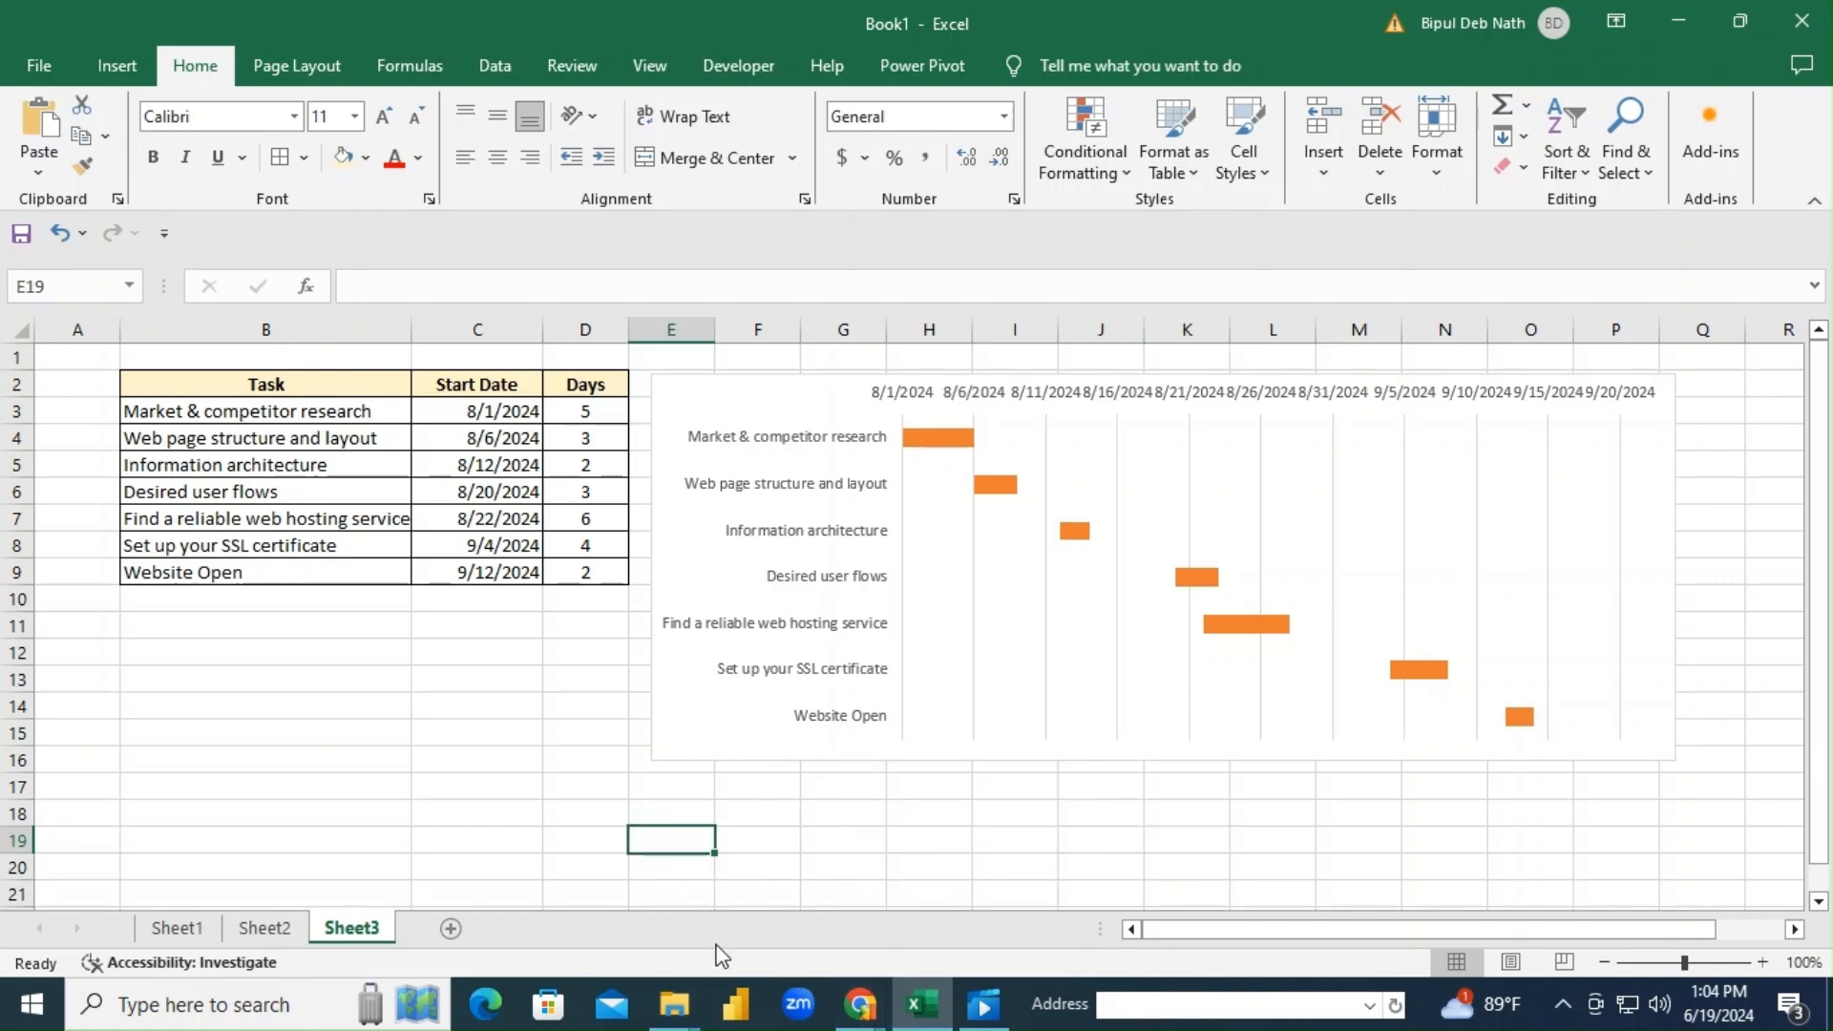